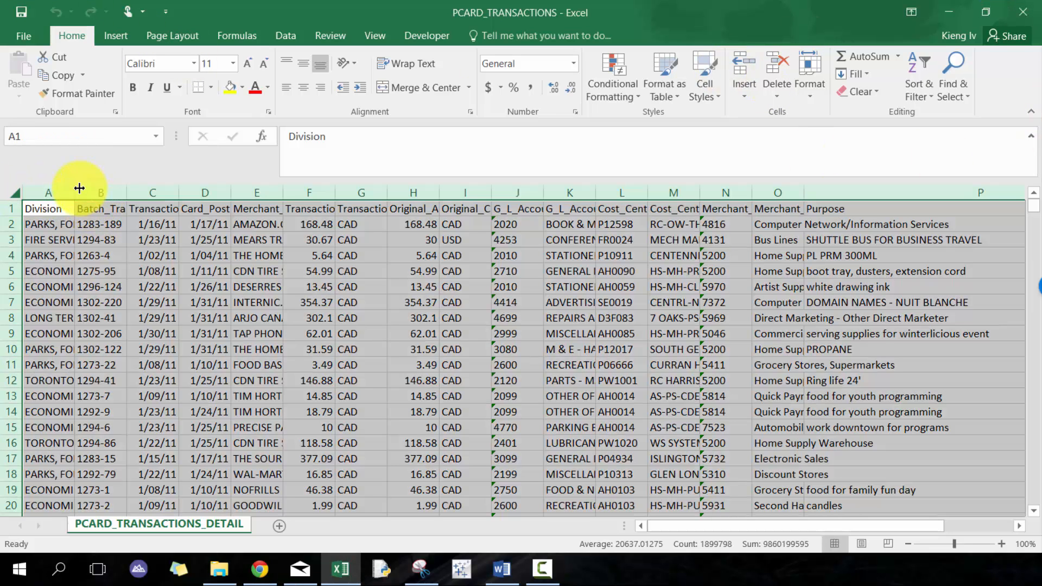
Step: AutoFit the transaction table's column widths so division and merchant names show fully
double_click(79, 192)
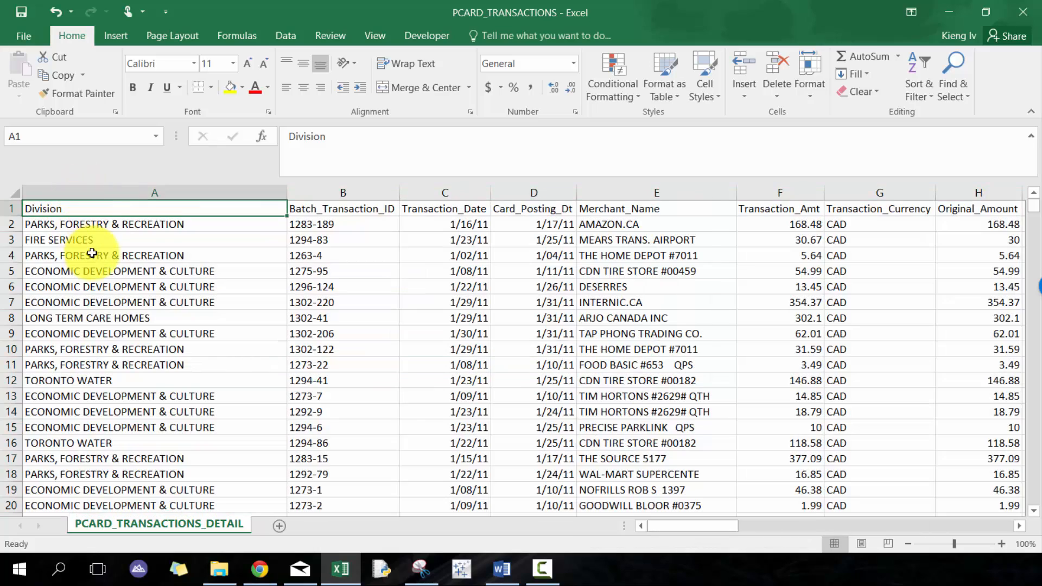
mouse_move(133, 287)
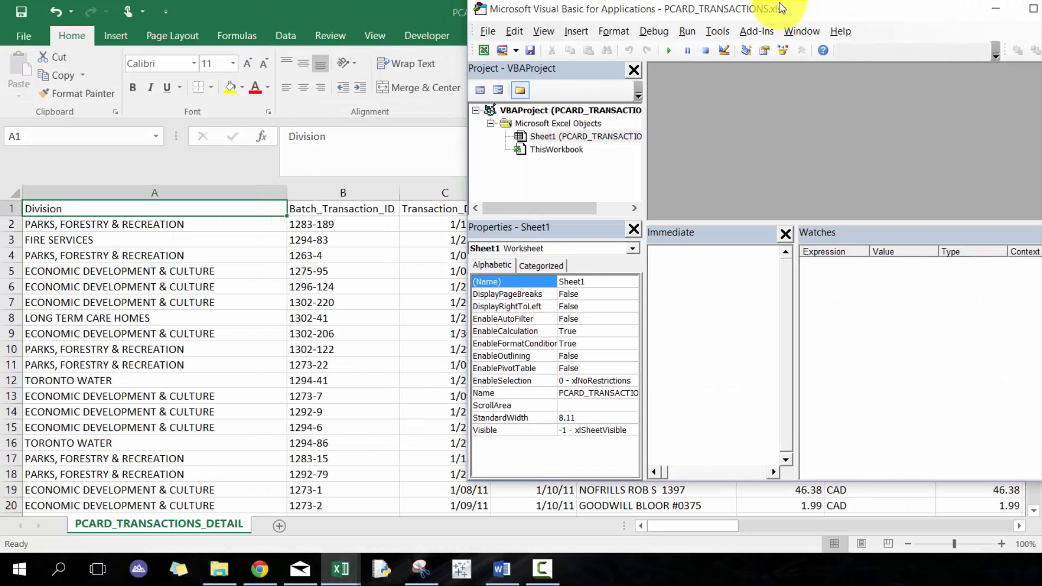
Step: Insert a new Module1 into the PCARD project and enlarge its code area
right_click(558, 122)
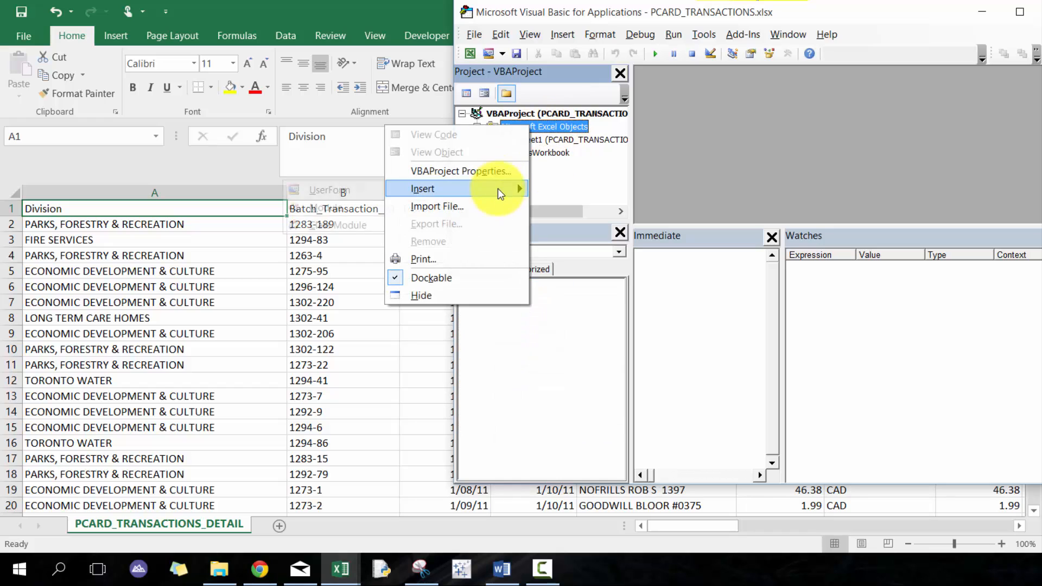
left_click(505, 193)
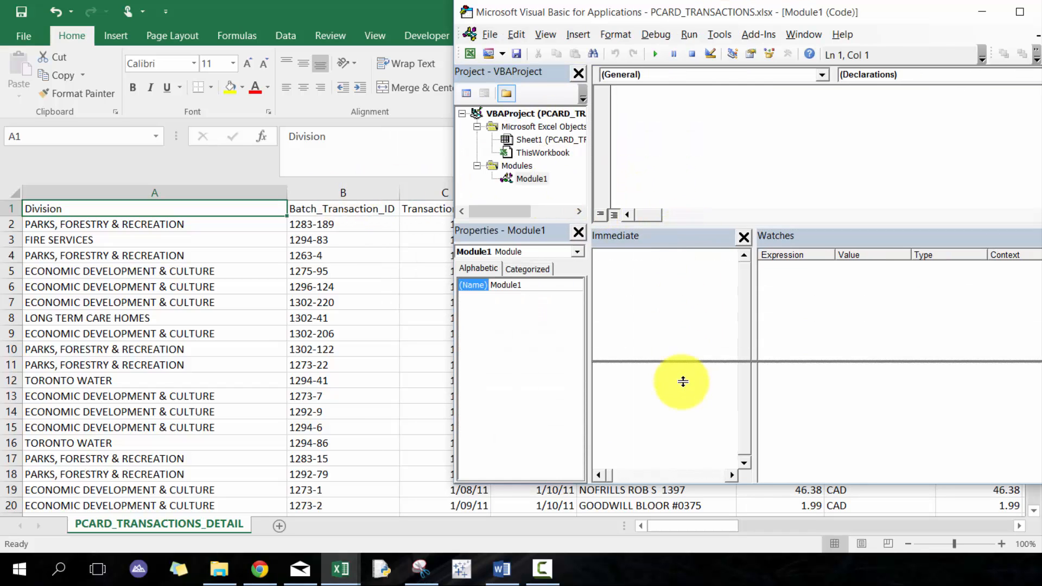
left_click_drag(683, 381, 682, 394)
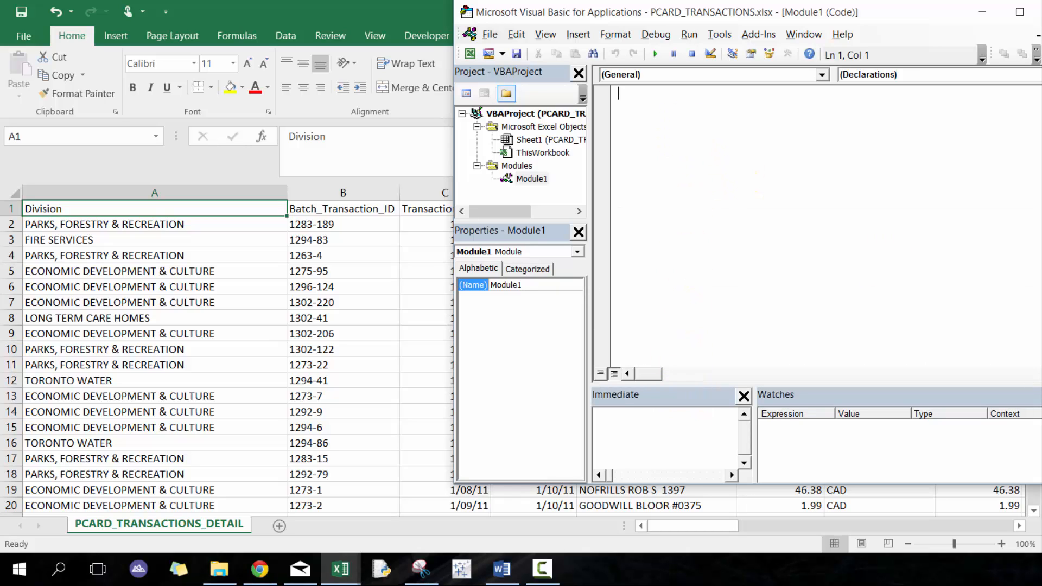
mouse_move(868, 186)
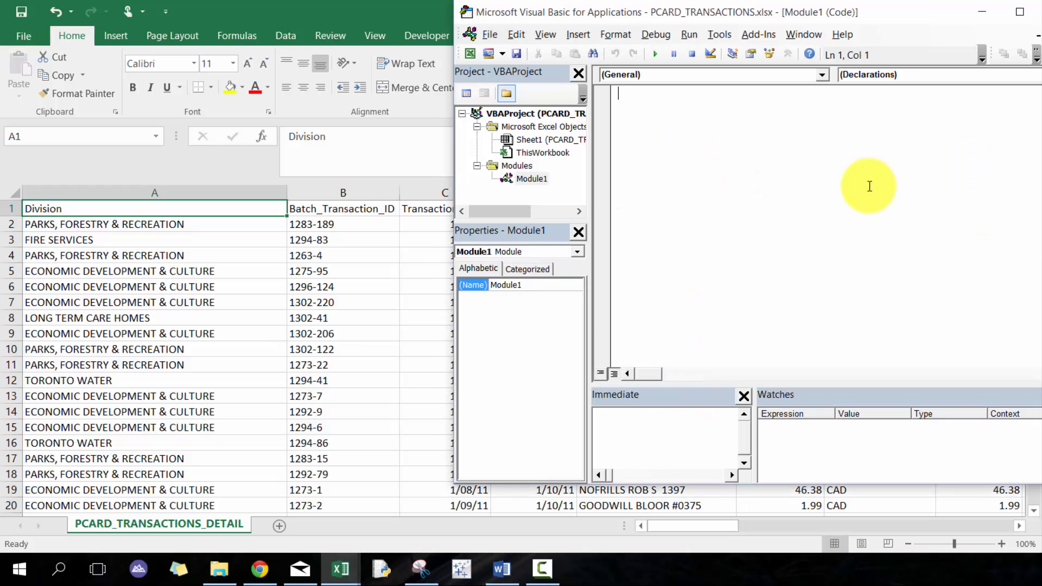
Step: Begin Sub Split() and declare wswb and wssh As String
type("Sub Split(")
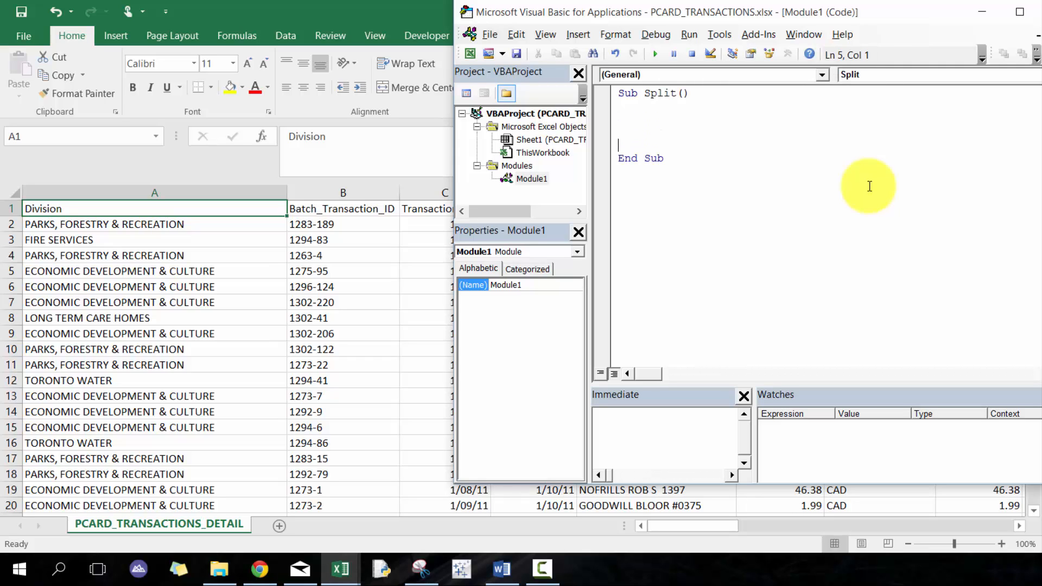
key("Backspace")
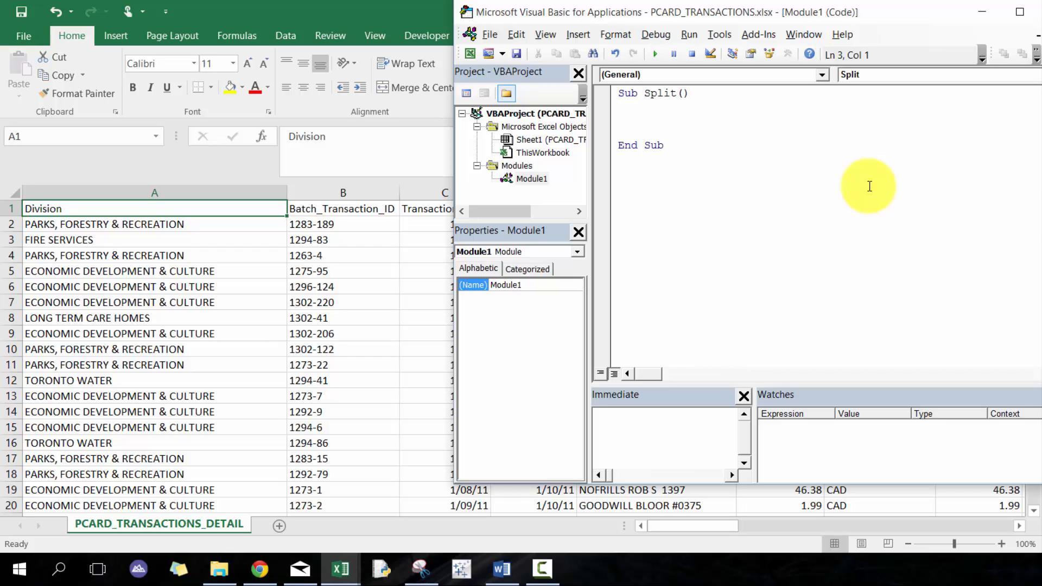
type("s")
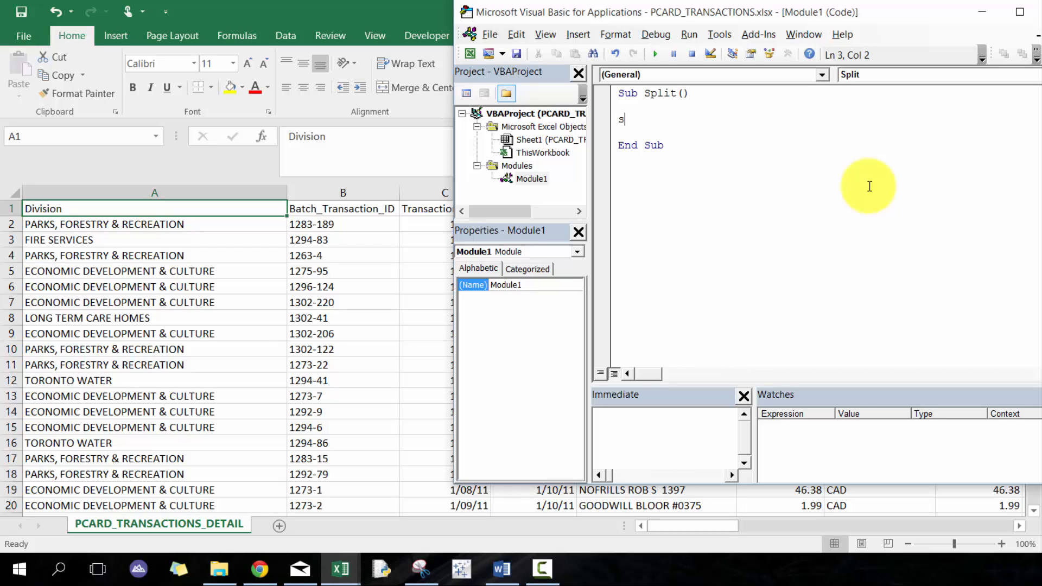
key("Backspace")
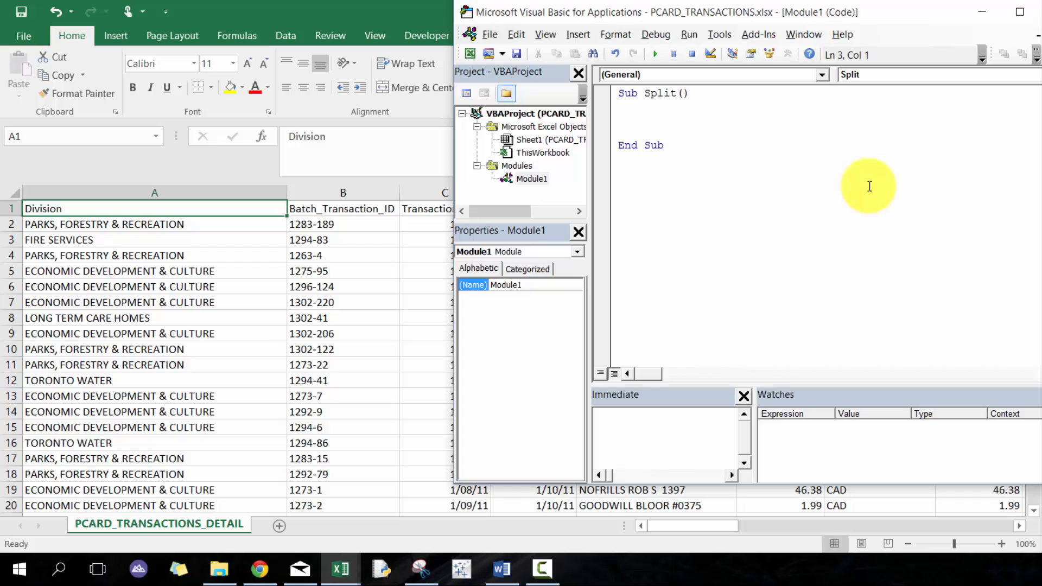
type("Di")
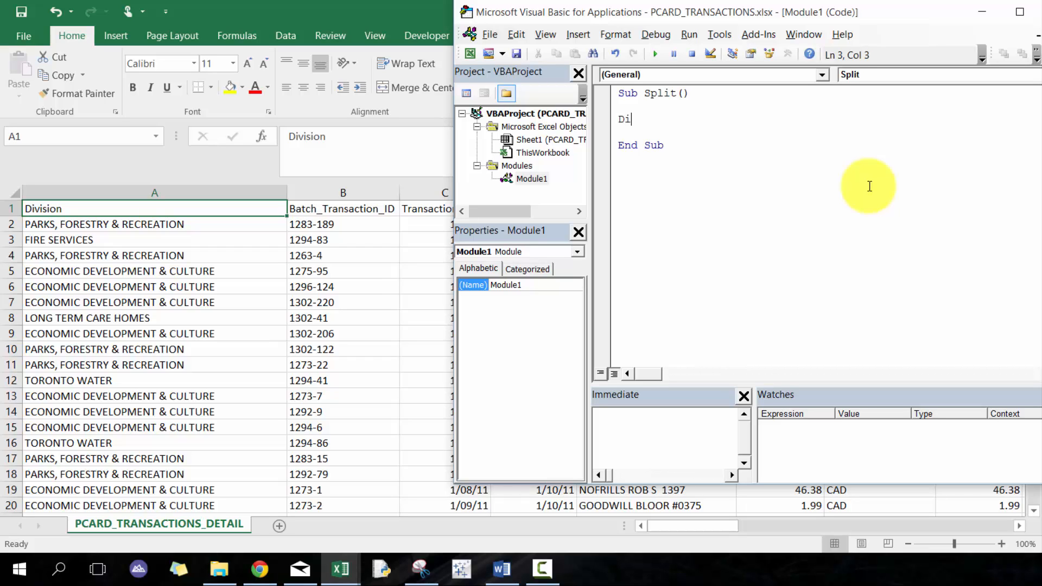
type("m")
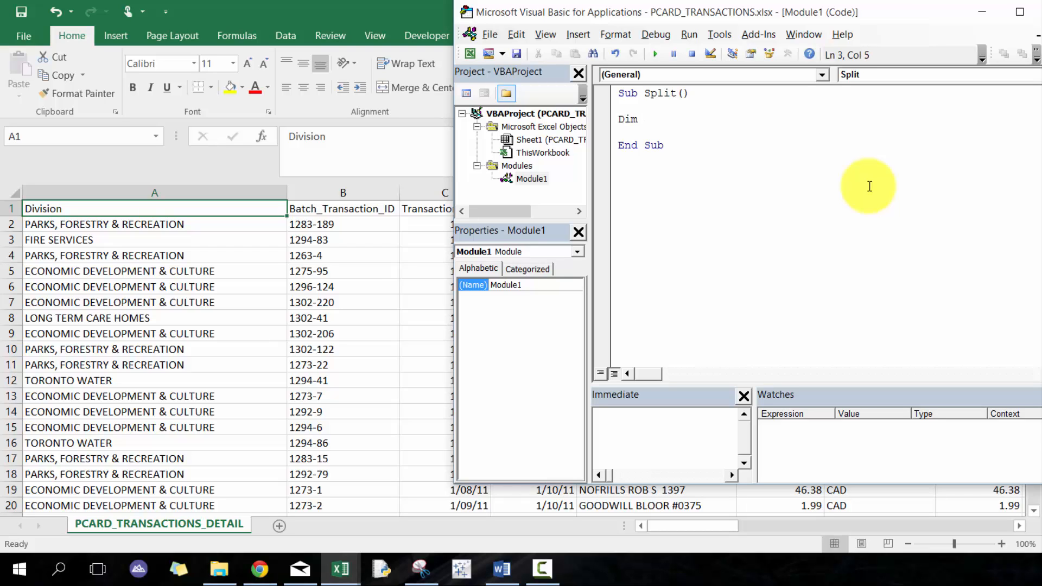
type("ws")
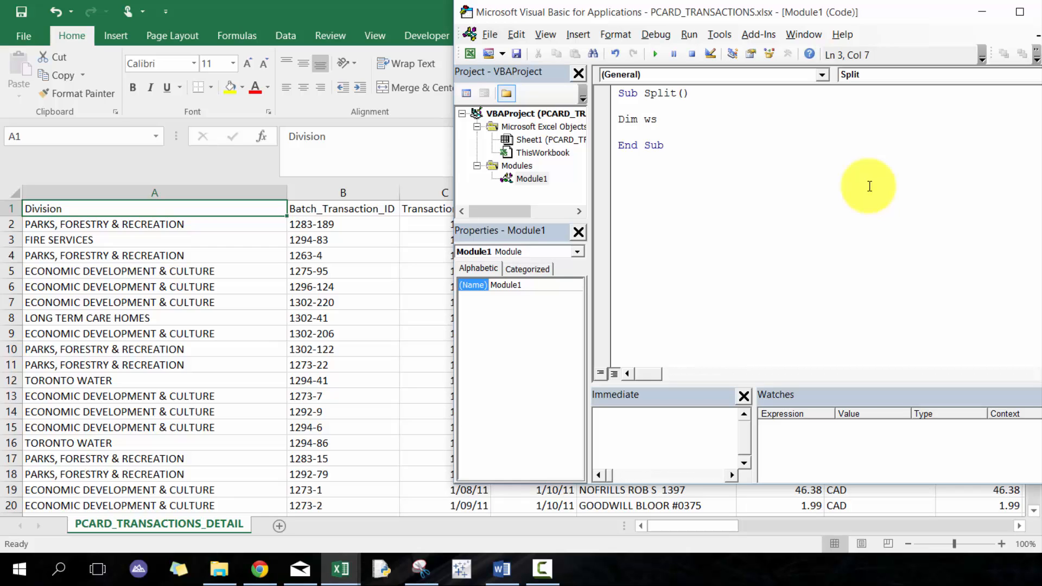
type("wb as")
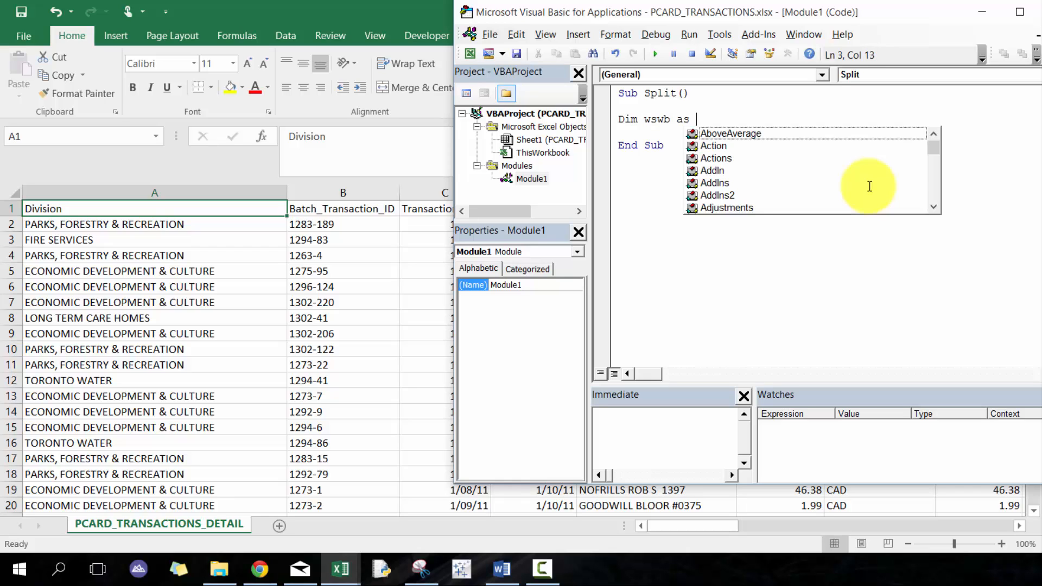
type("String")
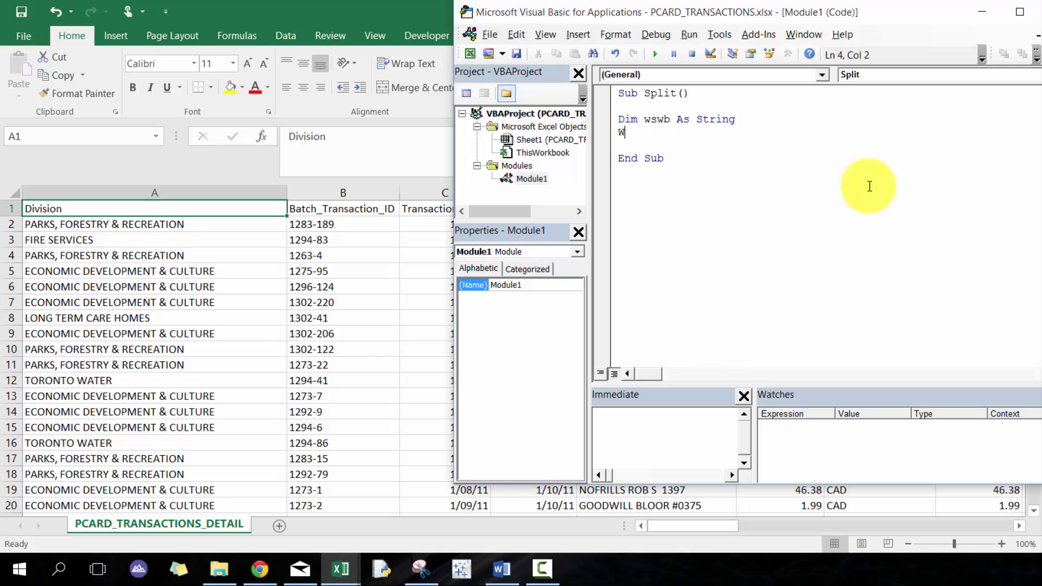
type("Dim")
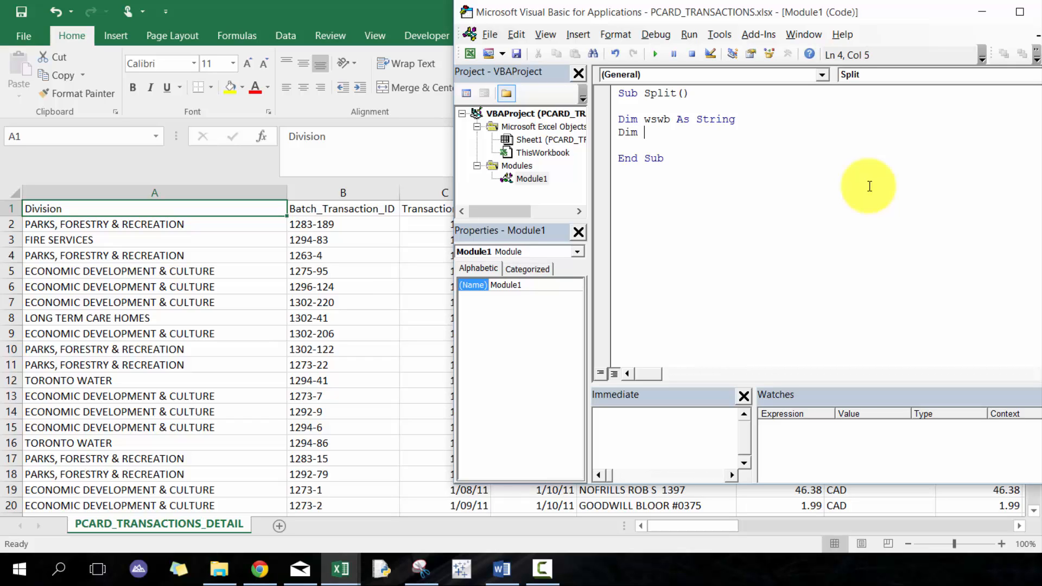
type("ws")
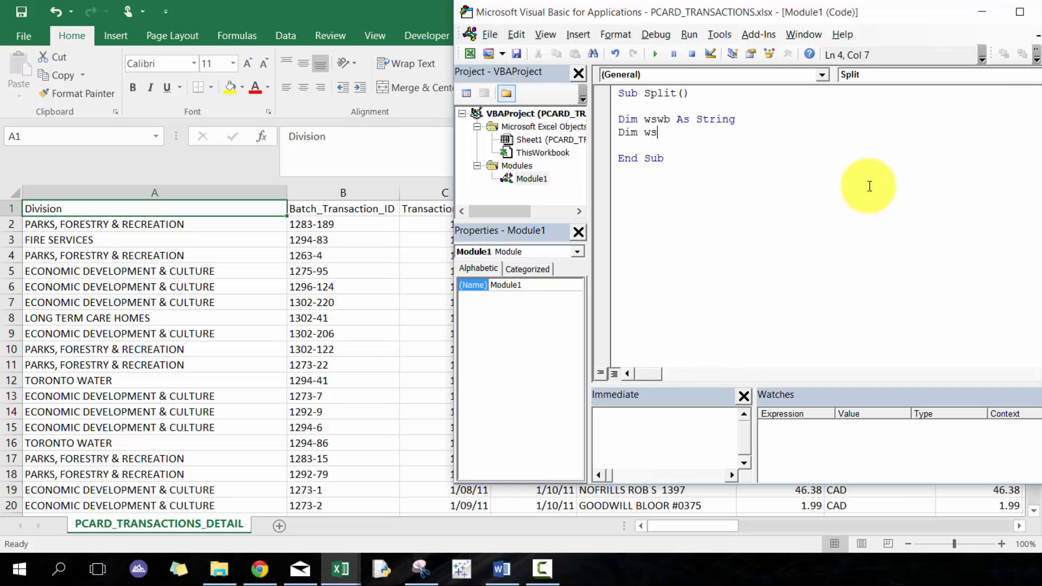
type("sh a")
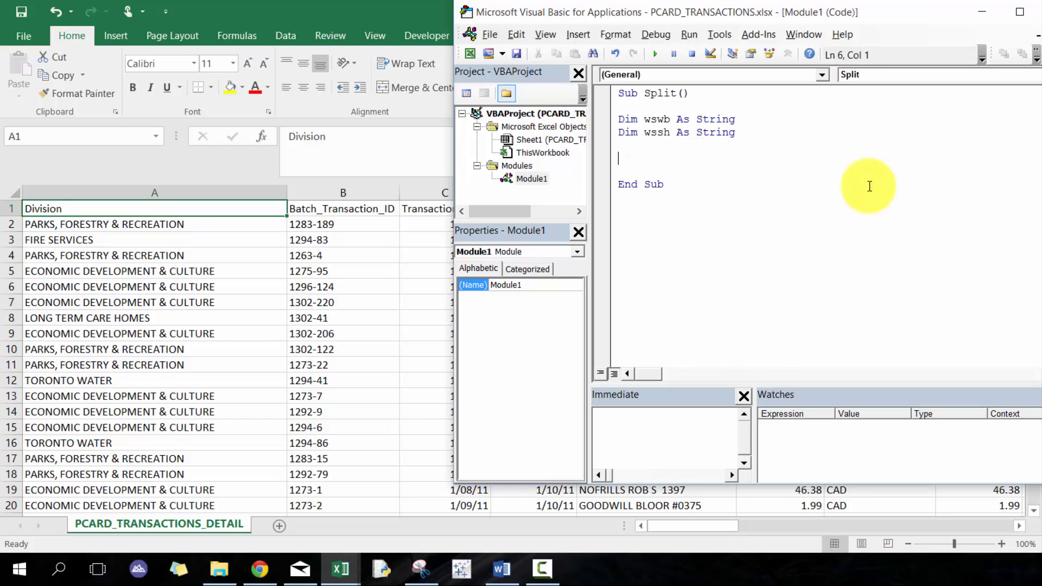
Step: Assign wswb = ActiveWorkbook.Name and wssh = ActiveSheet.Name
left_click(667, 132)
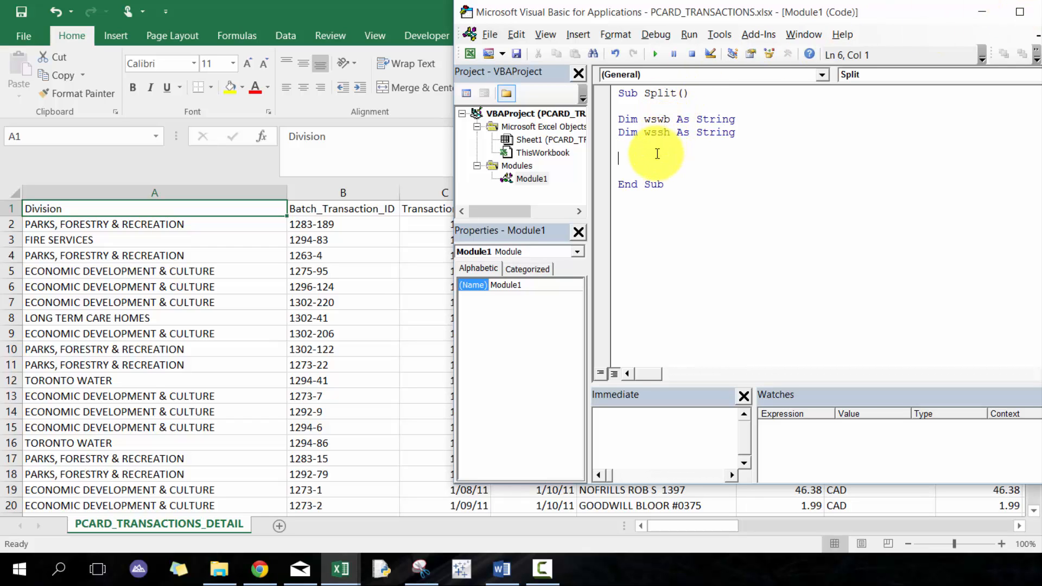
type("ws")
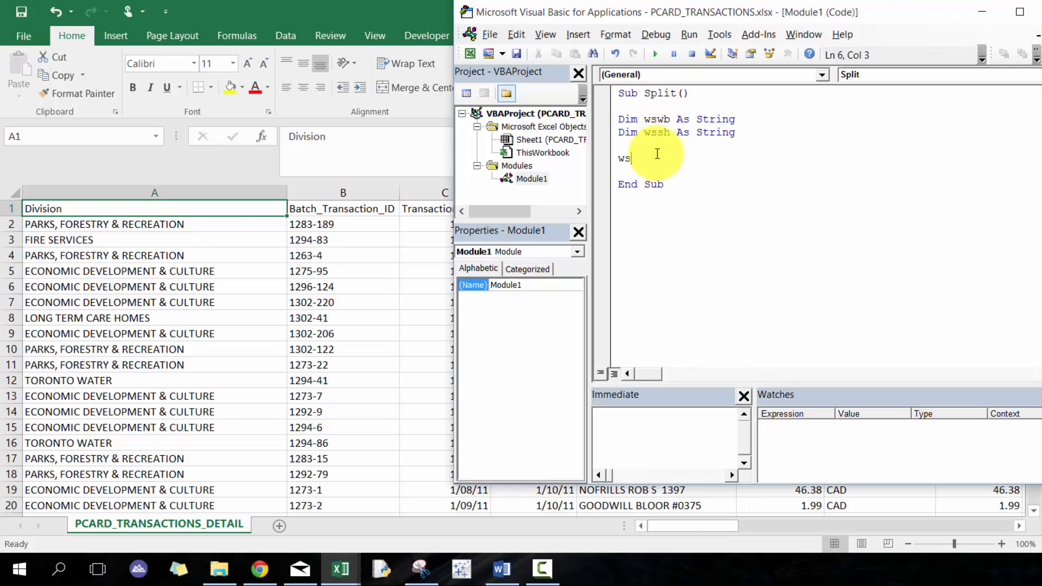
type("wb=")
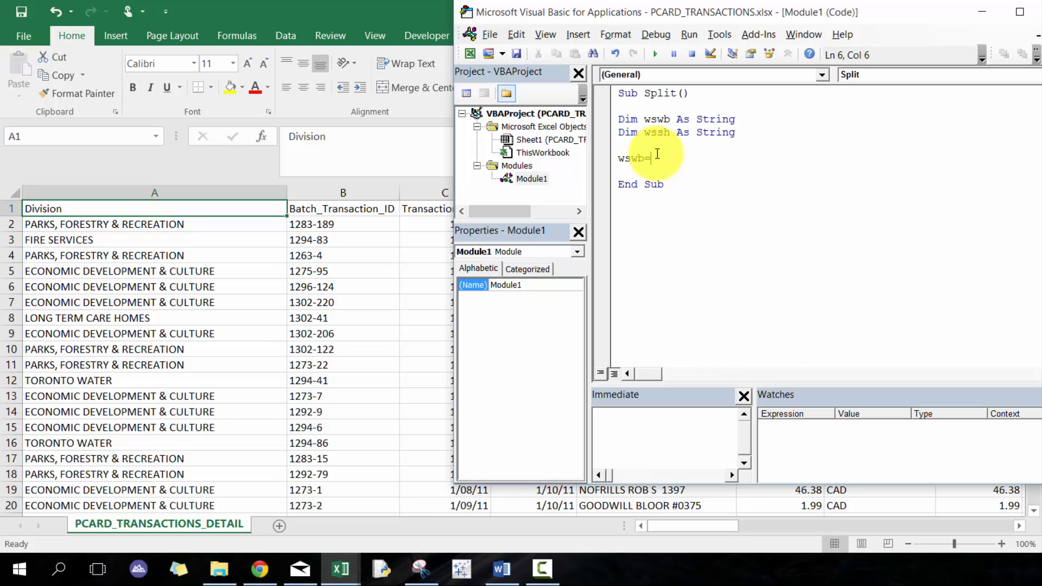
type("activeworkbook.Name")
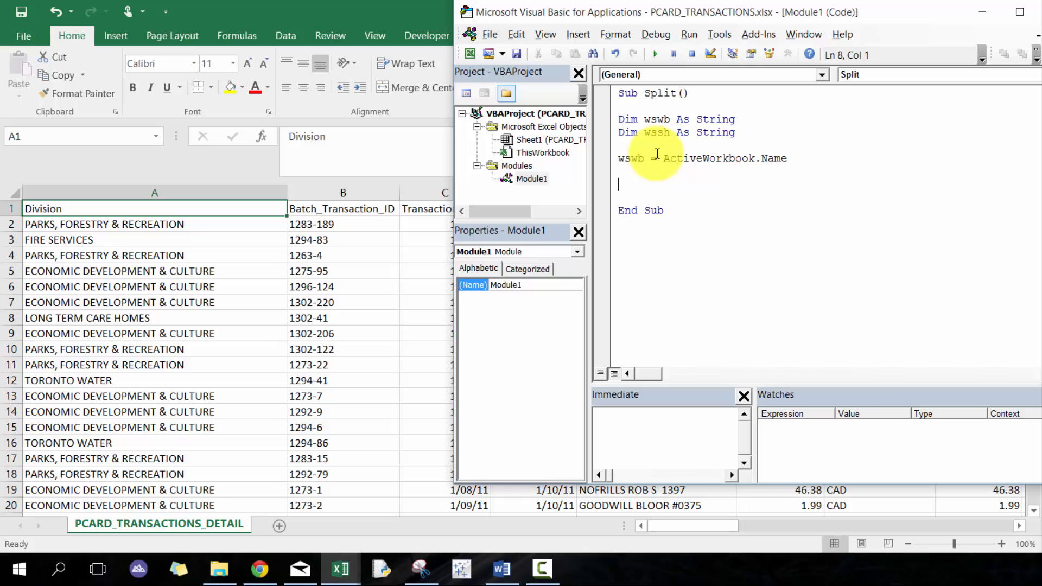
type("wssh = act")
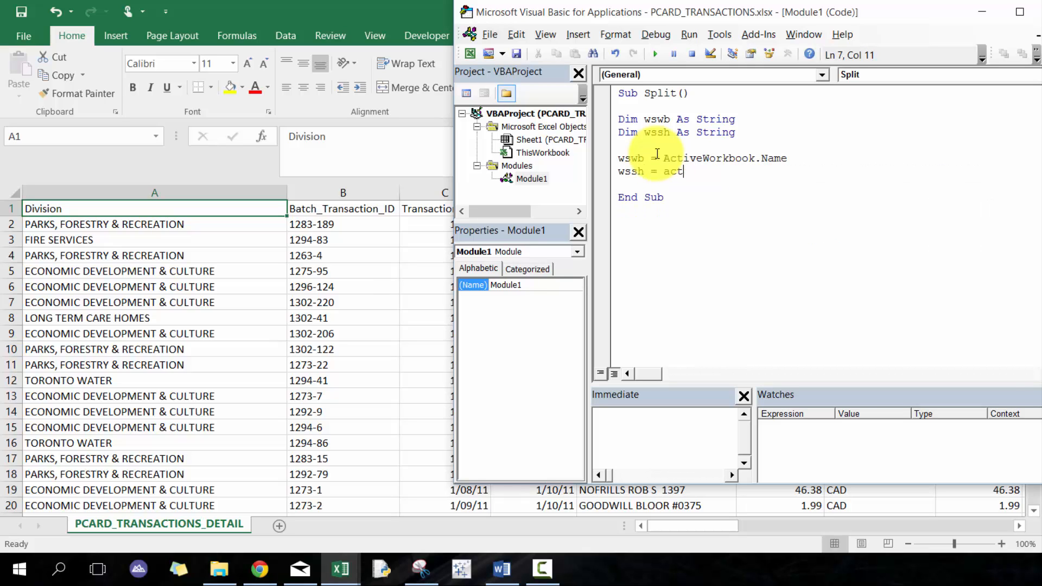
type("ivesheet")
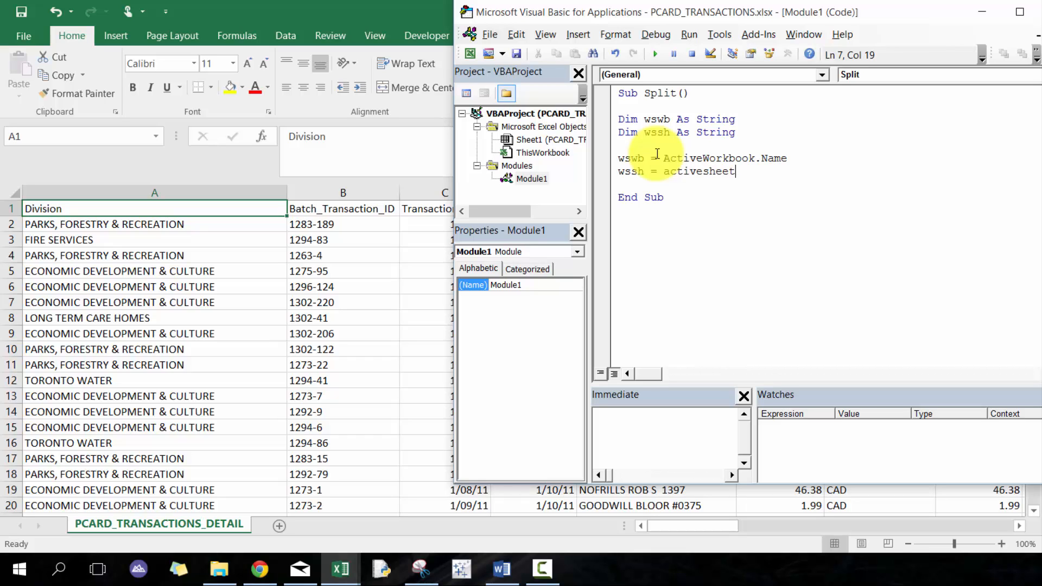
type(".Name")
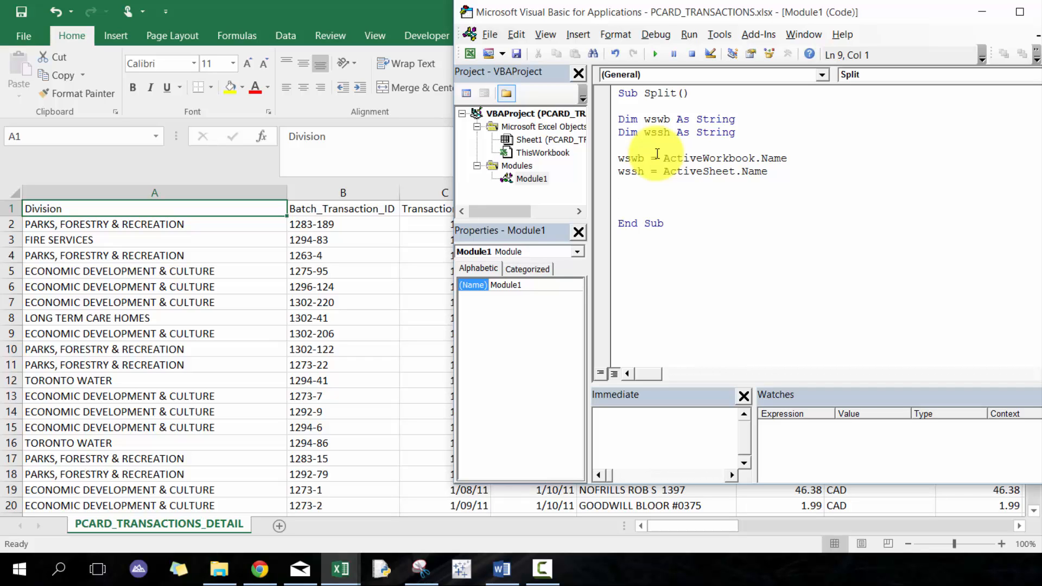
Step: Set vColumn from an InputBox asking which column (A, B, C, ...) to split by, titled 'Column selection'
type("vV")
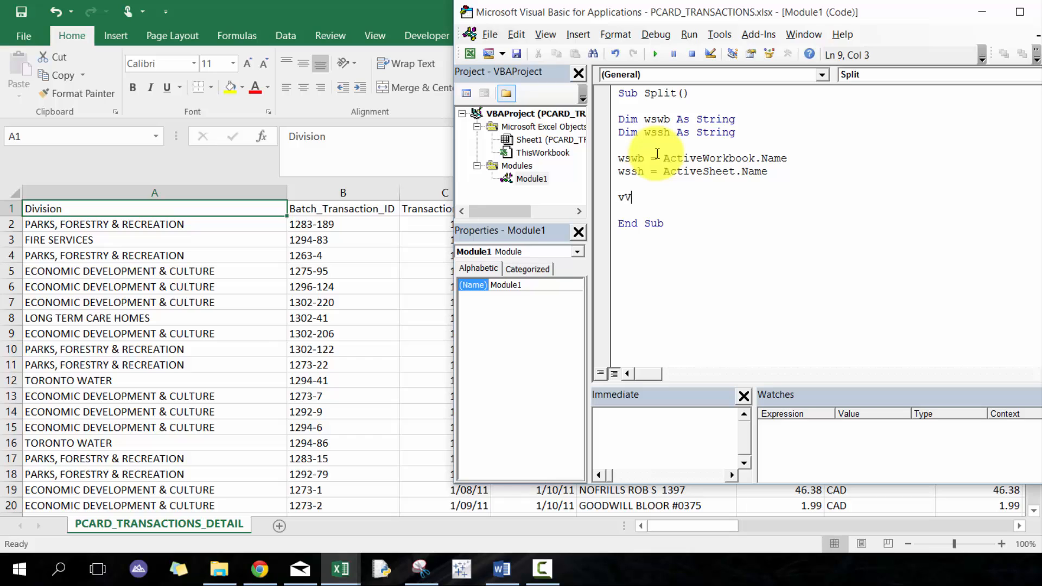
type("ol")
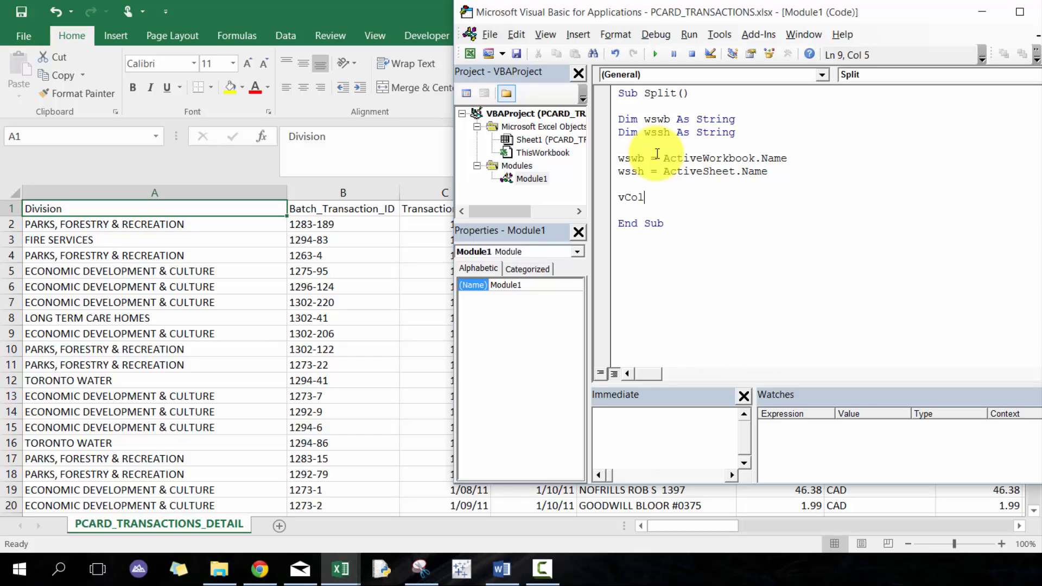
type("umn =")
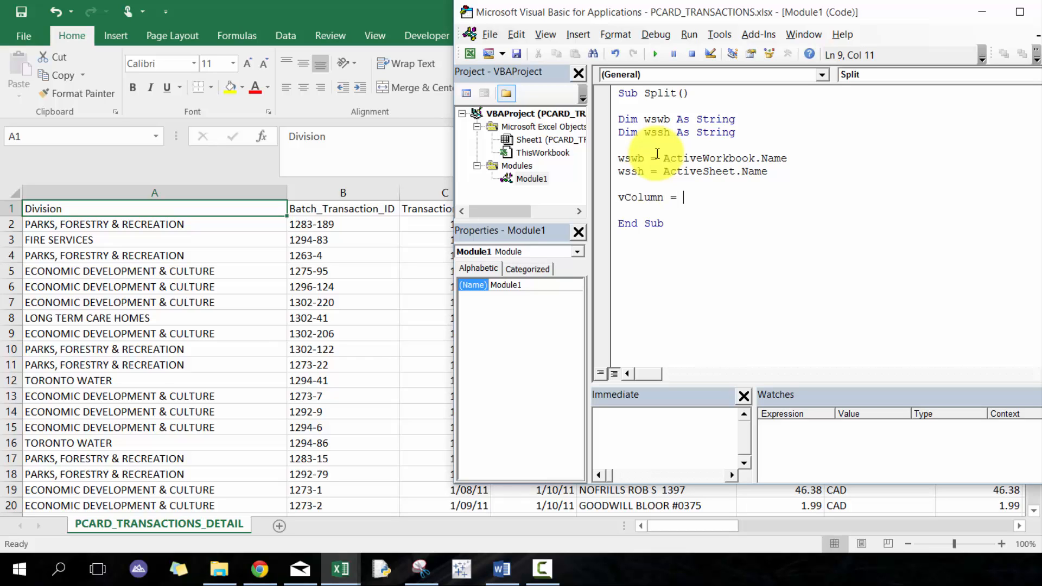
type("inputbO")
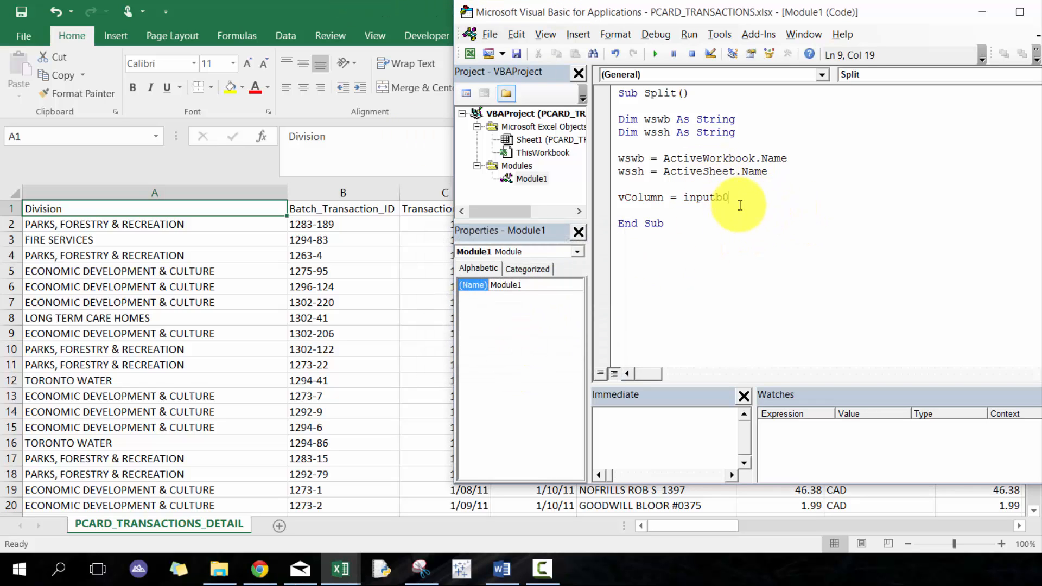
type("(")
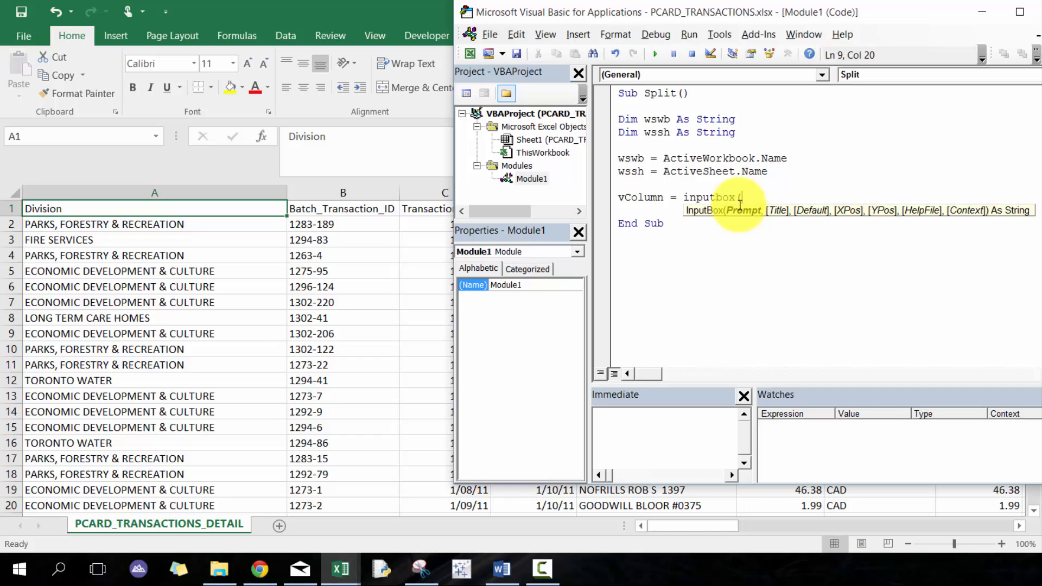
type("(\"S")
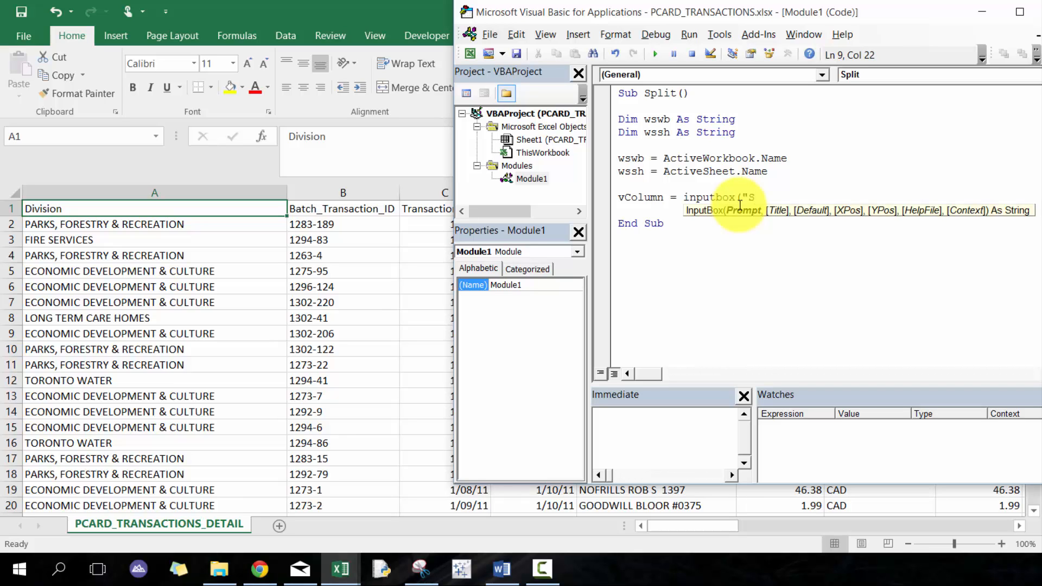
type("lease")
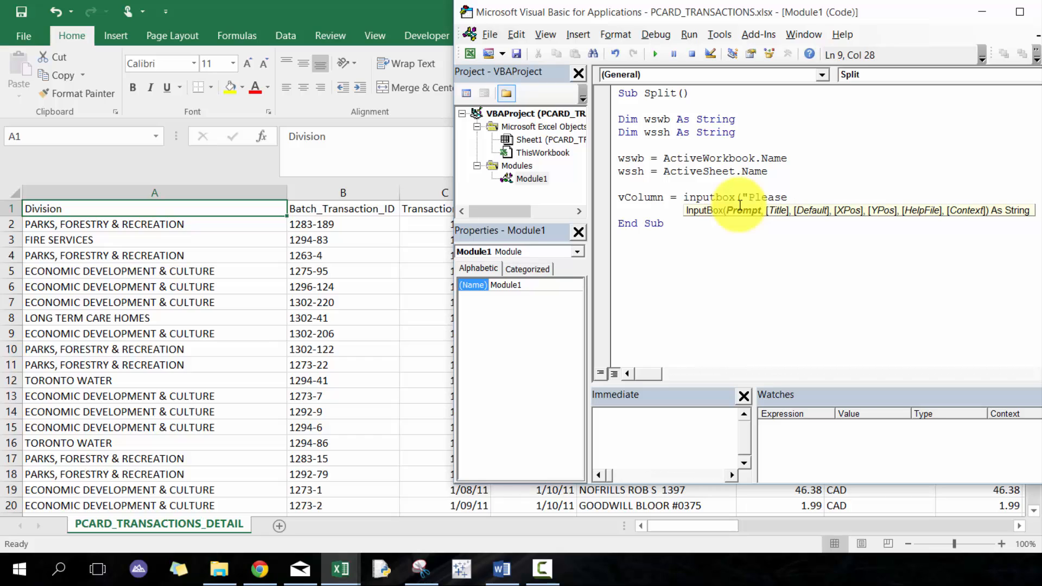
type("indicate which c")
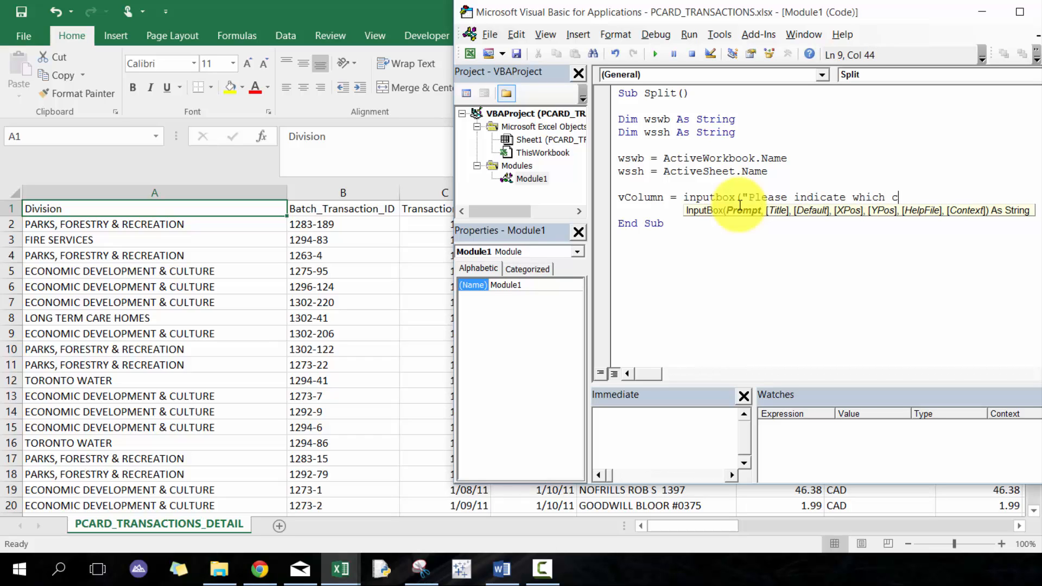
type("olumn (i.e. A")
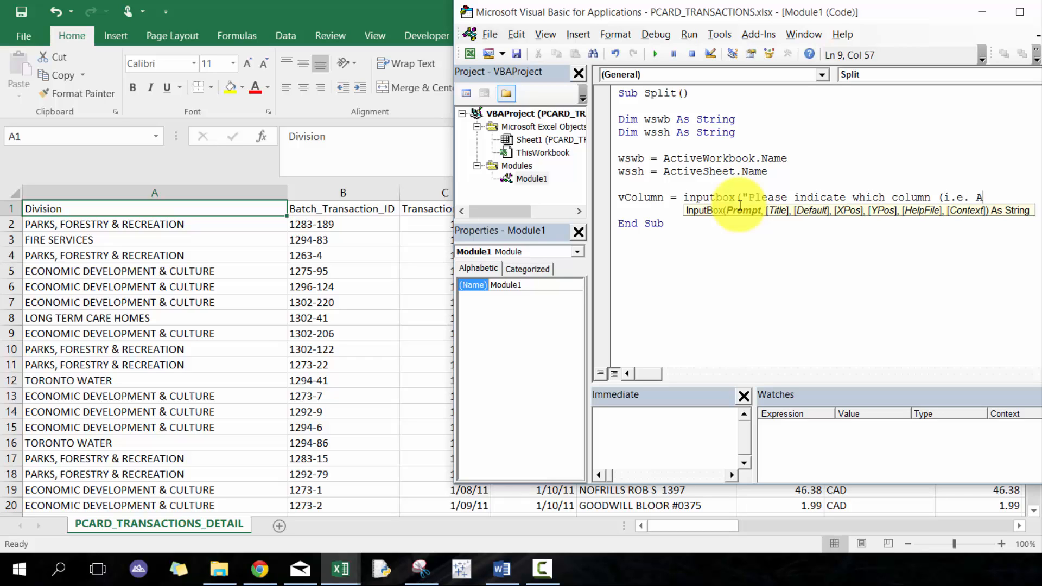
type(", B, C, .")
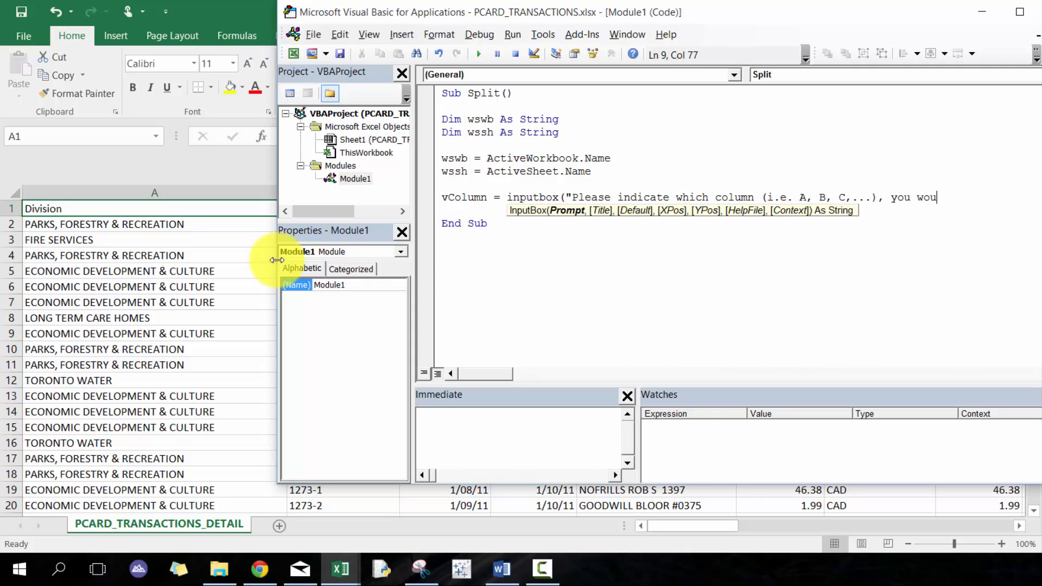
type("ld like to split by")
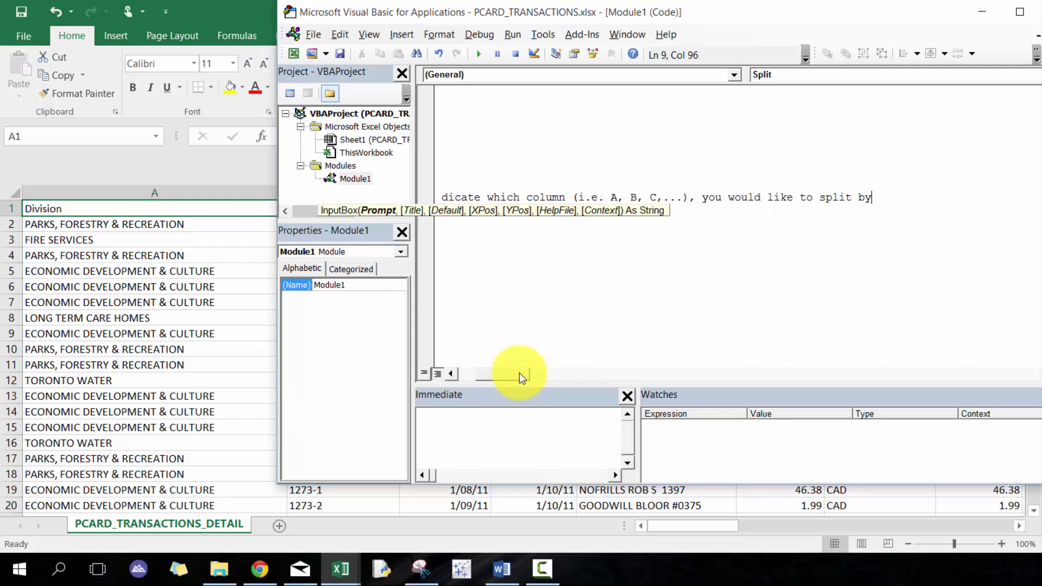
type("\",")
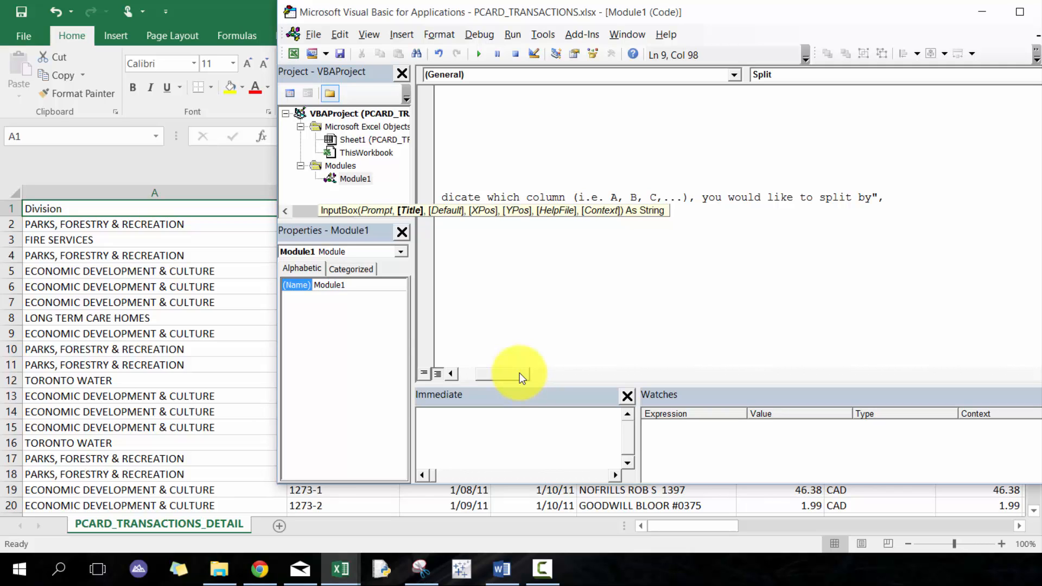
type("\"Column sel")
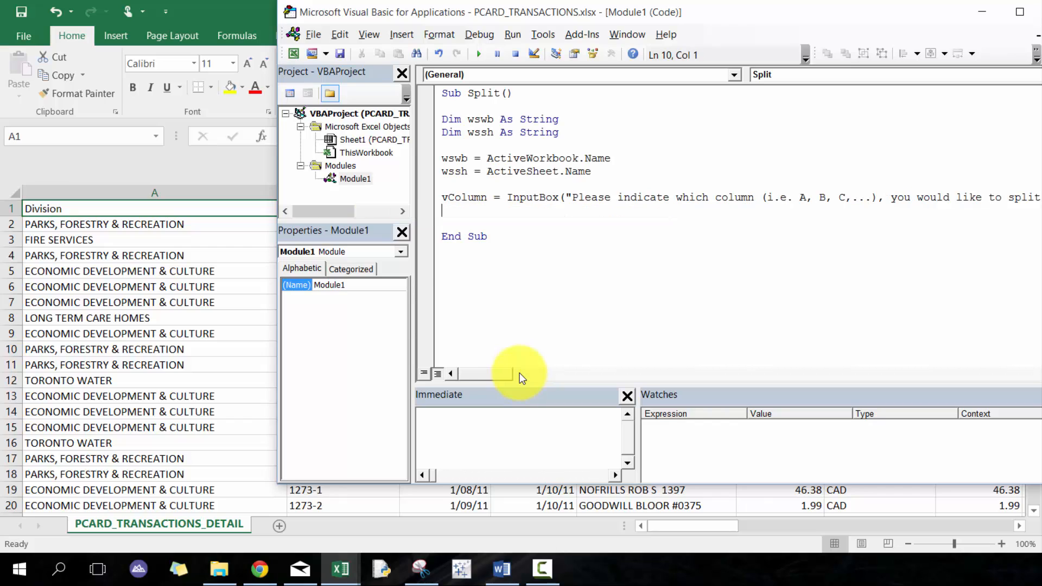
Step: Add Columns(vColumn).Copy and start the Sheets.Add line
key("enter")
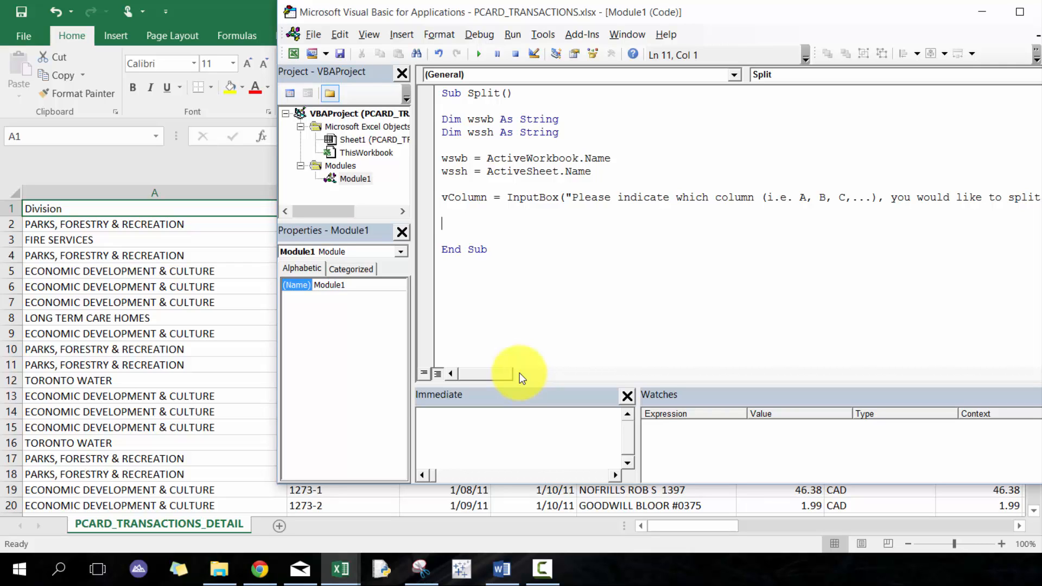
type("columns (")
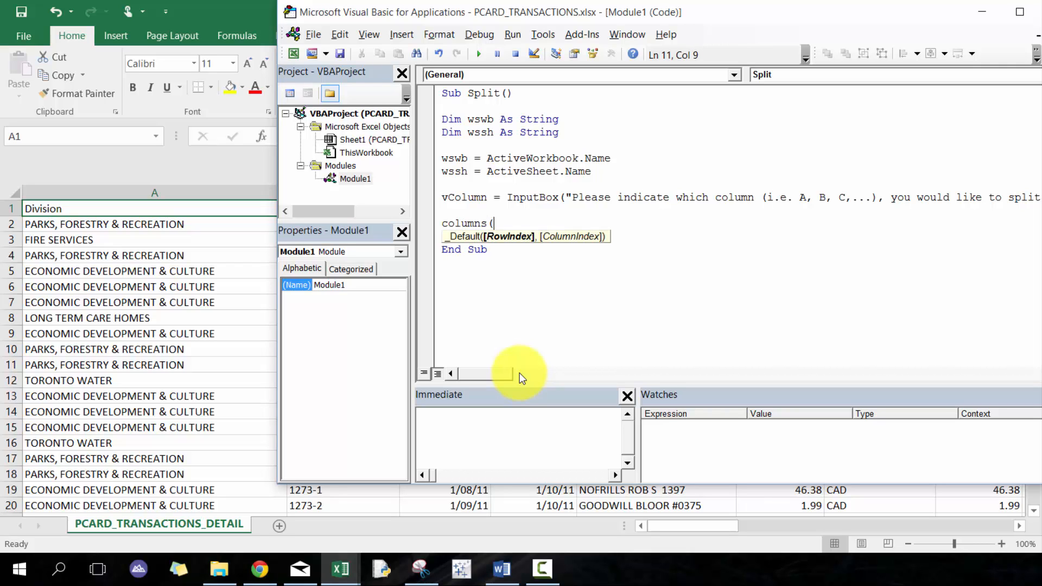
type("vColumn")
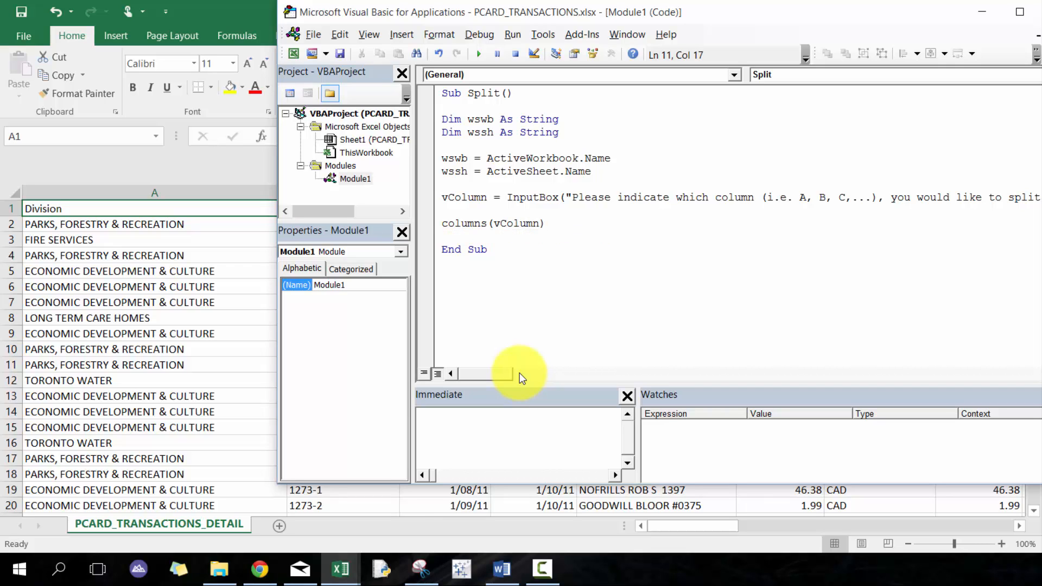
left_click(544, 222)
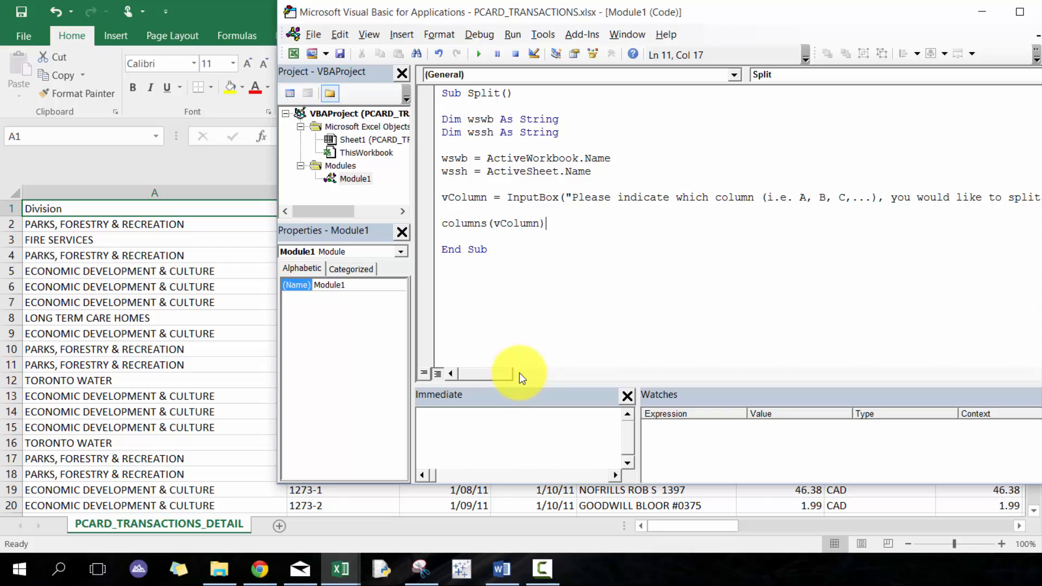
type(".cop")
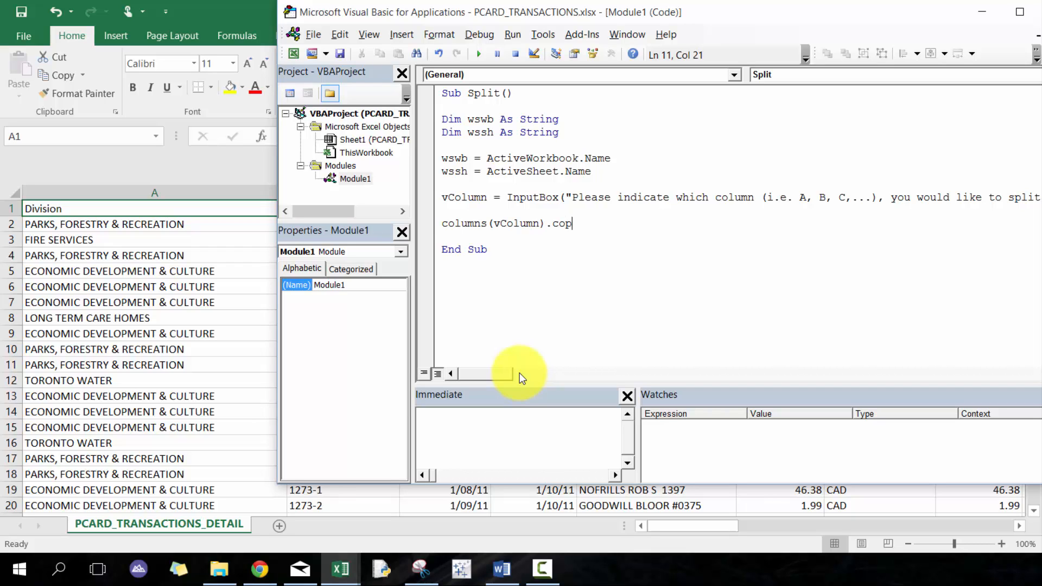
type("sh")
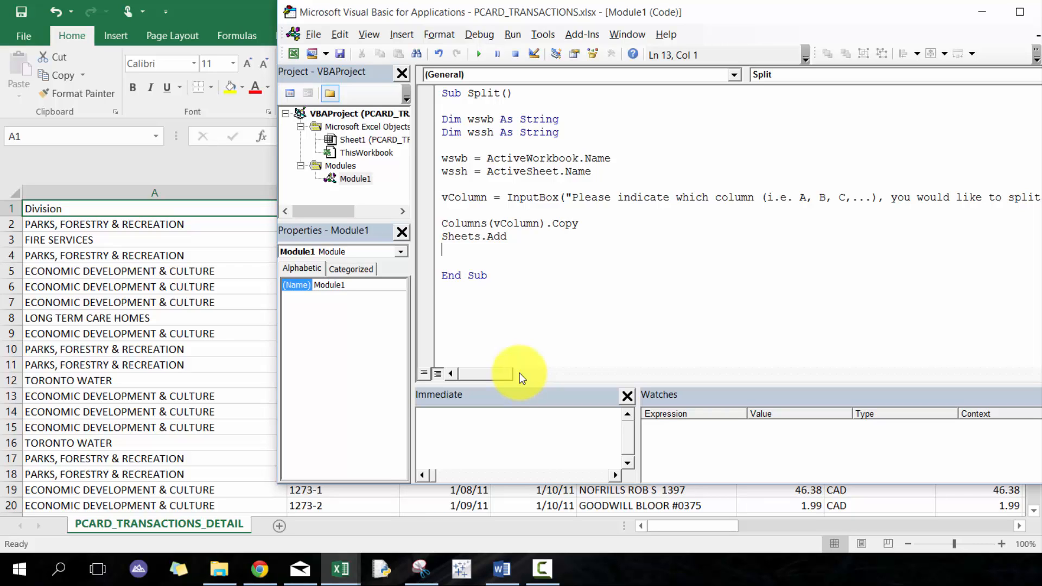
Step: Name the new sheet '_Summary' and paste the column into Range("A1") with PasteSpecial
type("activesheet.na")
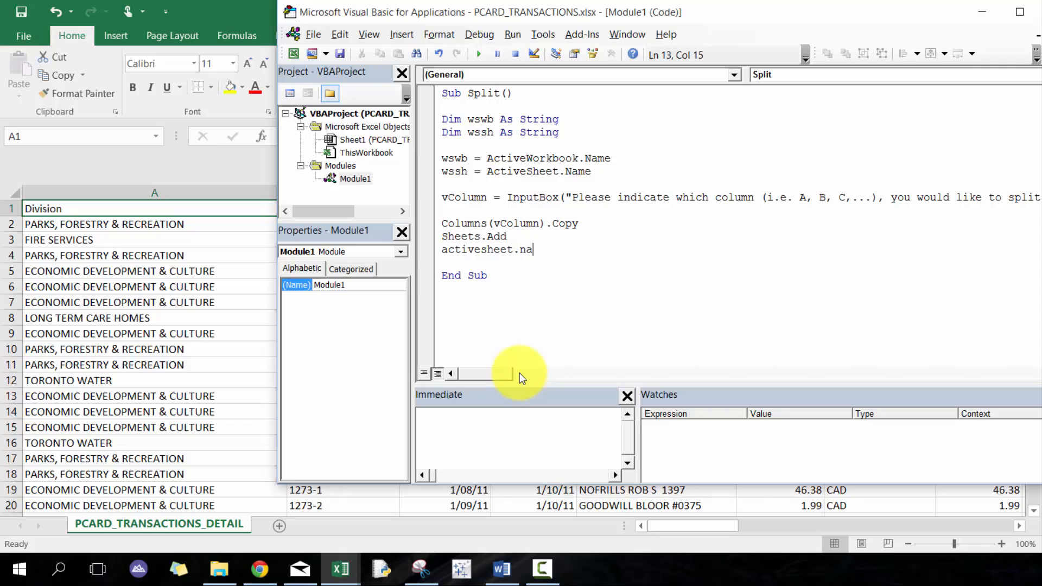
type("= \"_Su")
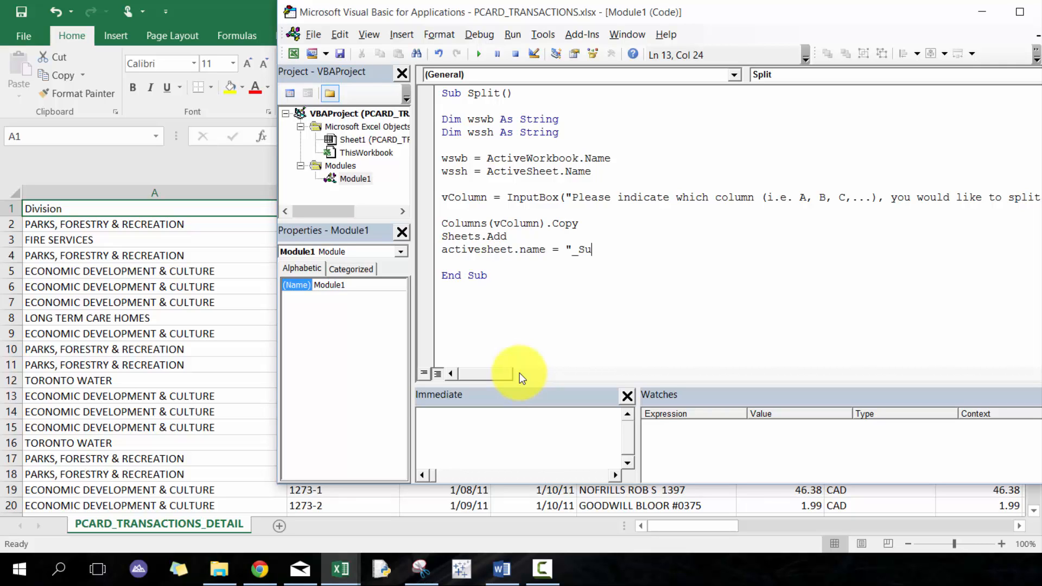
type("mmary\"")
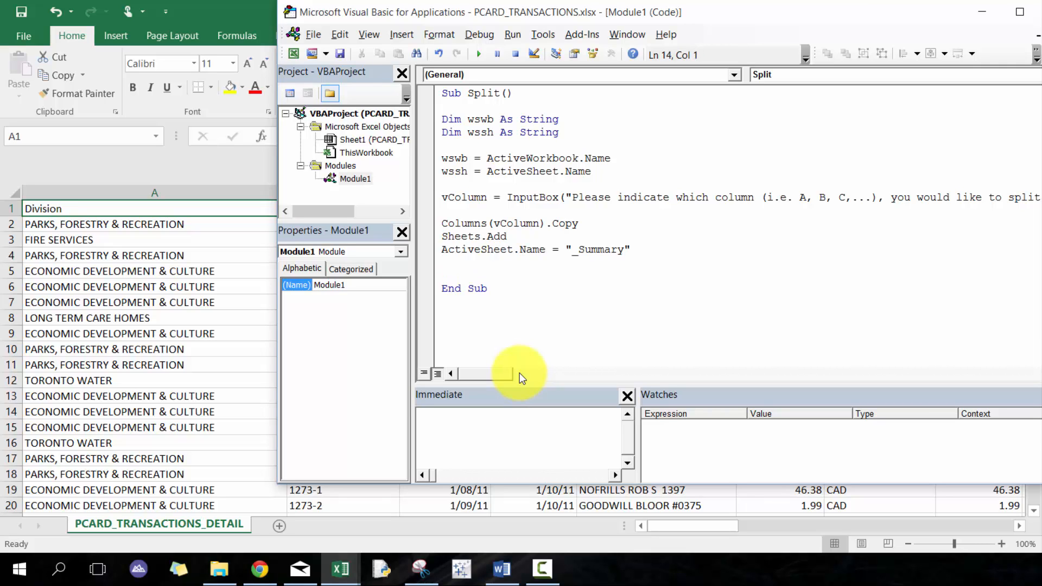
type("range (")
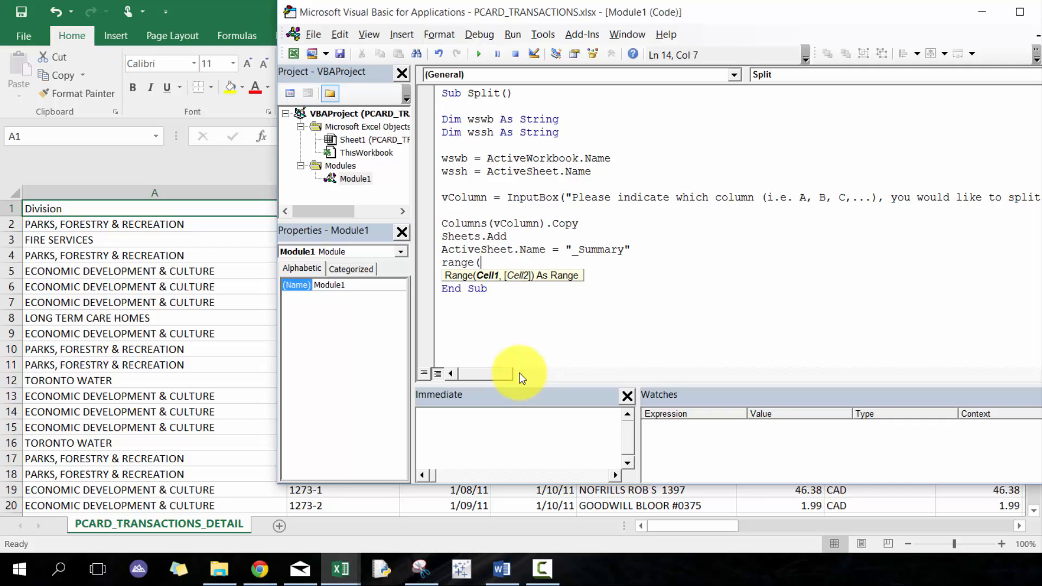
type("\"A1\").")
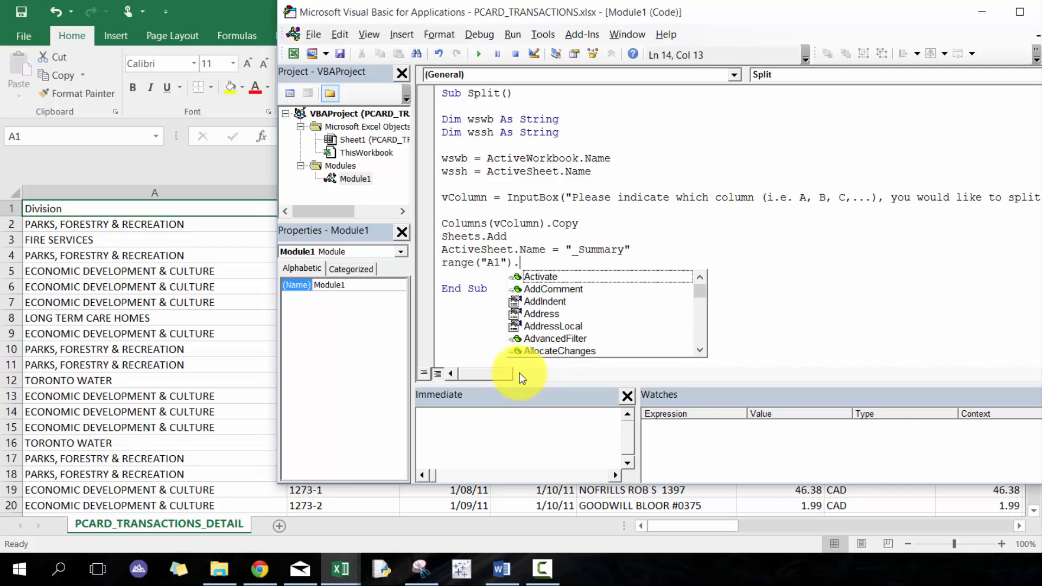
type("PasteSpecial")
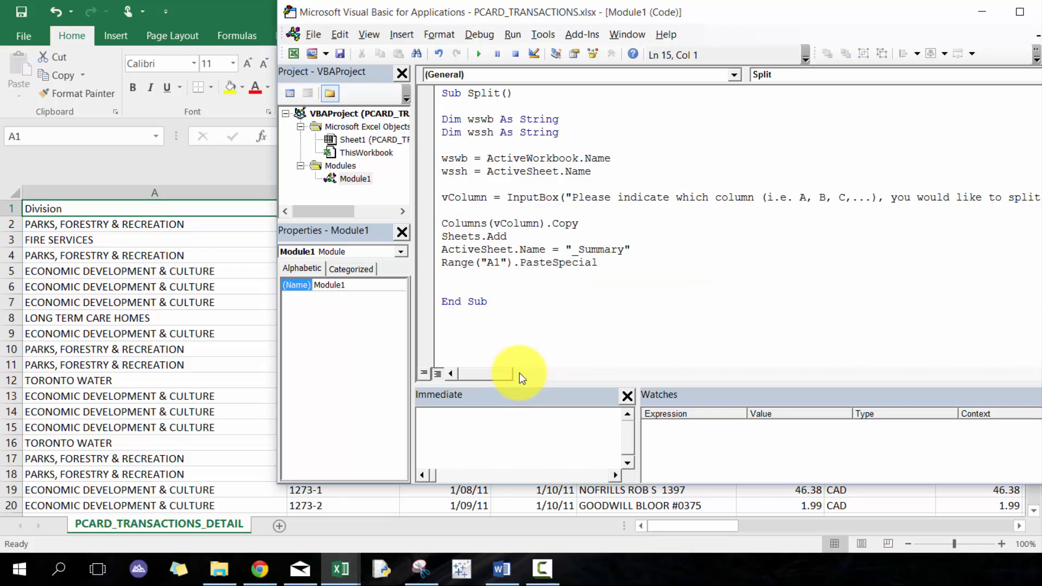
Step: Remove duplicates from Columns("A") with Columns:=1 and Header:=xlYes
type("co")
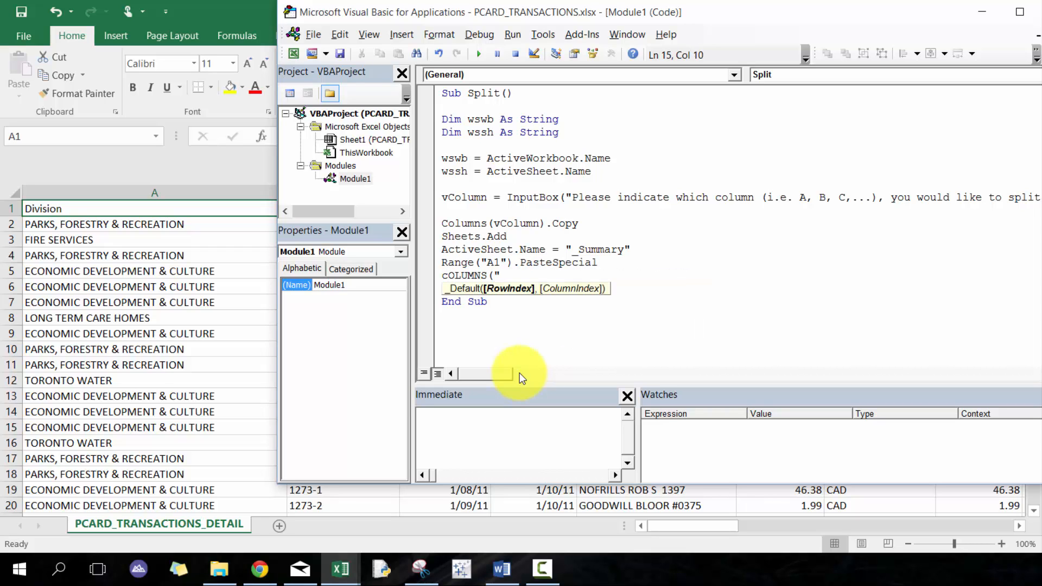
type("A\").removeduplicates")
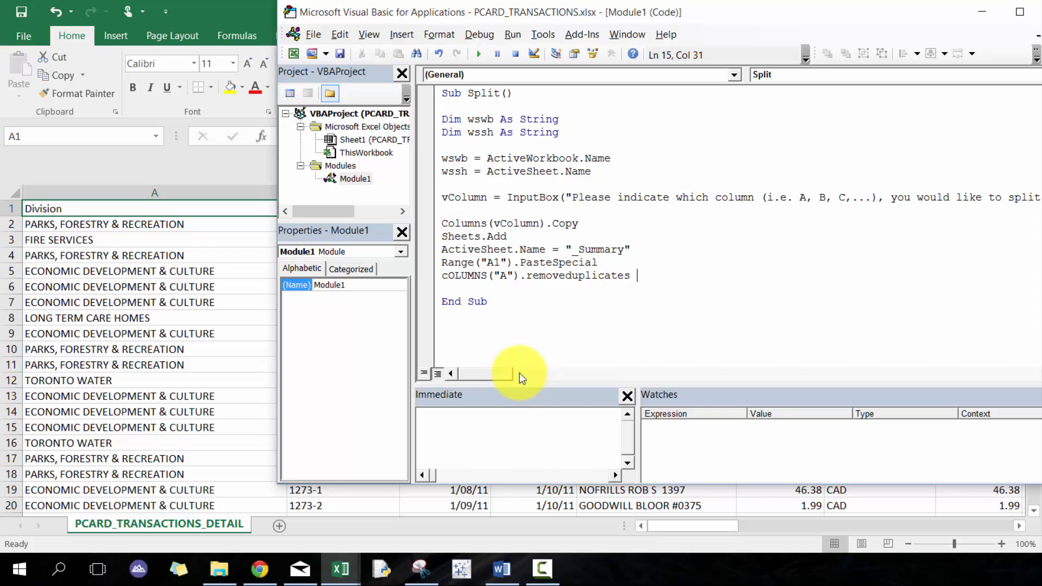
type("columns")
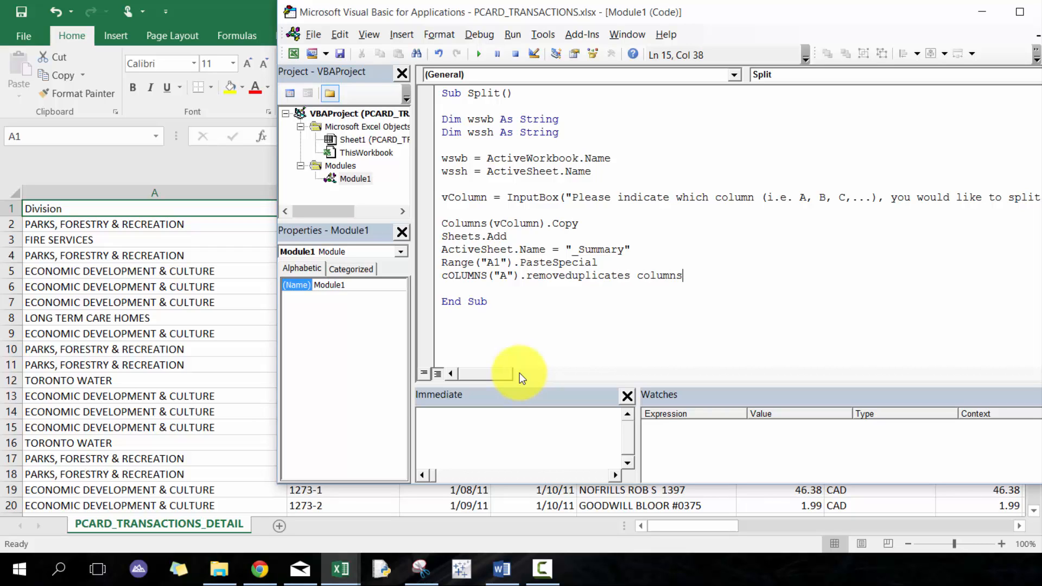
type(":=1,")
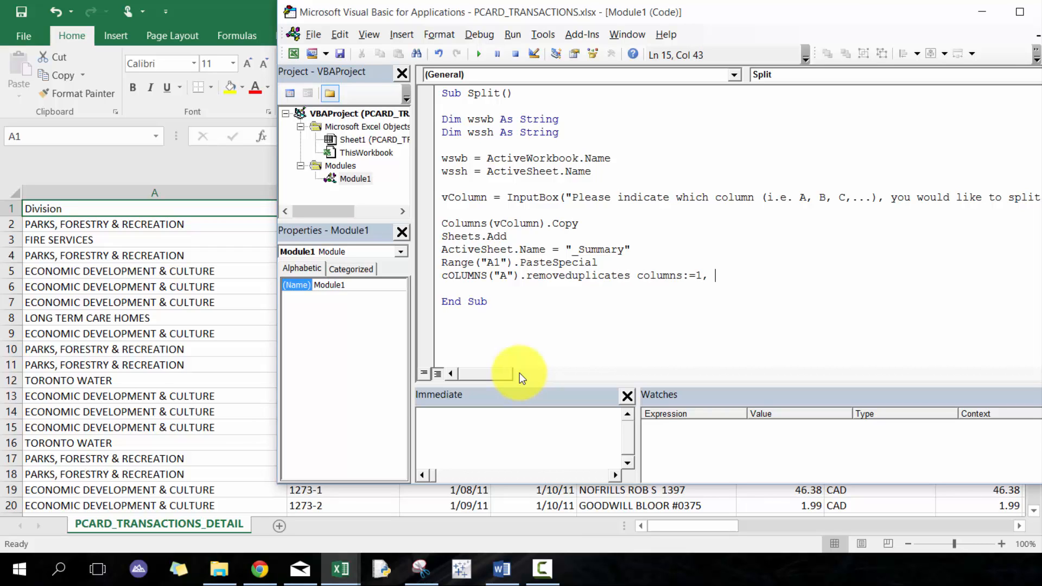
type("Header=")
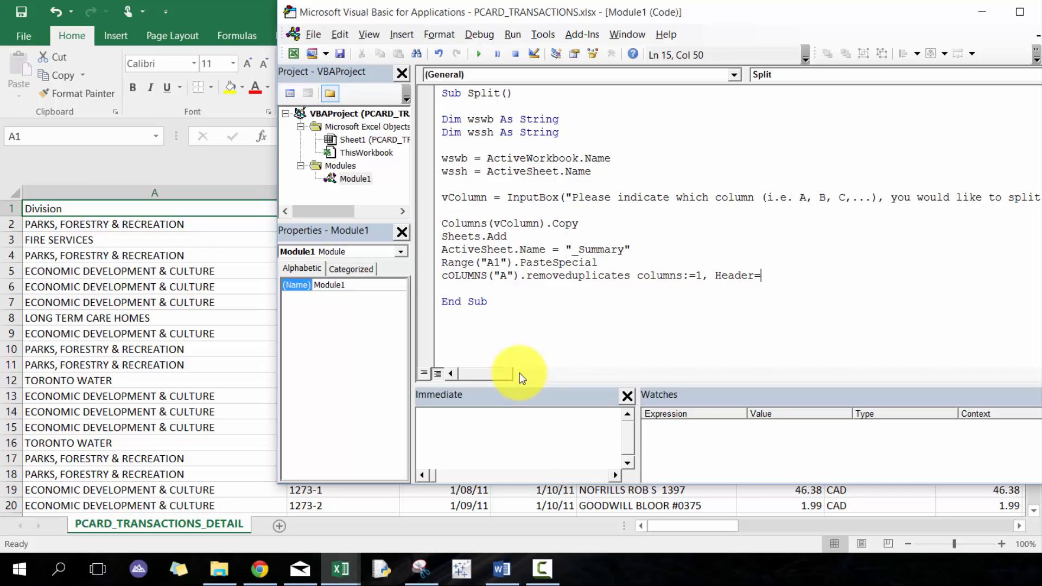
type("xlYes")
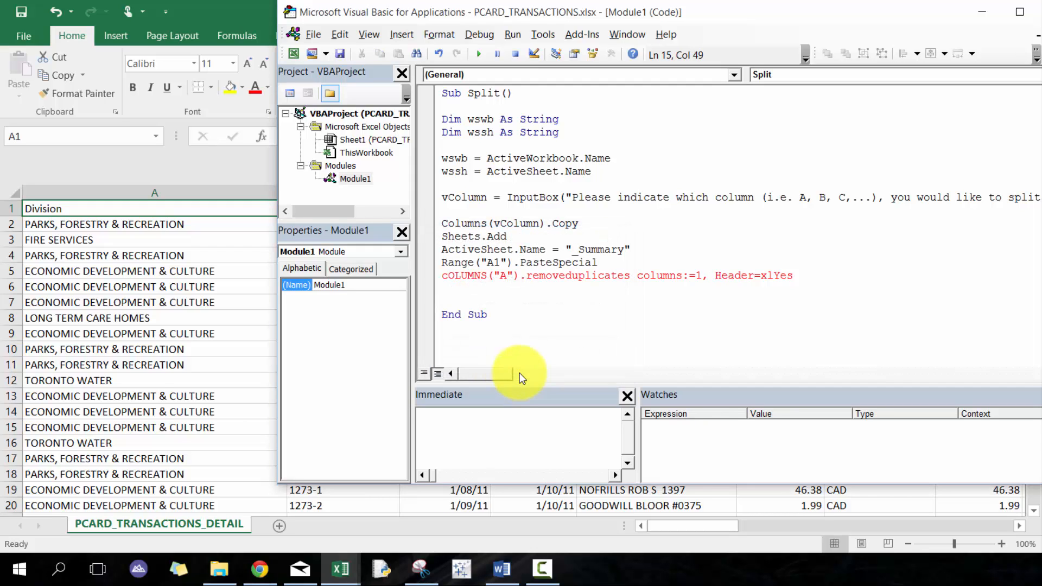
Step: Write vCounter = Range("A" & Rows.Count).End(xlUp).Row to get column A's last used row
key("enter")
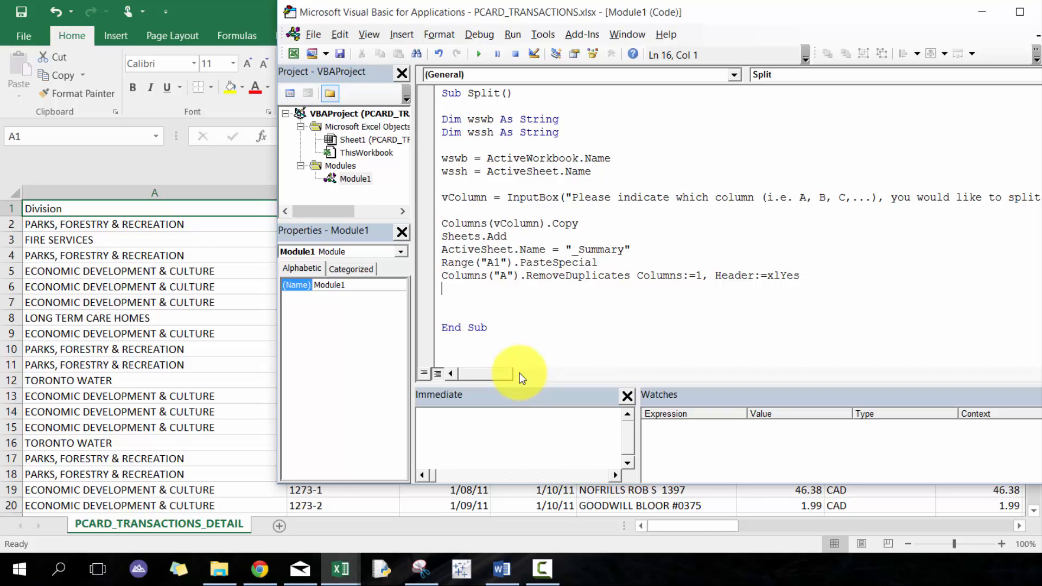
type("v")
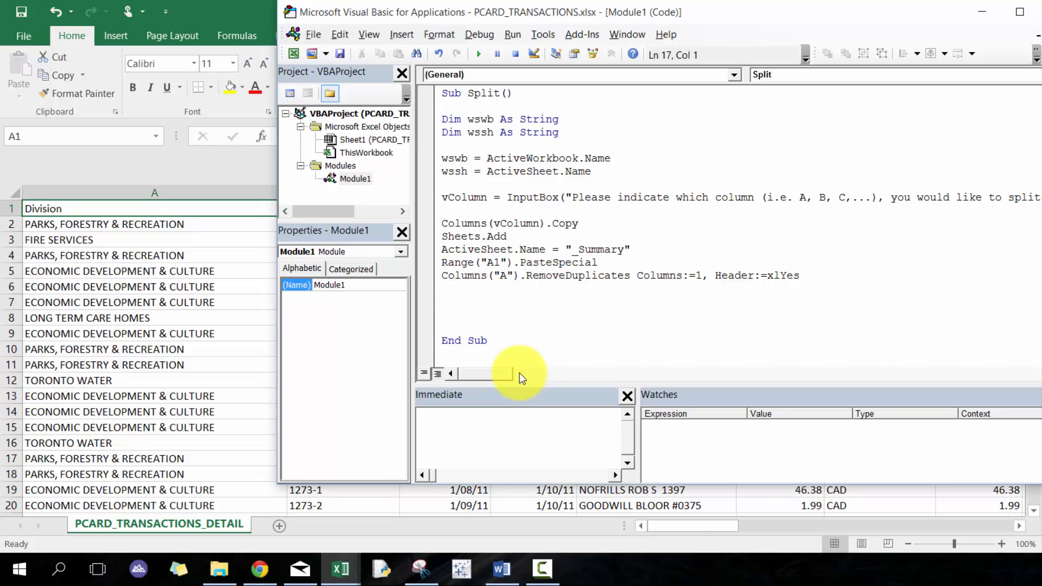
type("vCounter =")
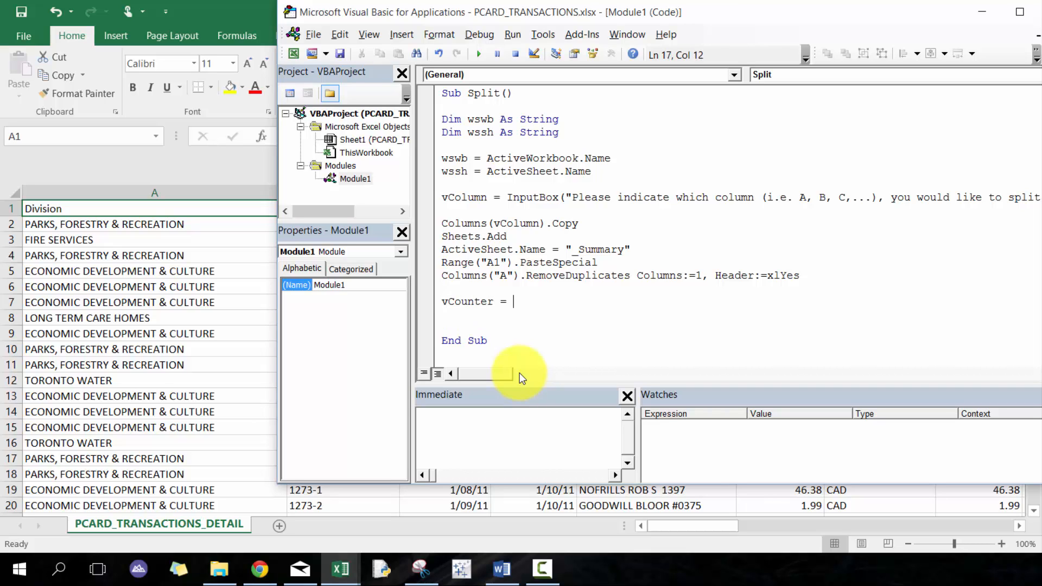
type("range(\"")
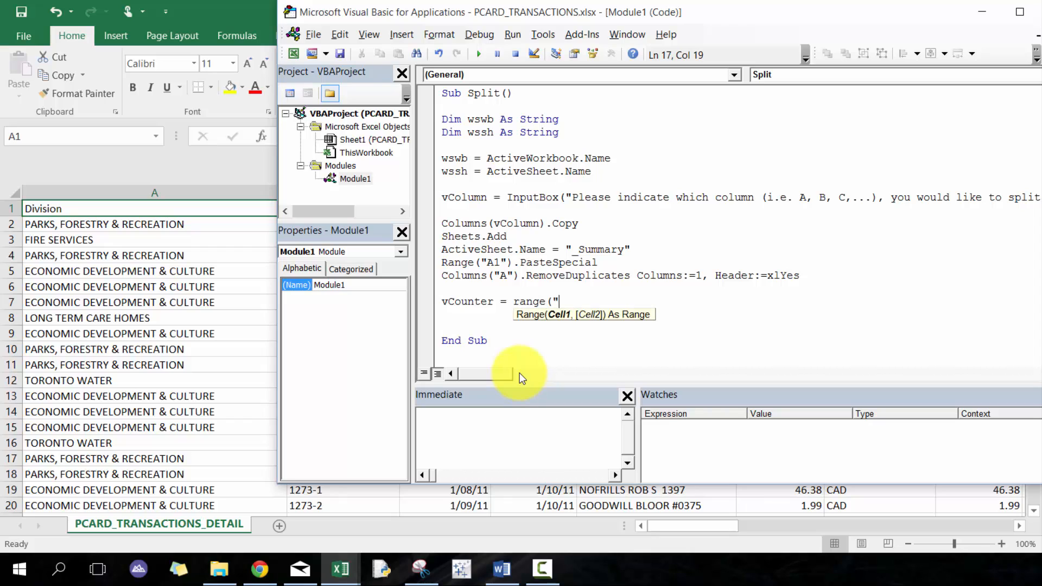
type("A\" & R")
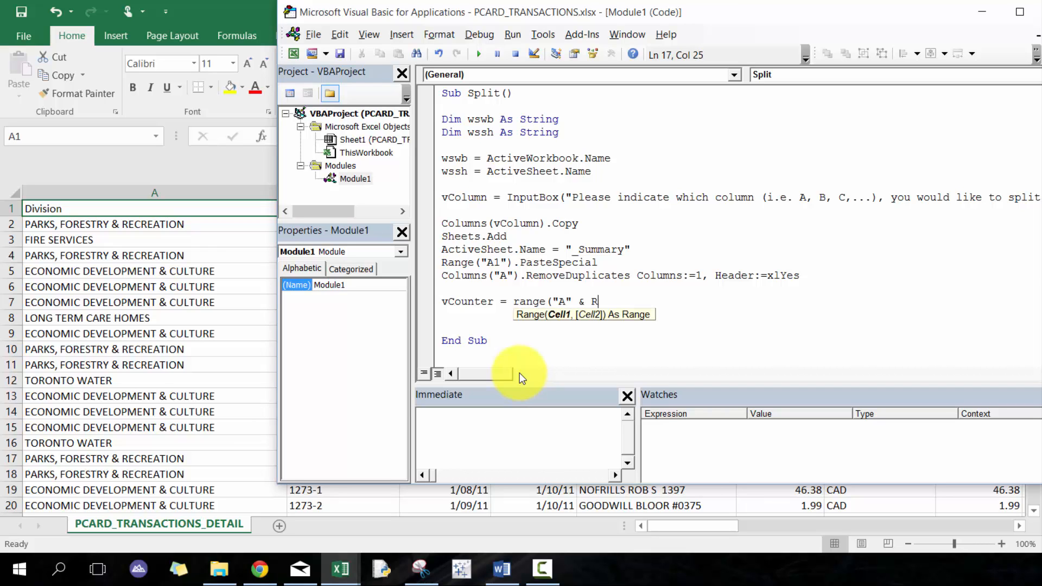
type("OWS.Count)")
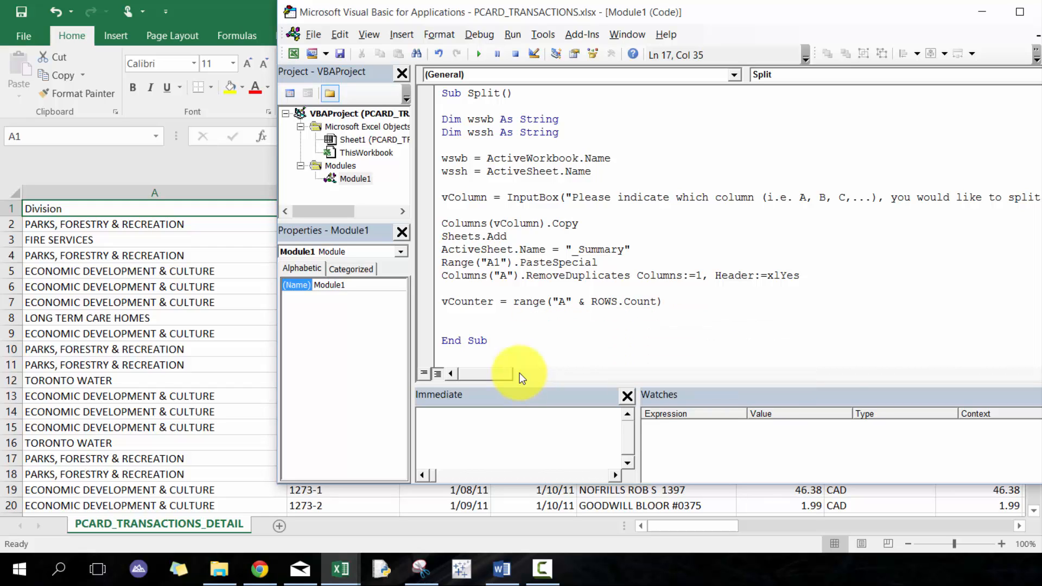
type(".End(")
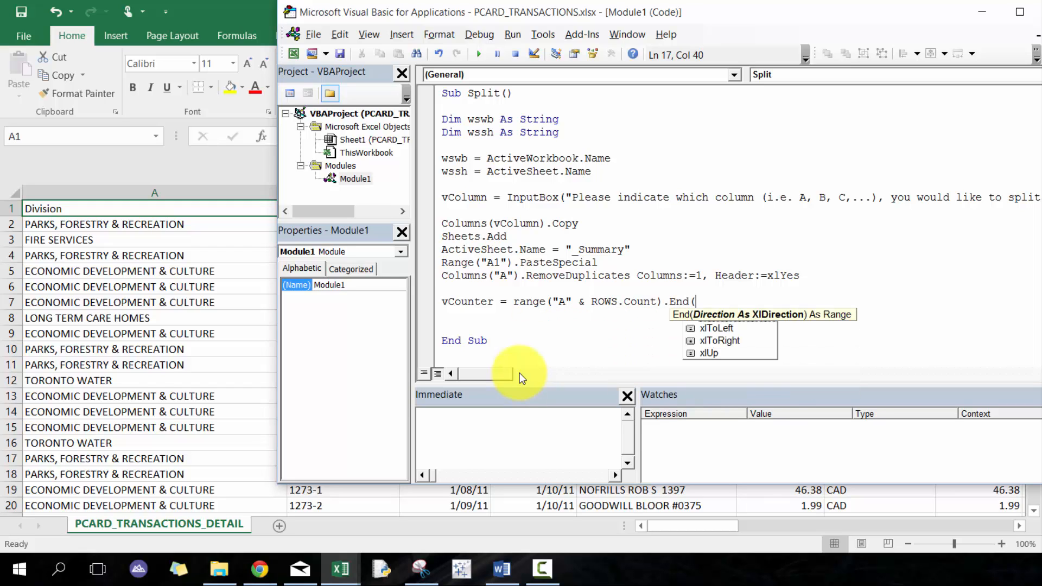
type("xlUp)")
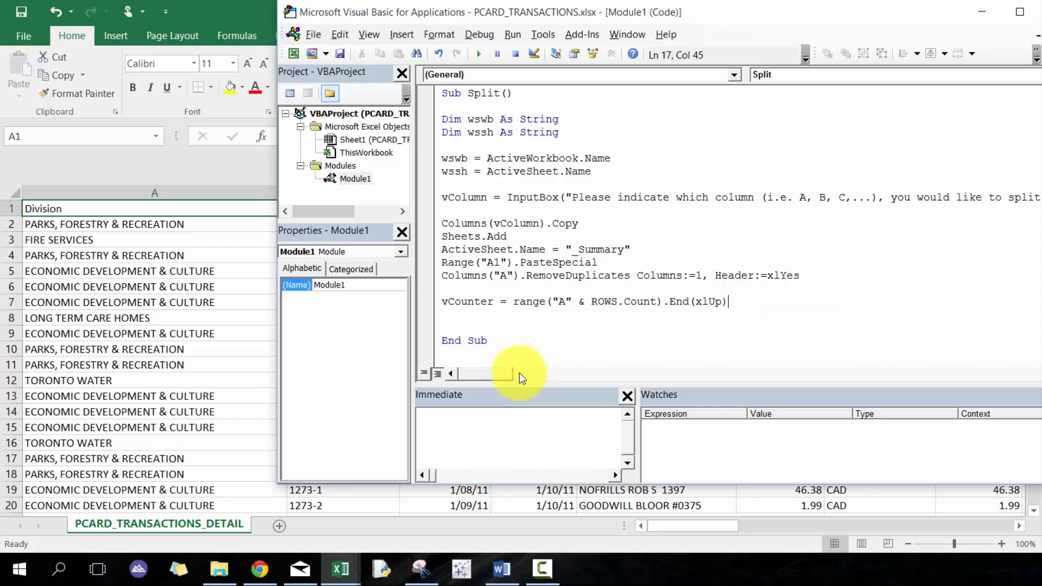
type(".Row")
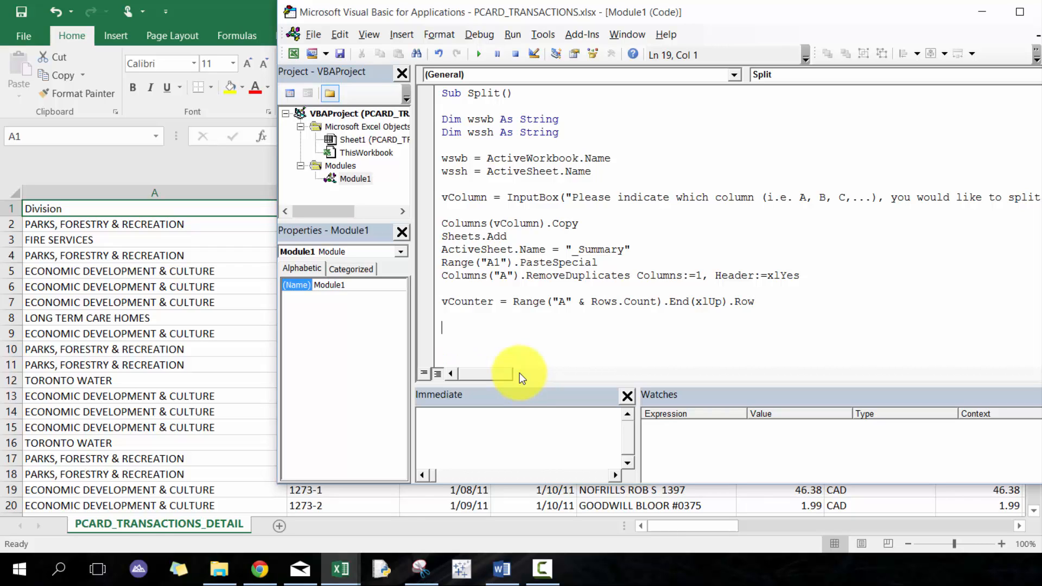
Step: Start For i = 2 To vCounter and read vFilter from Sheets("_Summary").Cells(i, 1)
type("For")
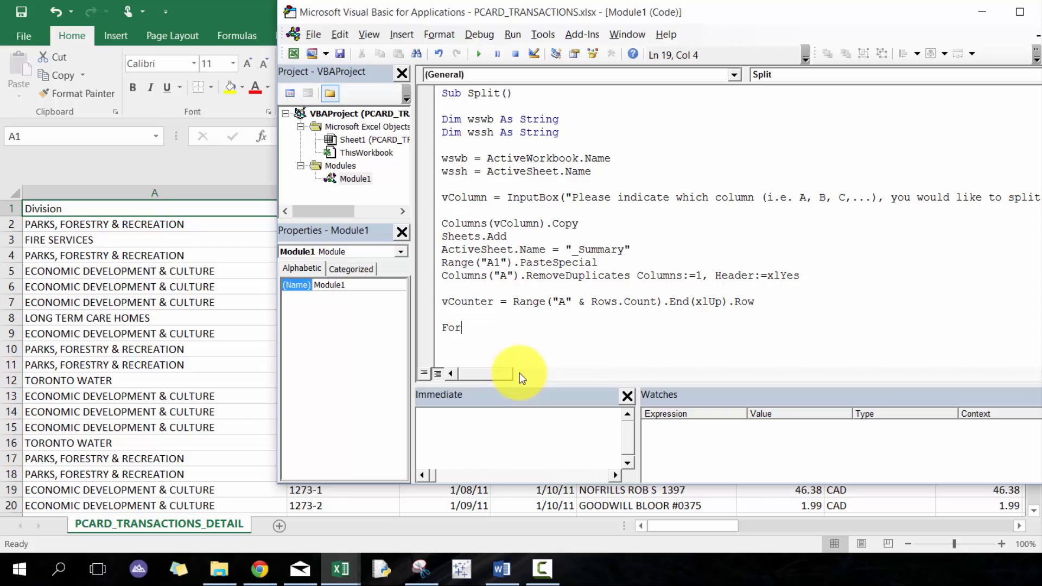
type("i = 2")
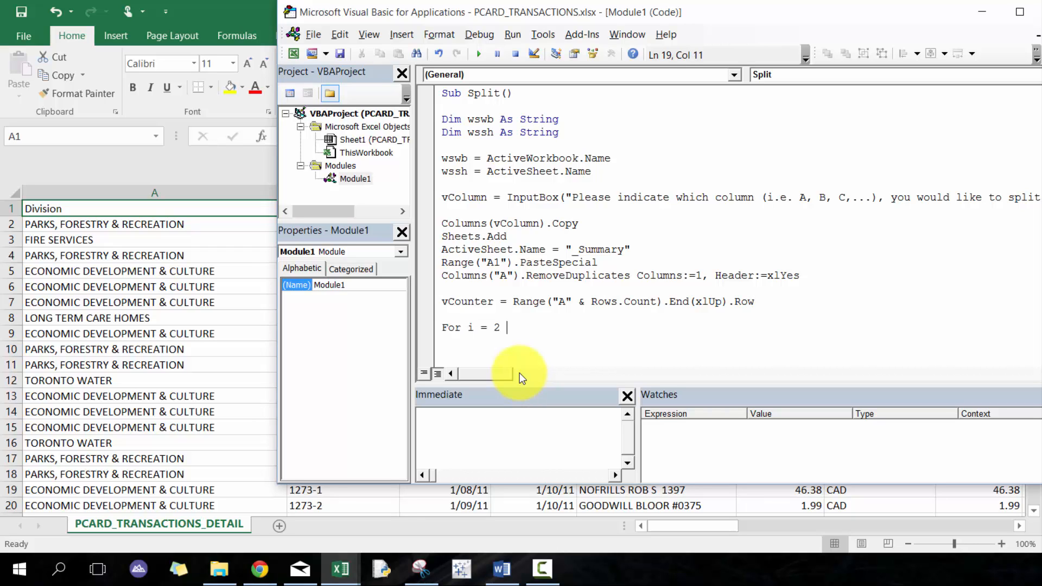
type("to vCount")
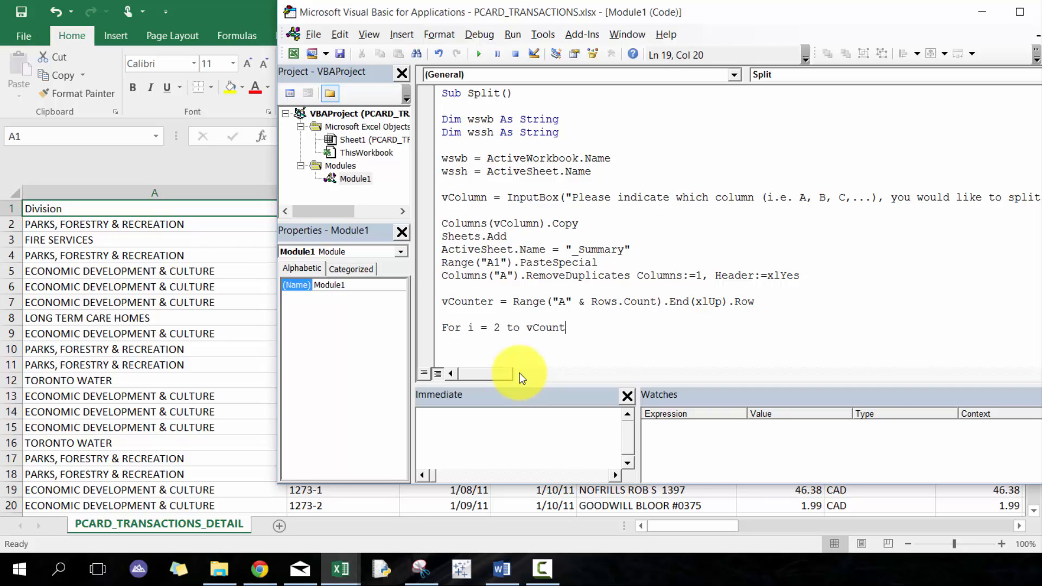
key("enter")
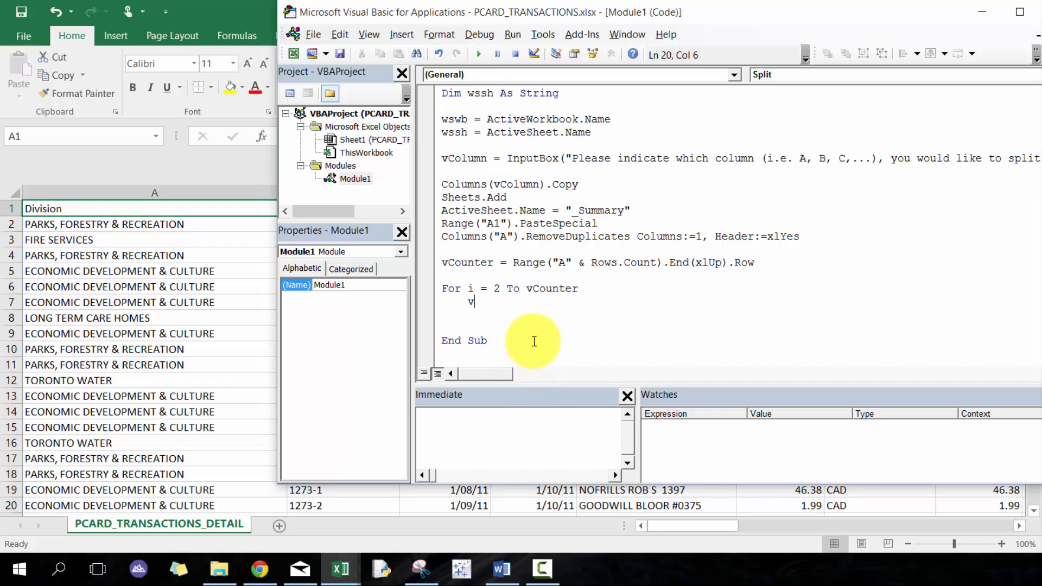
type("Filter")
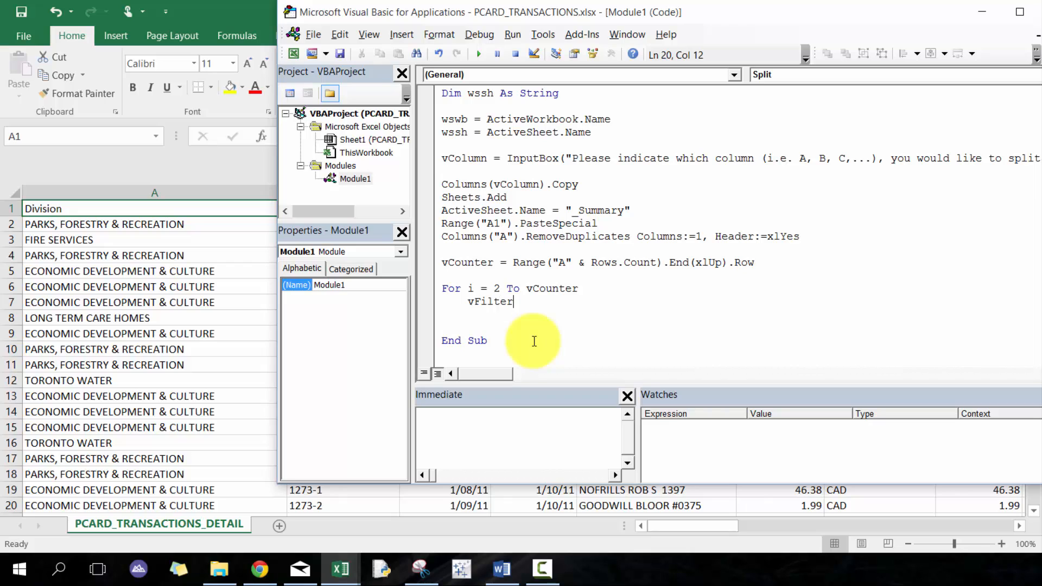
type("=Sheets")
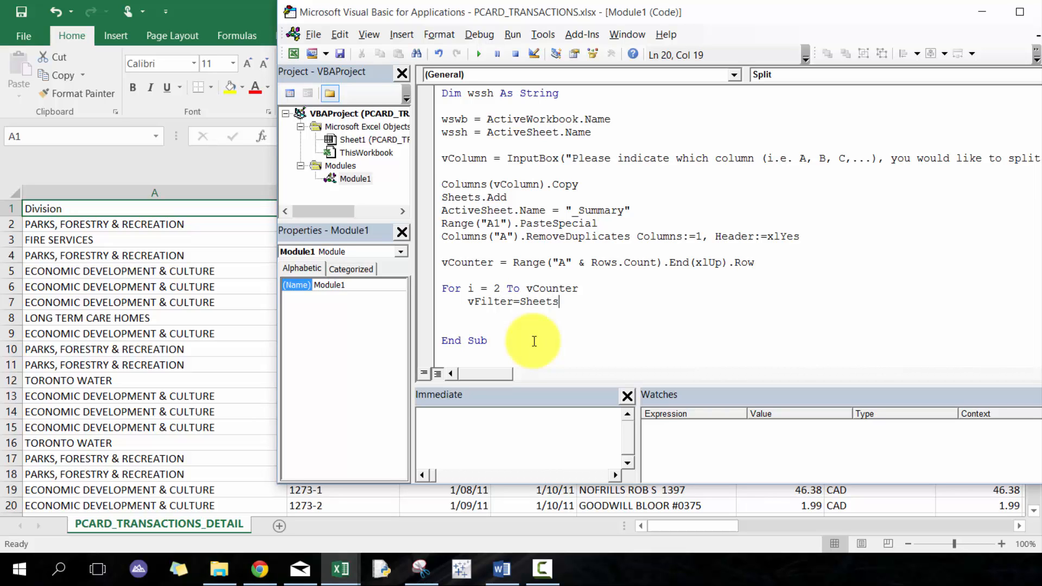
type("(\"_Summary\").c")
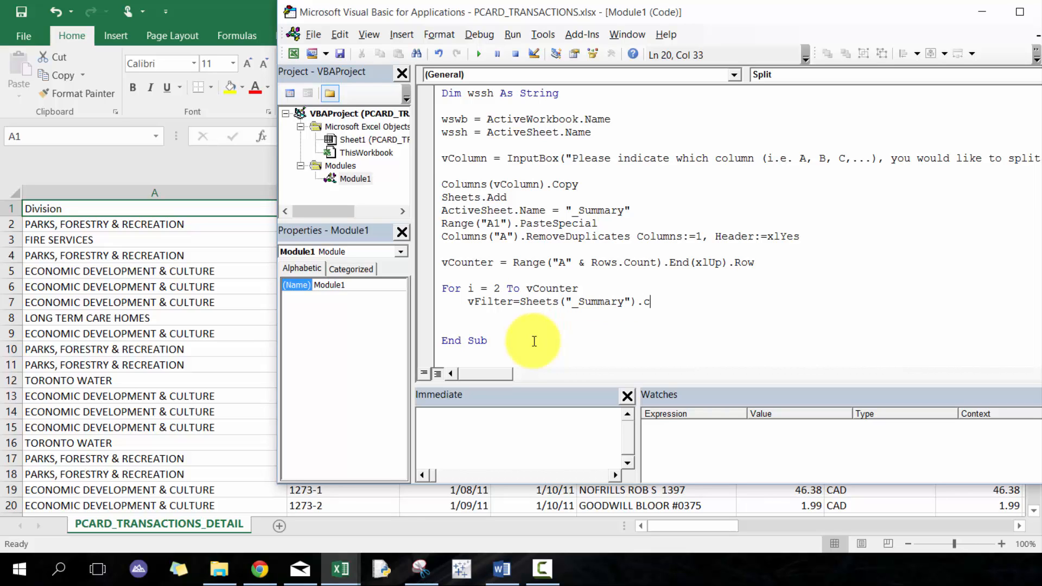
type("ells(i")
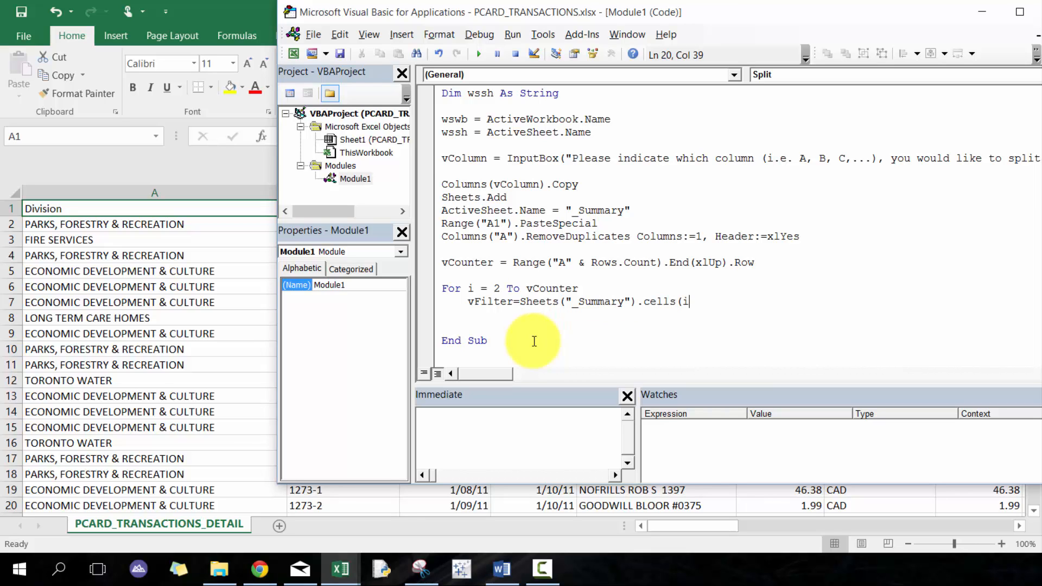
type(", 1")
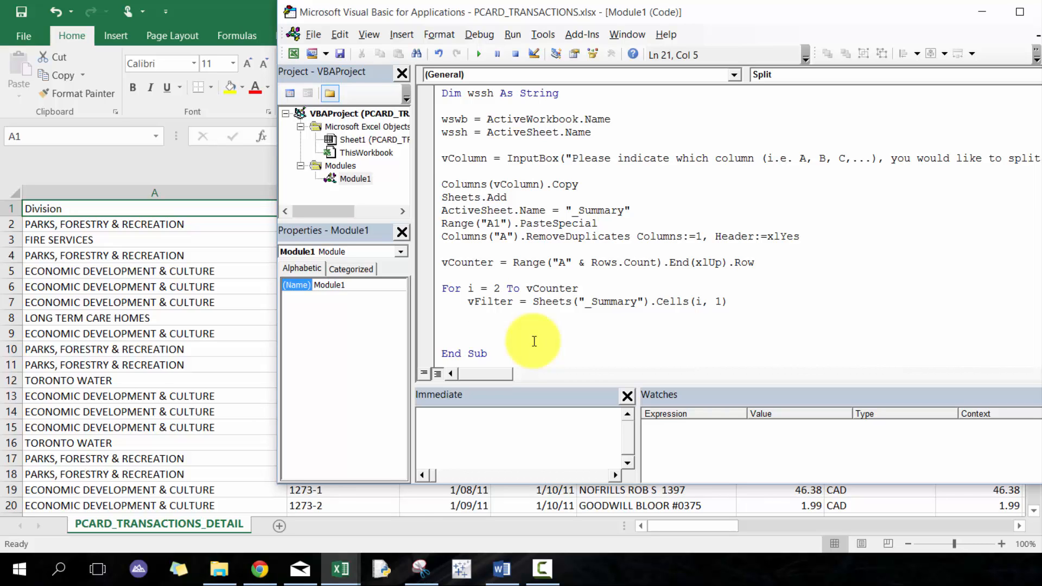
Step: Activate Sheets(wssh) and begin an ActiveSheet AutoFilter call
type("sheets(")
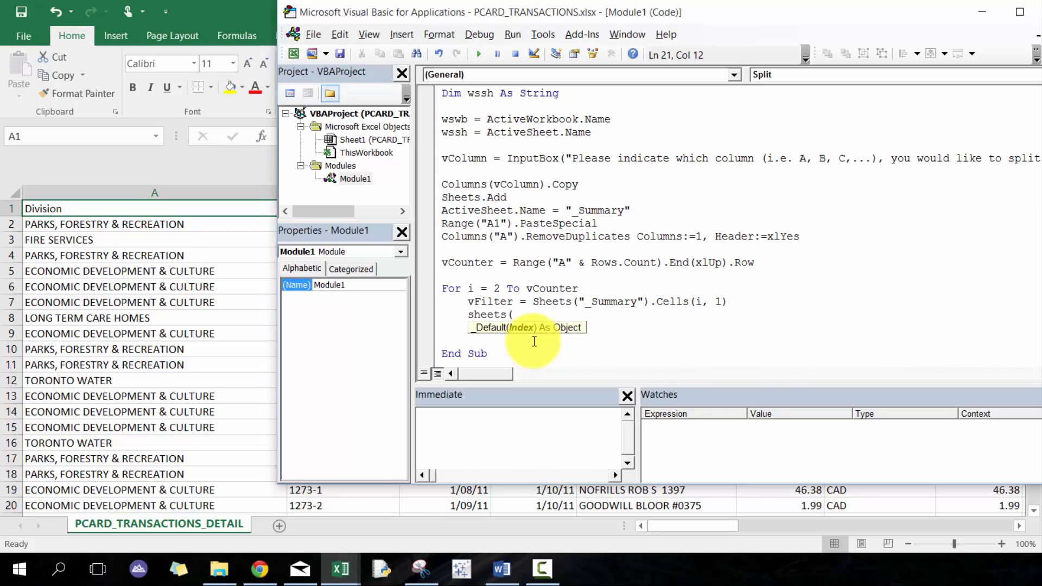
type("ws")
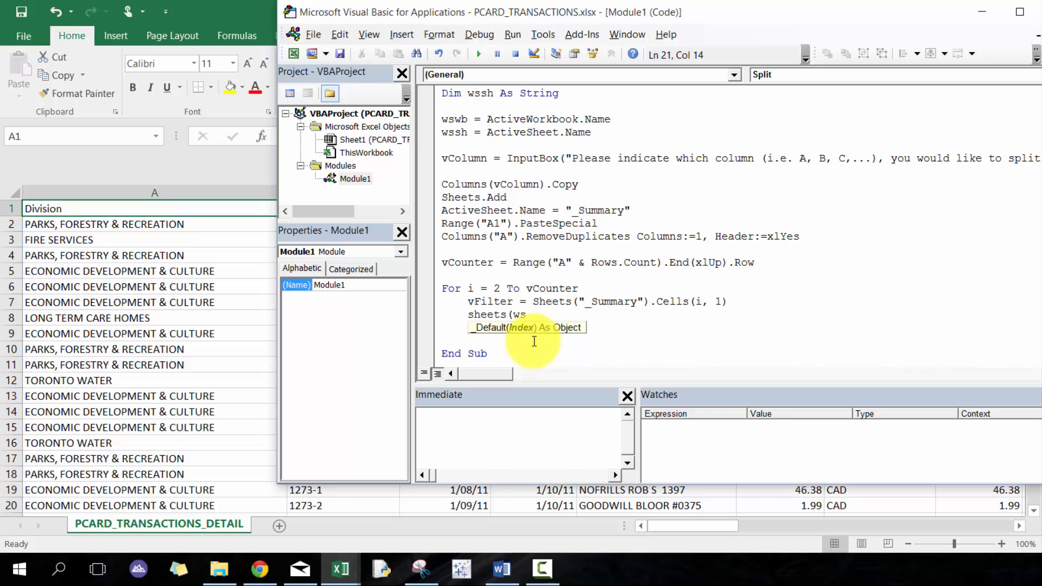
type("sh).activate")
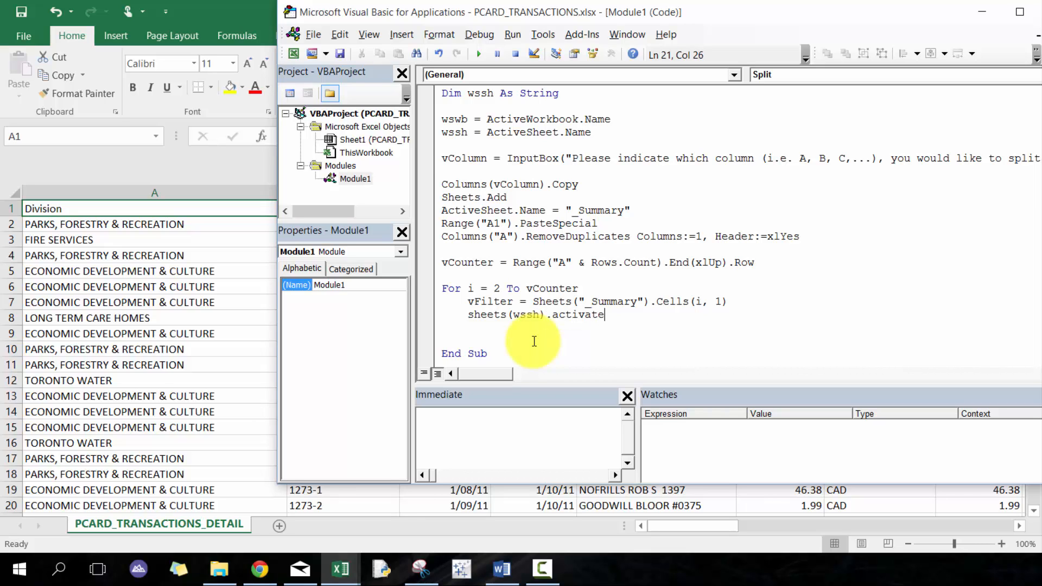
key("enter")
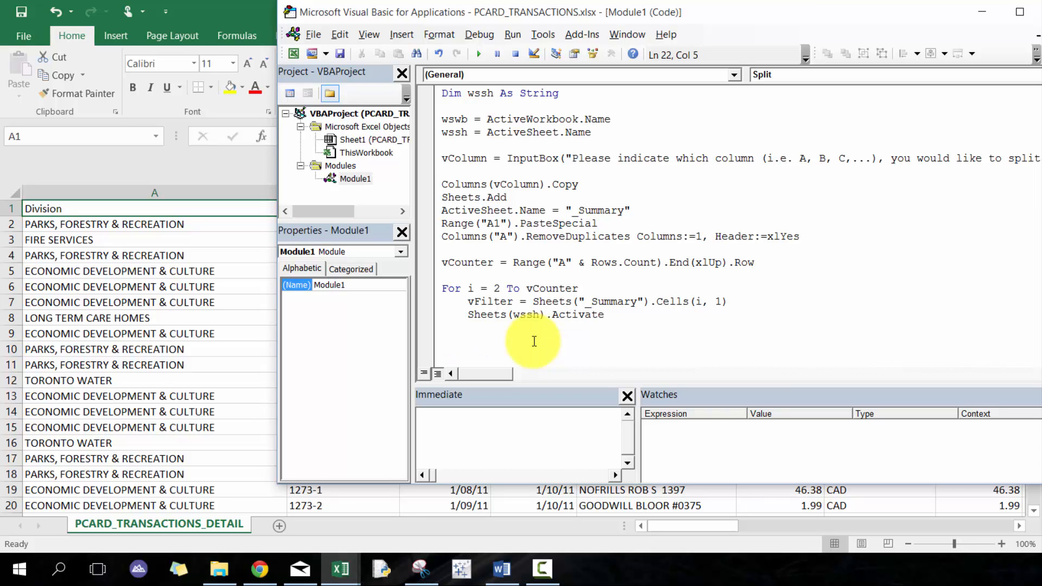
type("activesheet.columns.aut")
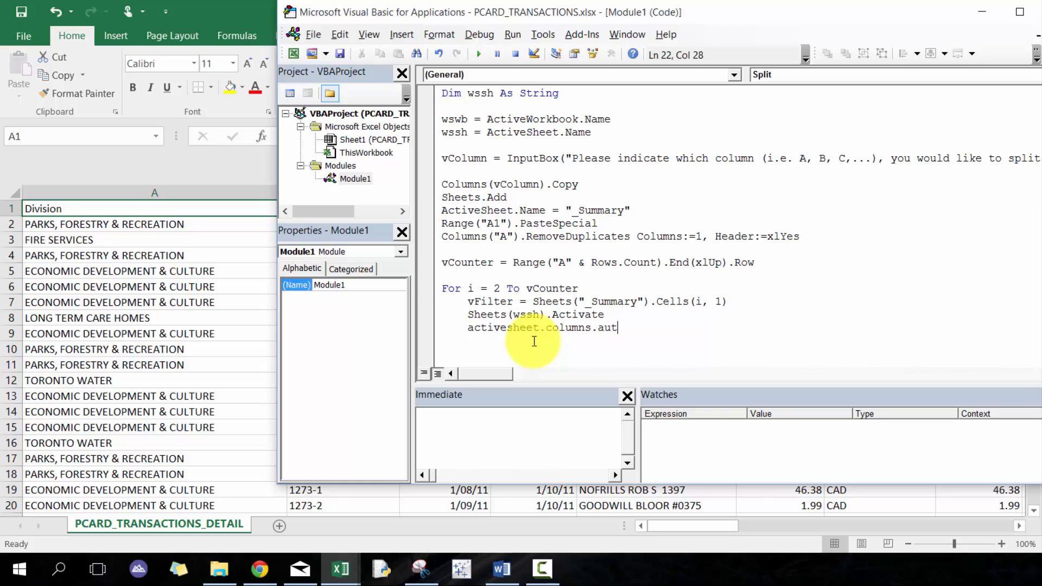
type("ofilter filt")
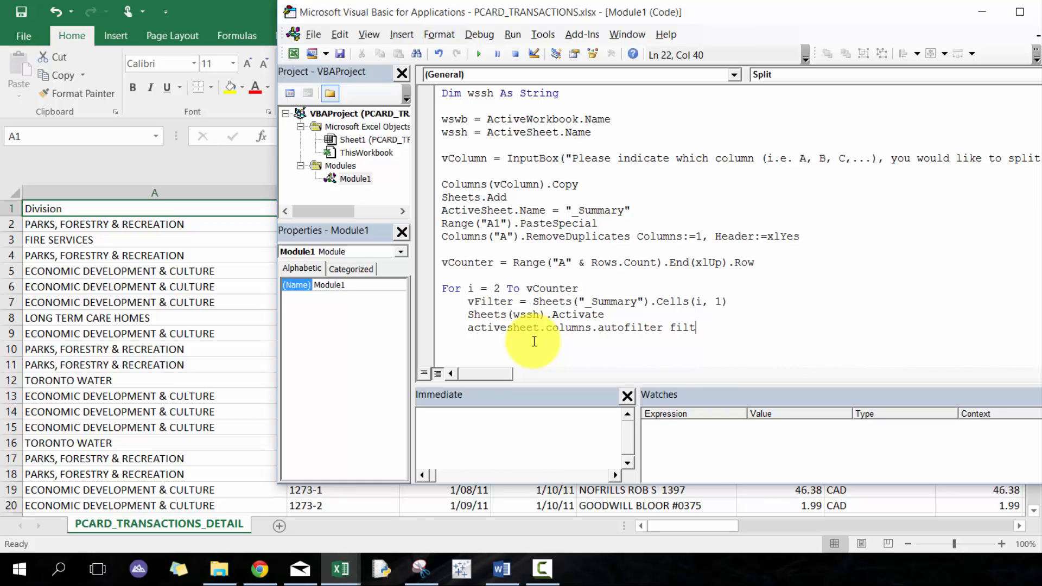
key("backspace")
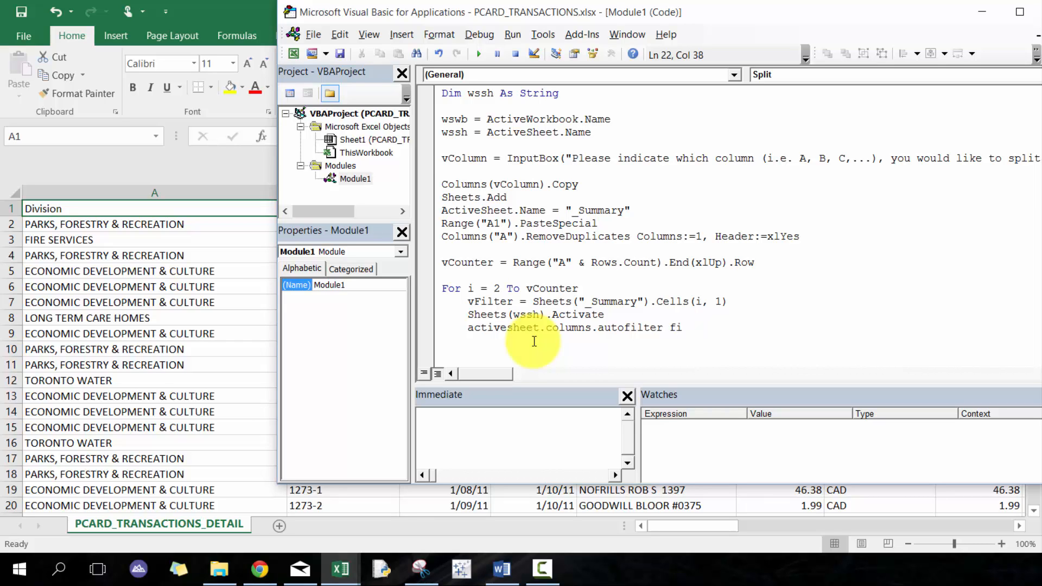
Step: Give the AutoFilter Field:=Columns(vColumn).Column and Criteria1:=vfilter
type("field:")
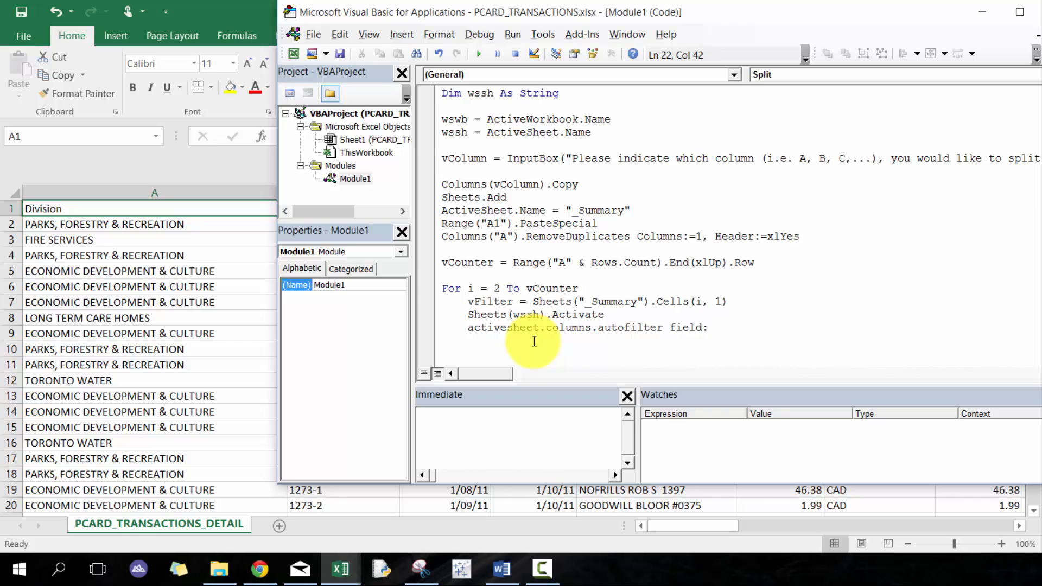
type("=")
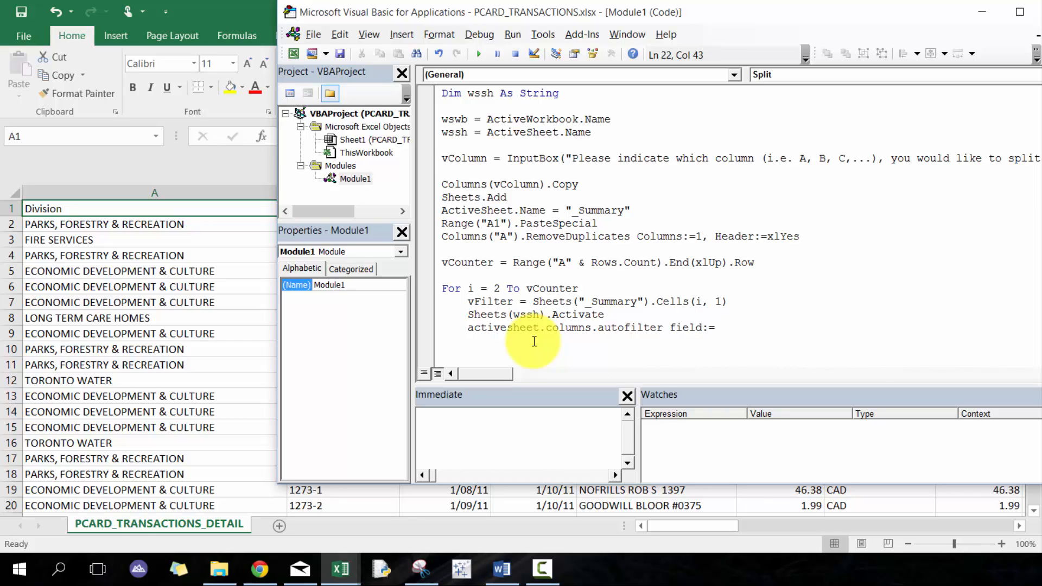
type("columns")
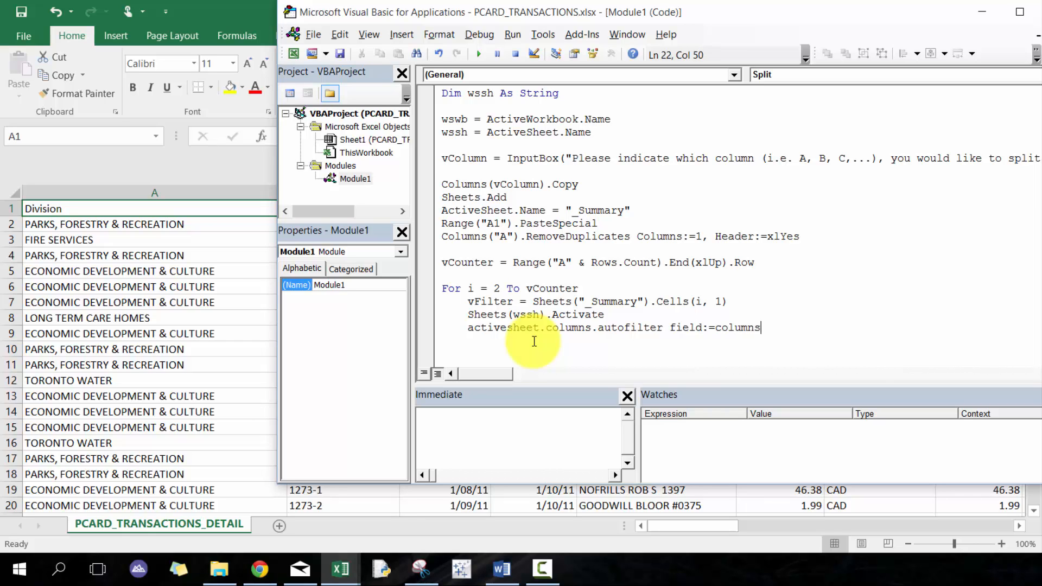
type("(v")
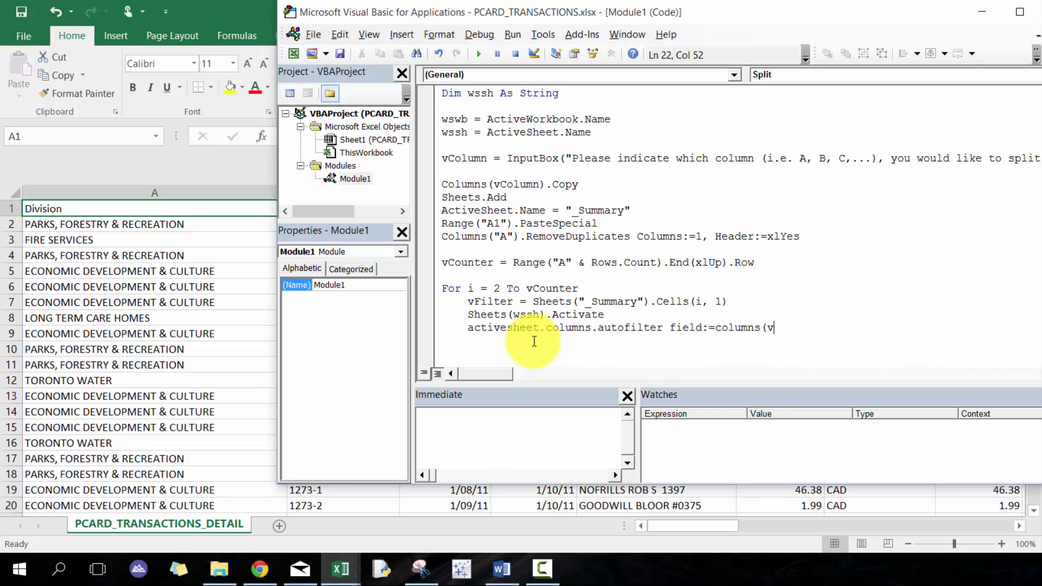
type("Column).Column")
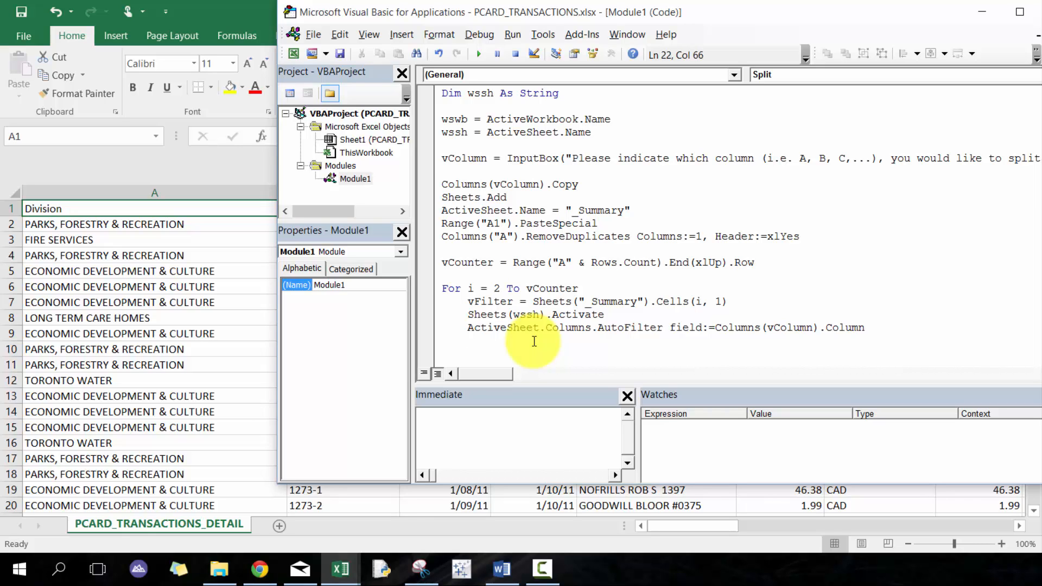
type(",")
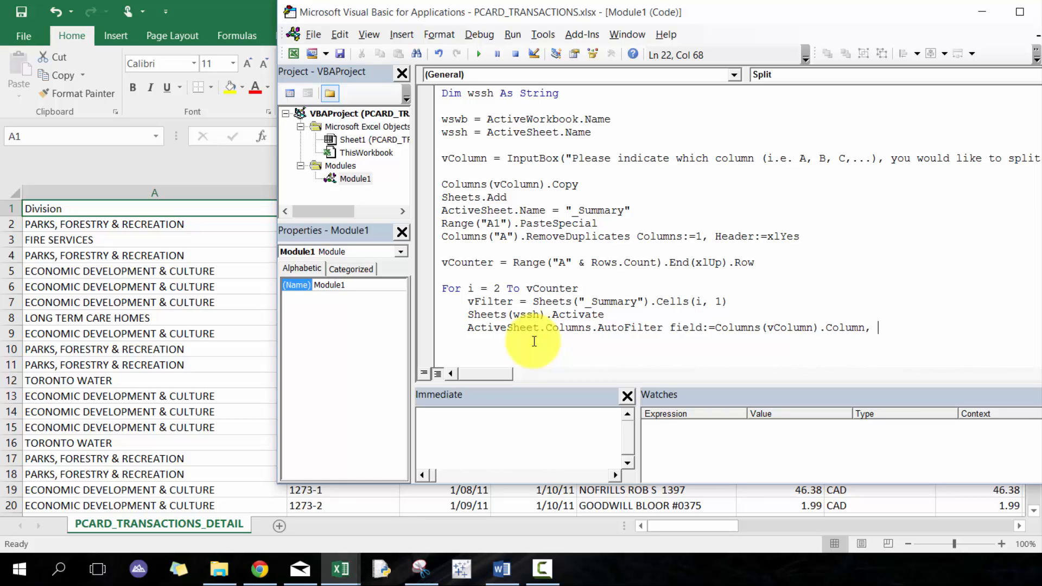
type("criteria1=")
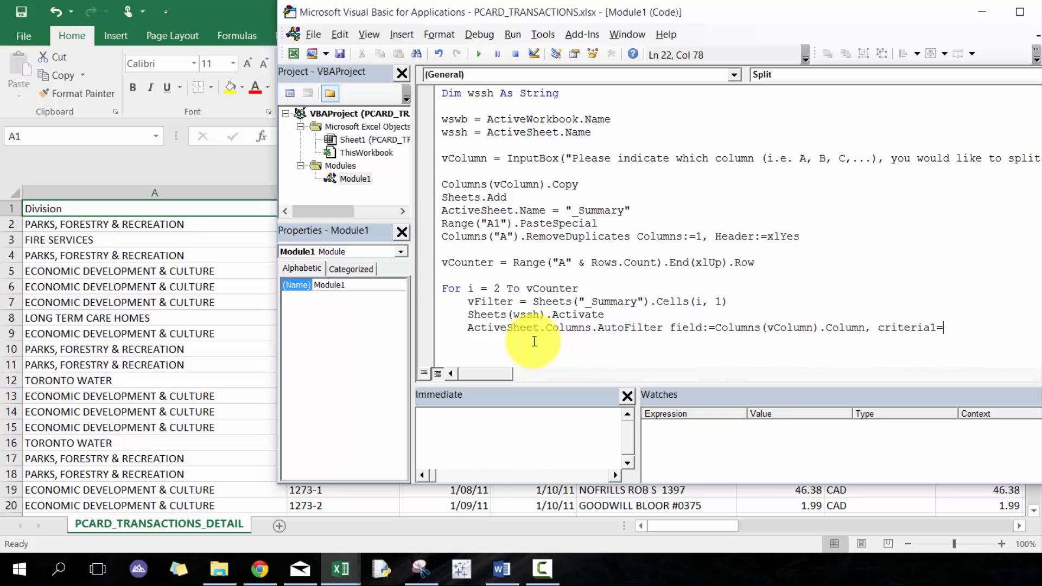
type("vi")
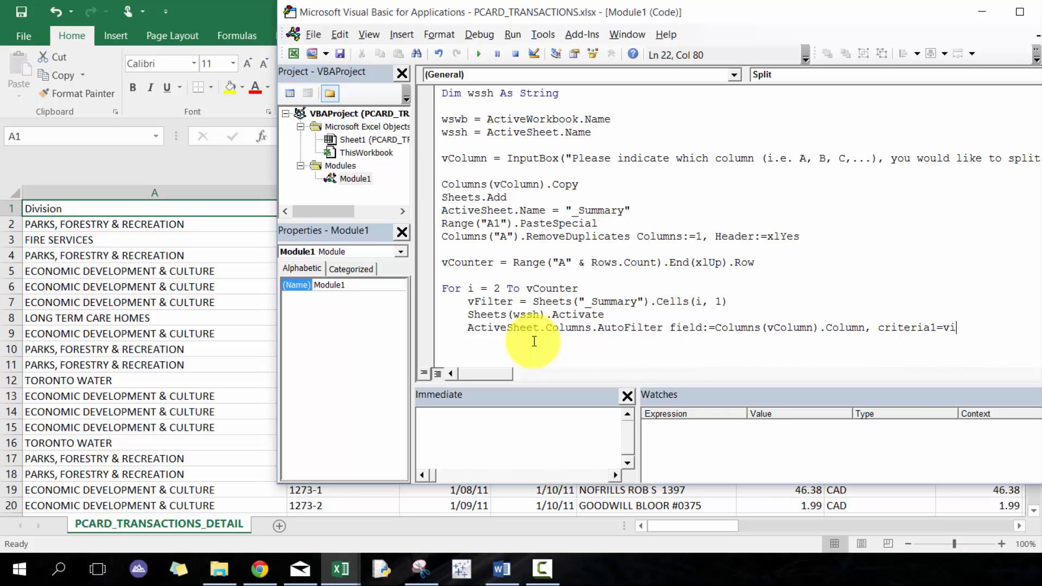
type("il")
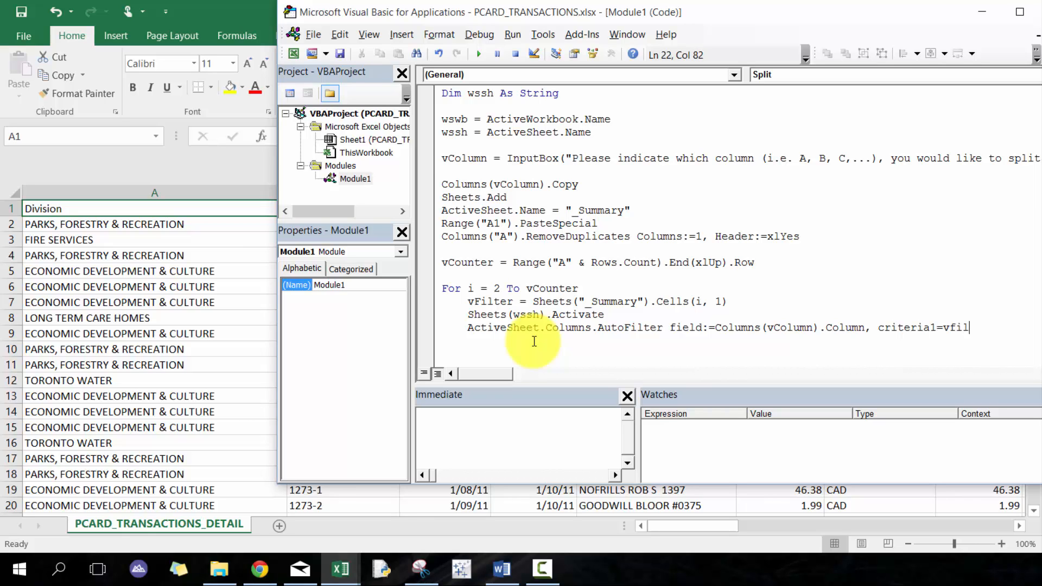
double_click(905, 326)
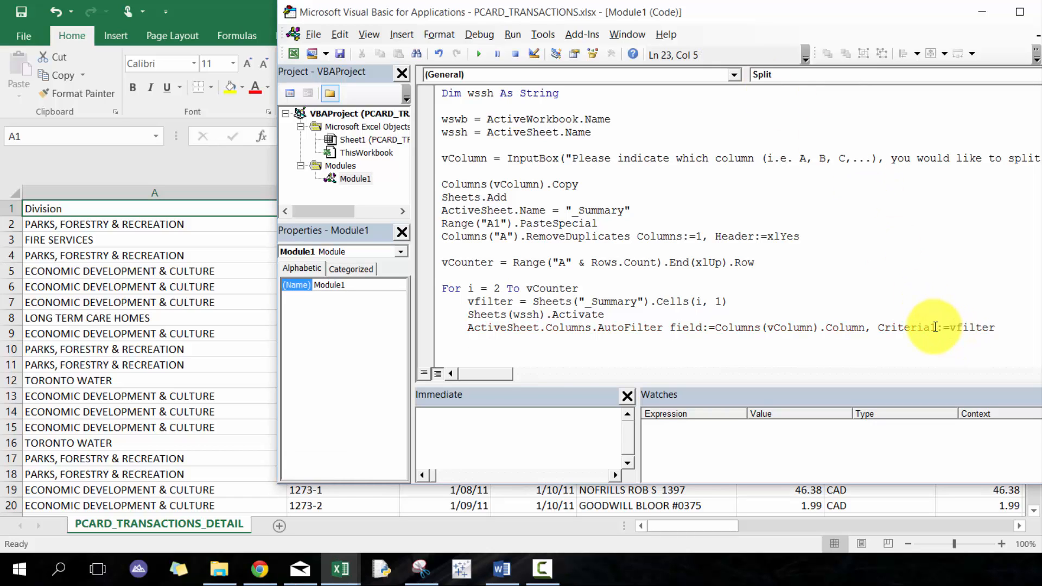
Step: Inside the loop add Cells.Copy followed by Workbooks.Add
type("cells.cooy")
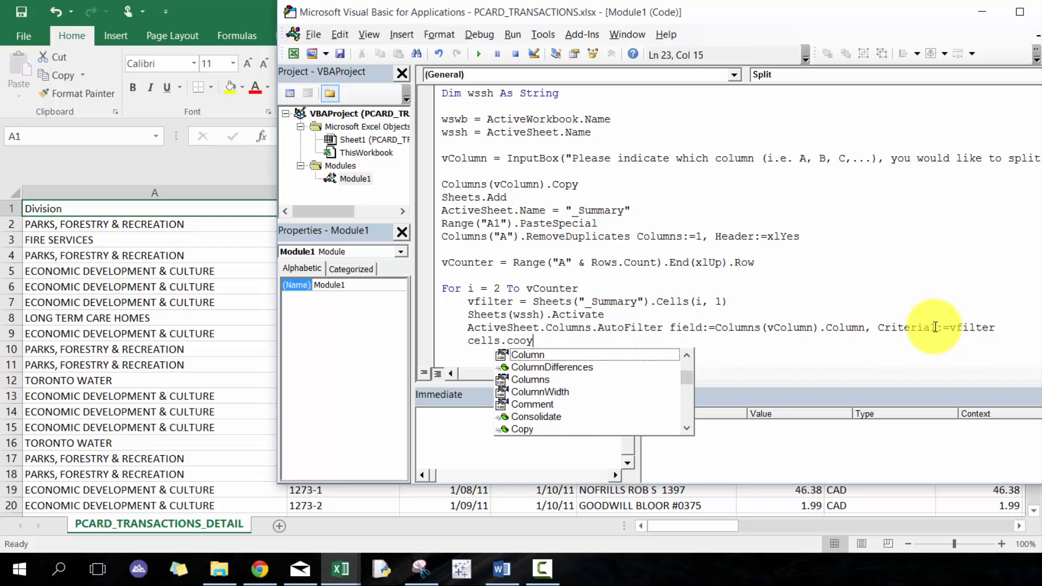
key("enter")
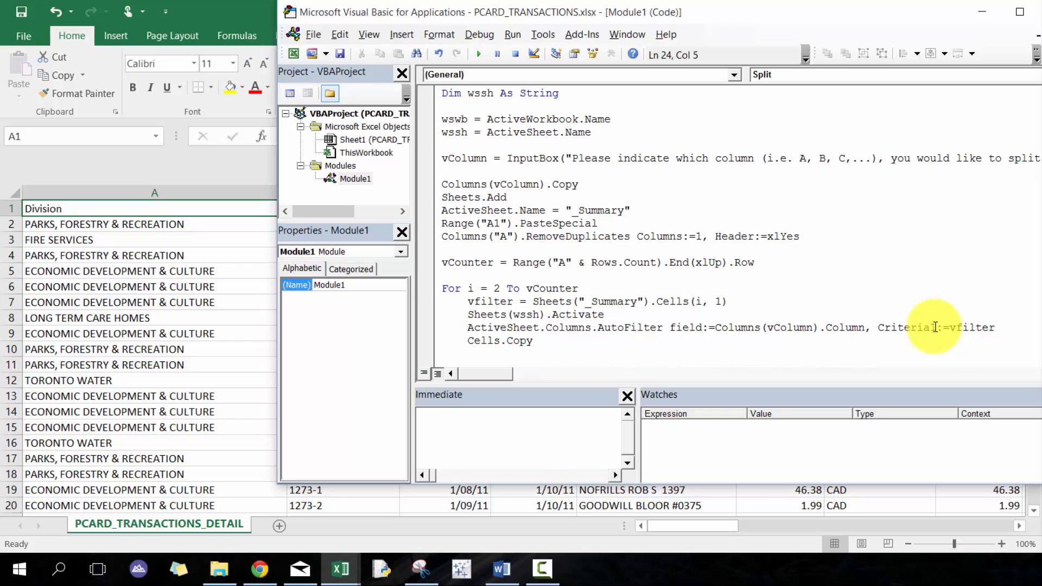
type("workbo")
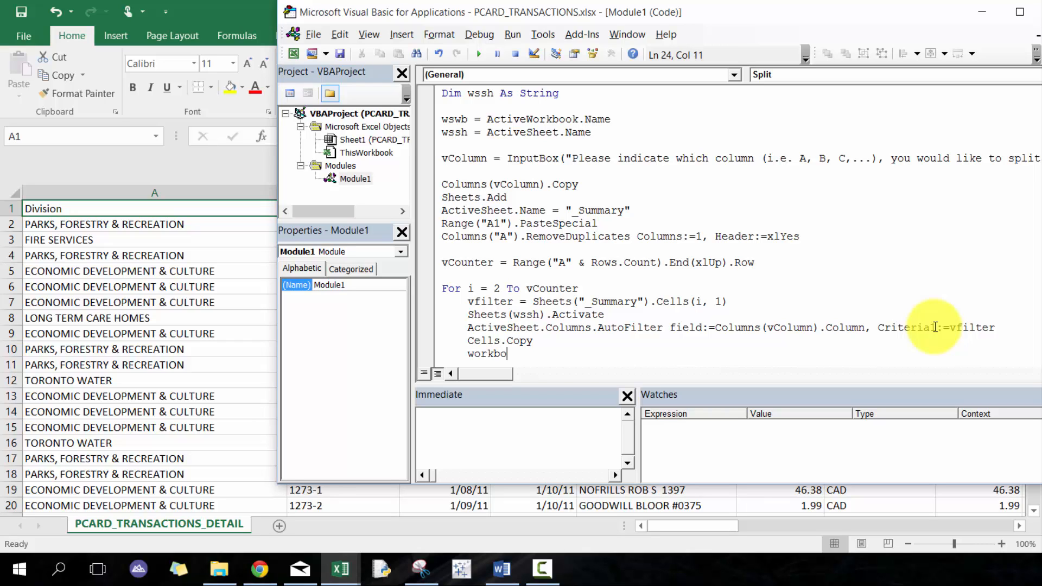
type(".add")
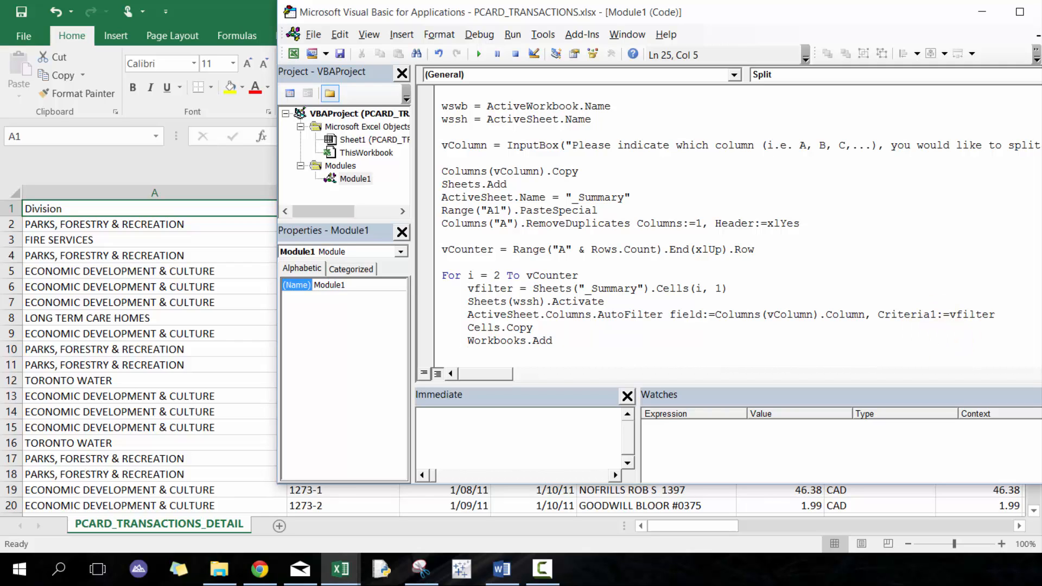
Step: Create a new 'Split Results' folder inside the Data folder in File Explorer
left_click(362, 140)
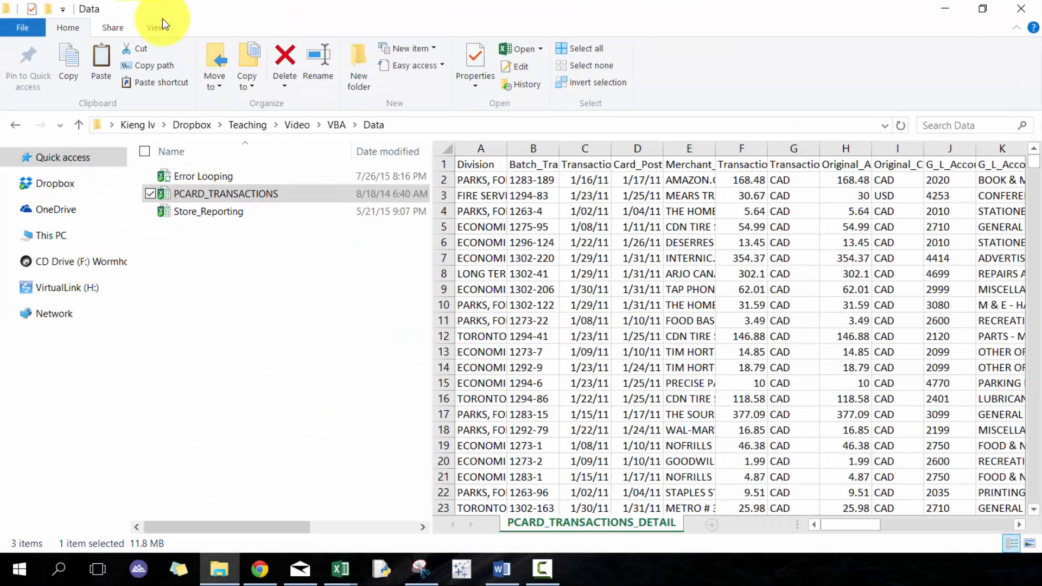
mouse_move(318, 66)
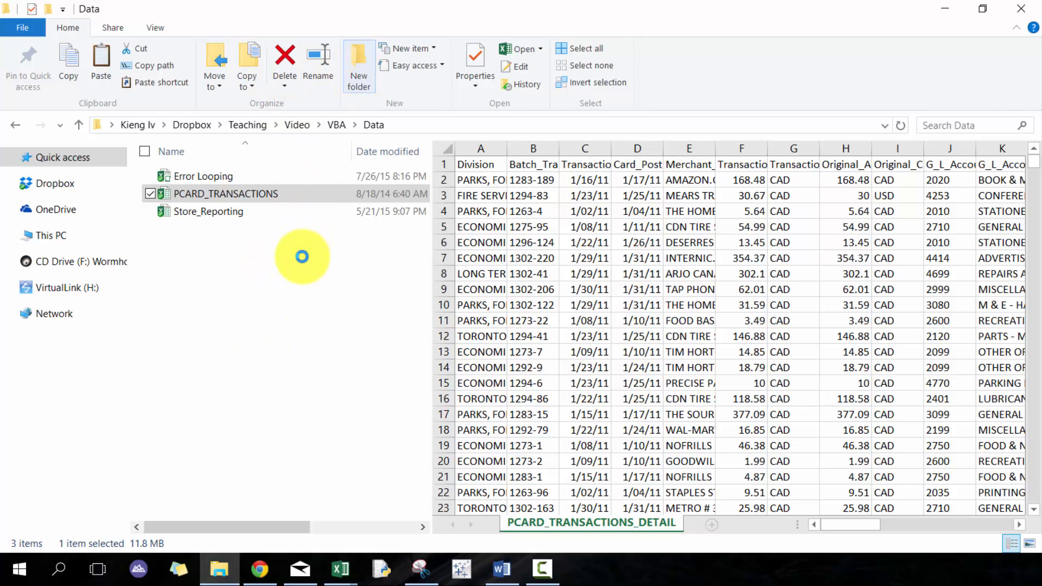
left_click(358, 59)
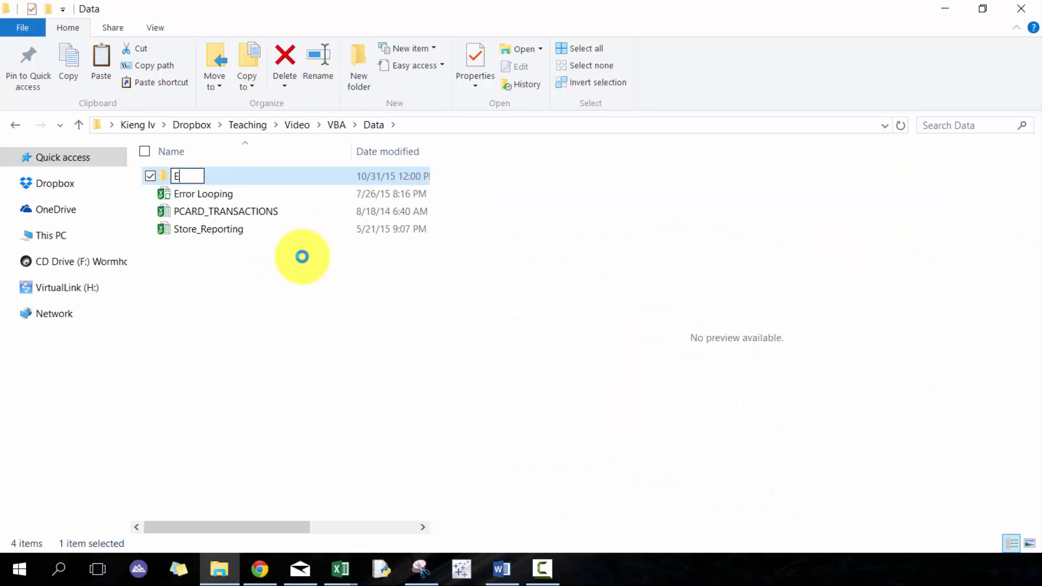
type("mpl")
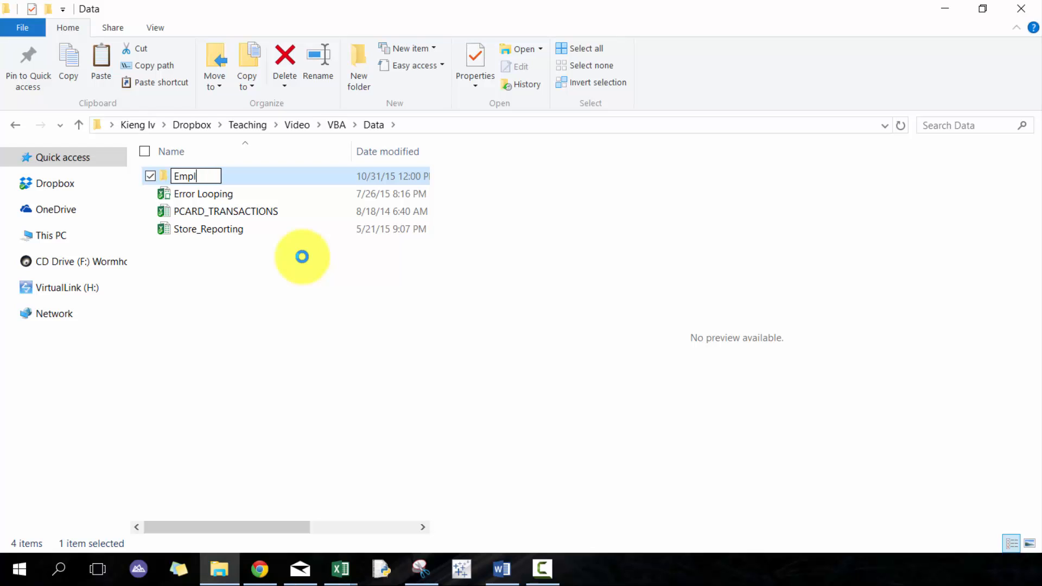
type("Spli")
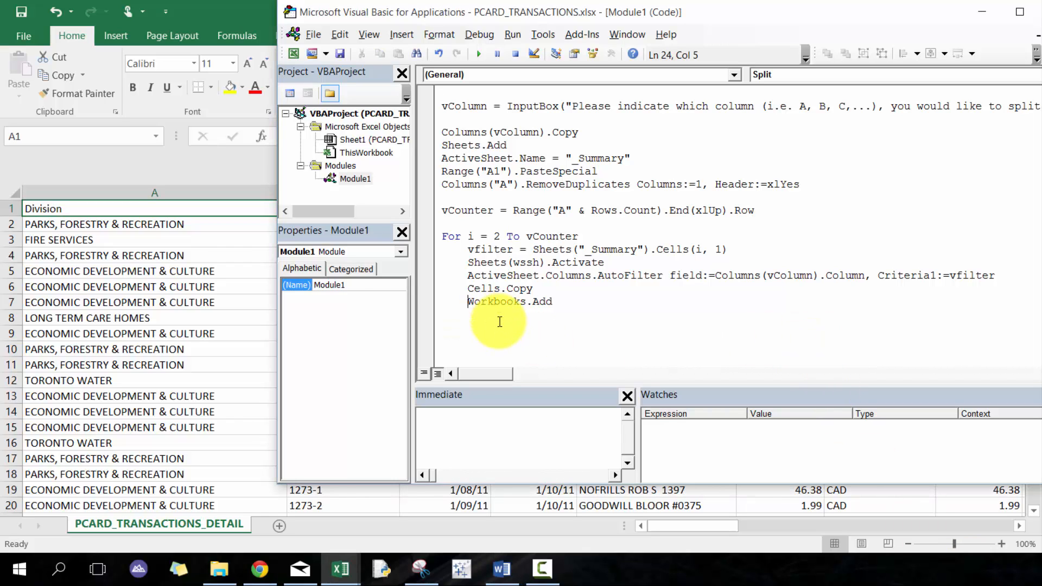
Step: Add a Range("A1").PasteSpecial line right after Workbooks.Add in the loop
key("enter")
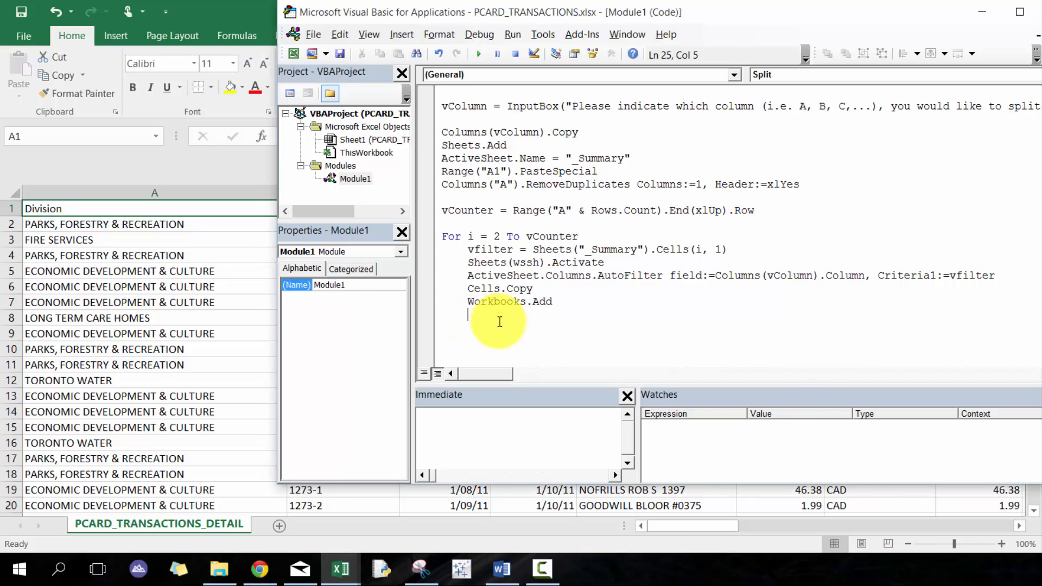
type("range(\"A1\"")
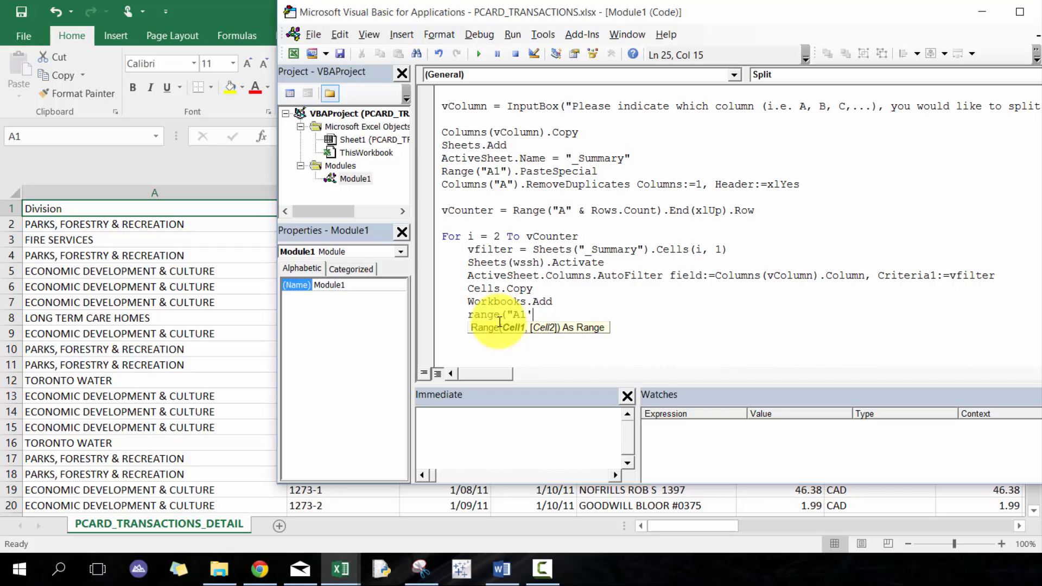
type("\").PasteSpecial")
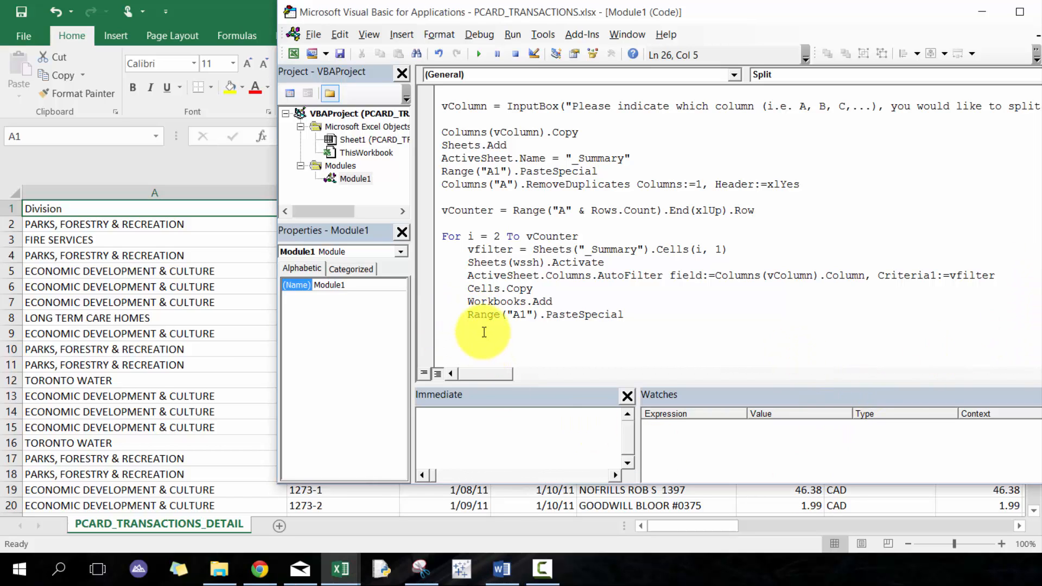
Step: Add If vF <> "" Then ActiveWorkbook.SaveAs ThisWorkbook.Path & "\split\" & vF
type("IF")
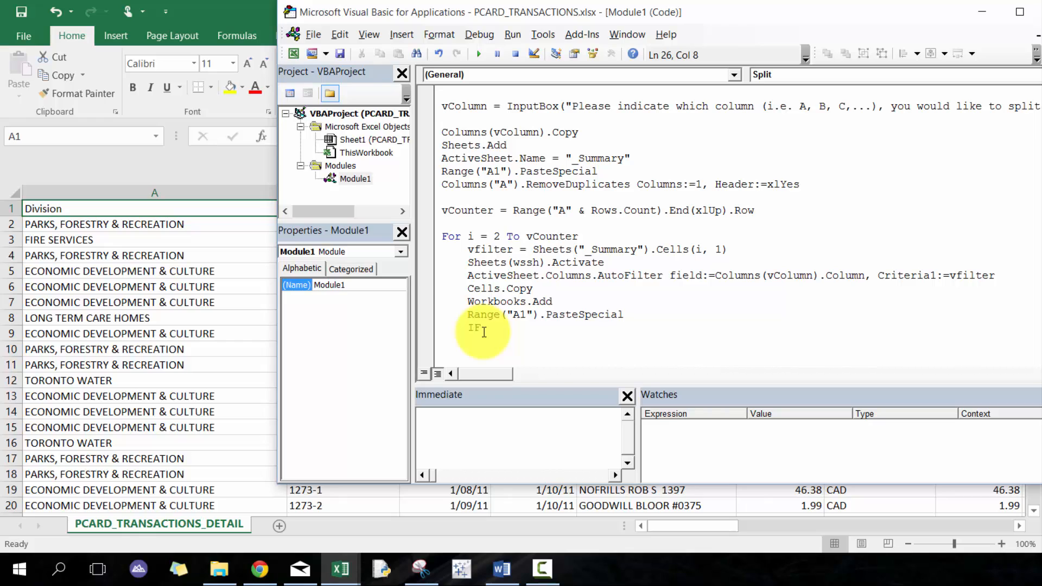
type("vFilter <> \"\" Then")
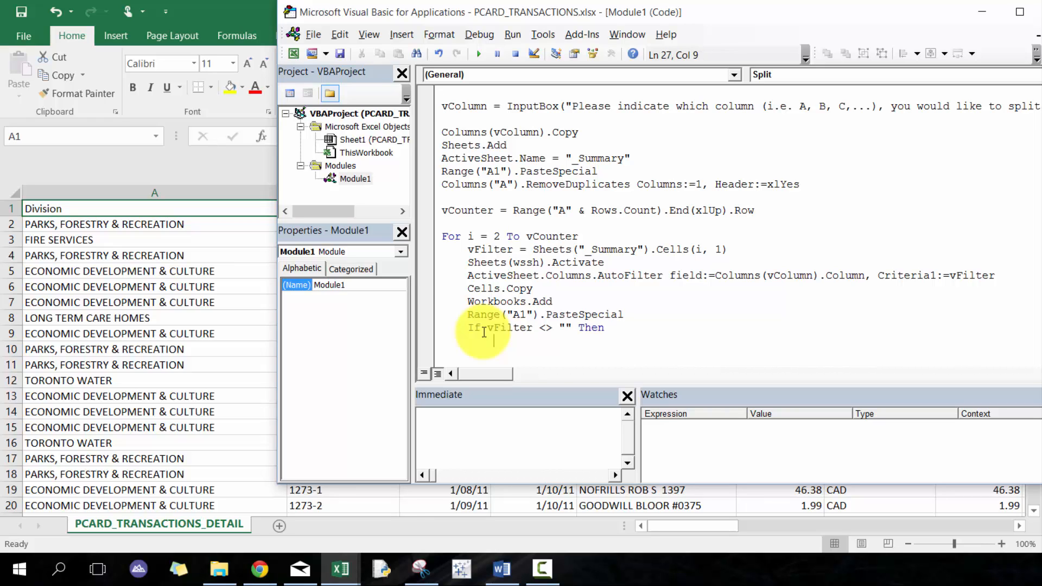
type("activesh")
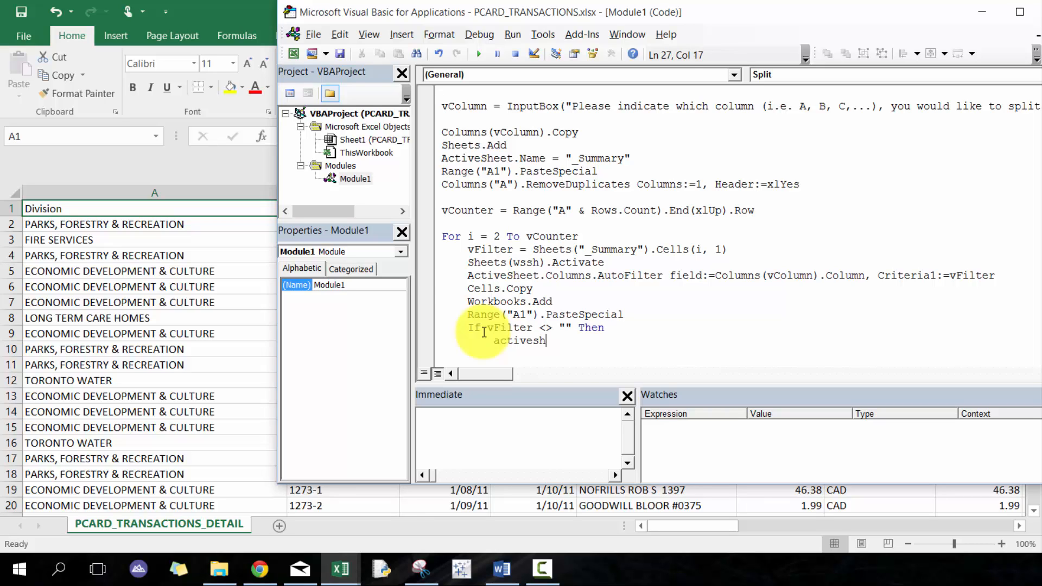
type("workbook")
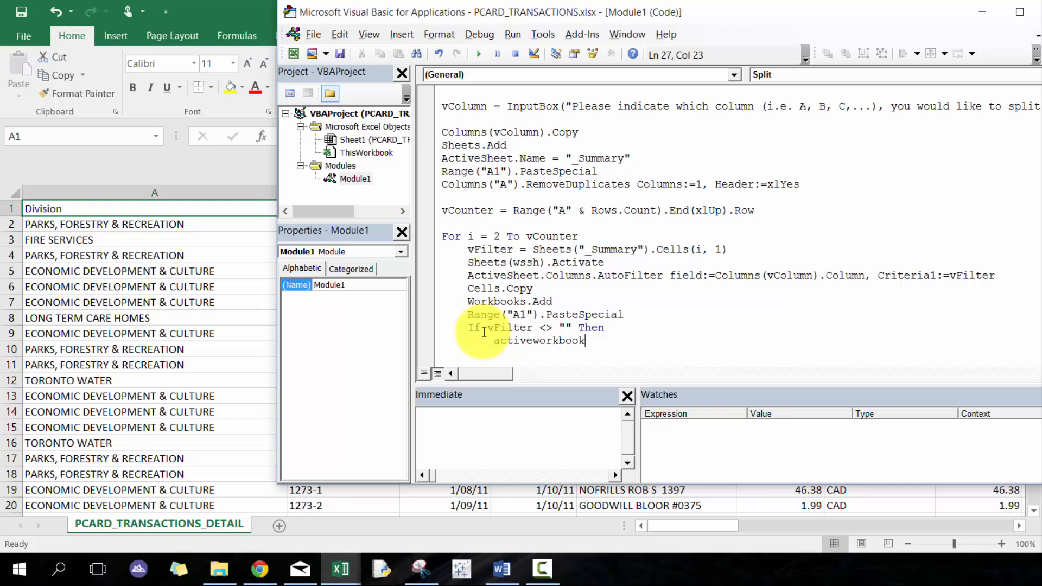
type("savea")
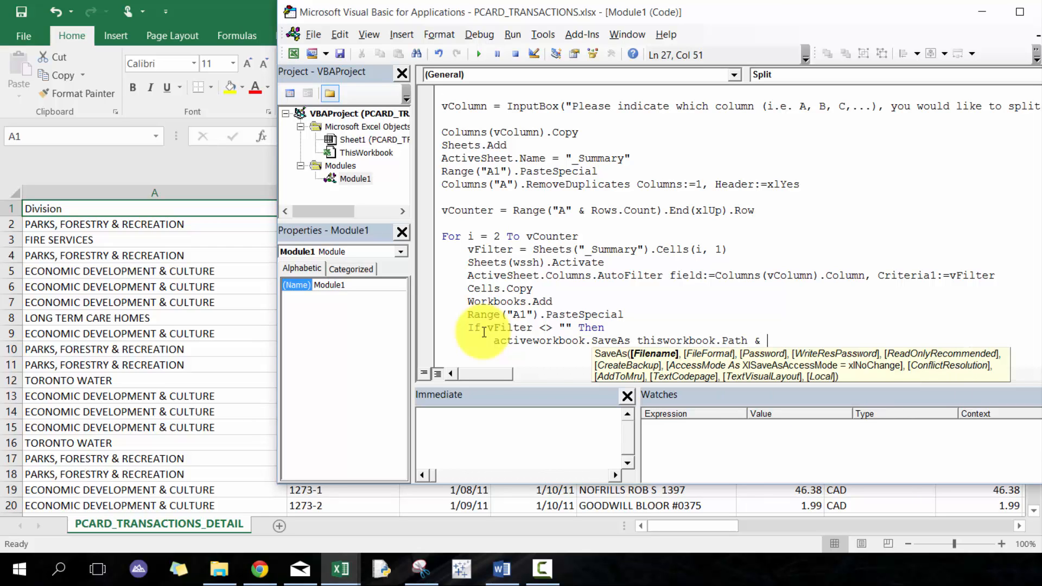
type("\"\\")
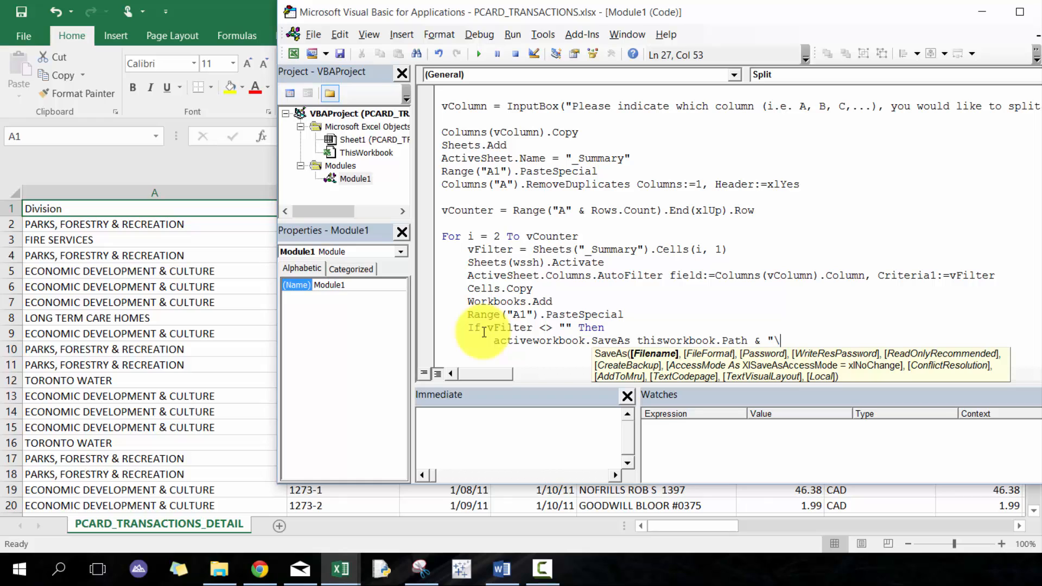
type("spl")
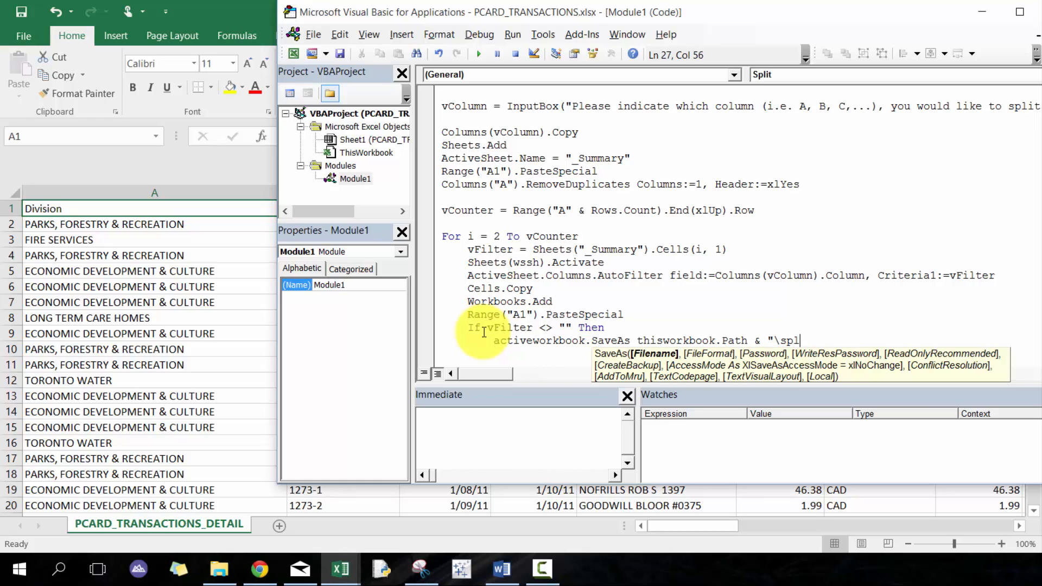
type("it\\\"")
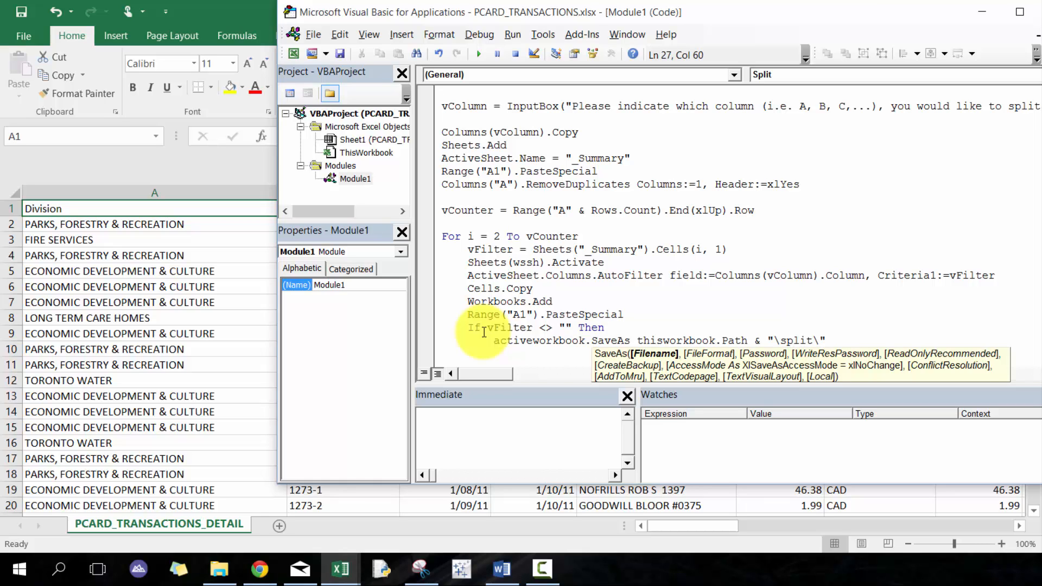
type("&v")
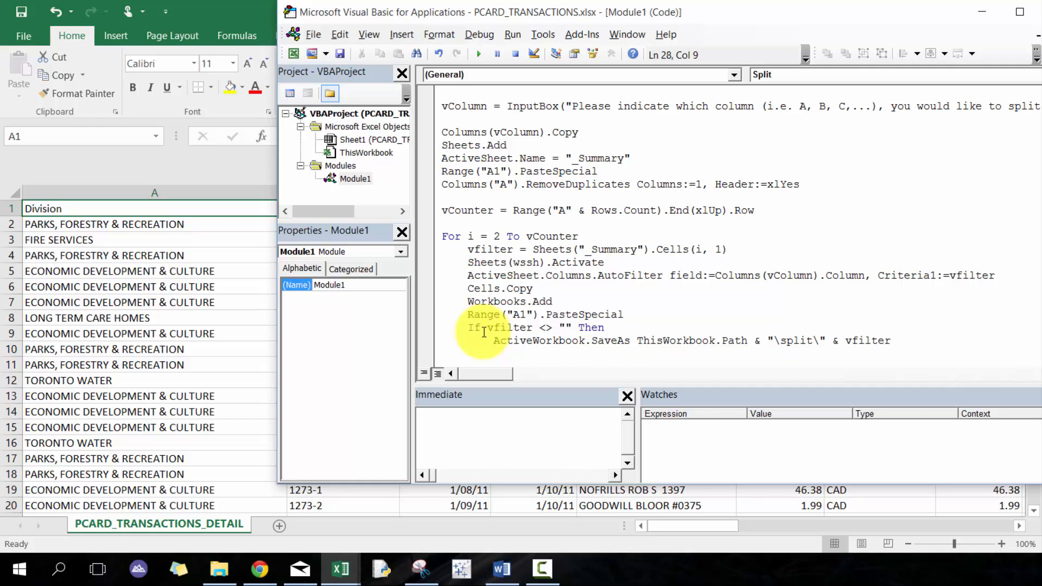
Step: Add an Else branch saving the workbook as "\split\_Empty" when the division is blank
type("else")
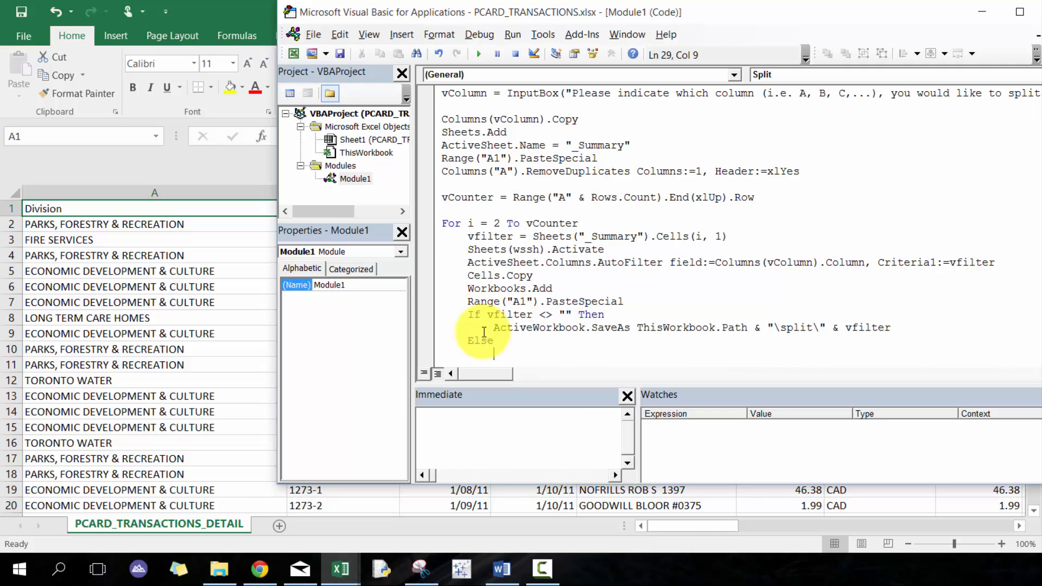
mouse_move(905, 328)
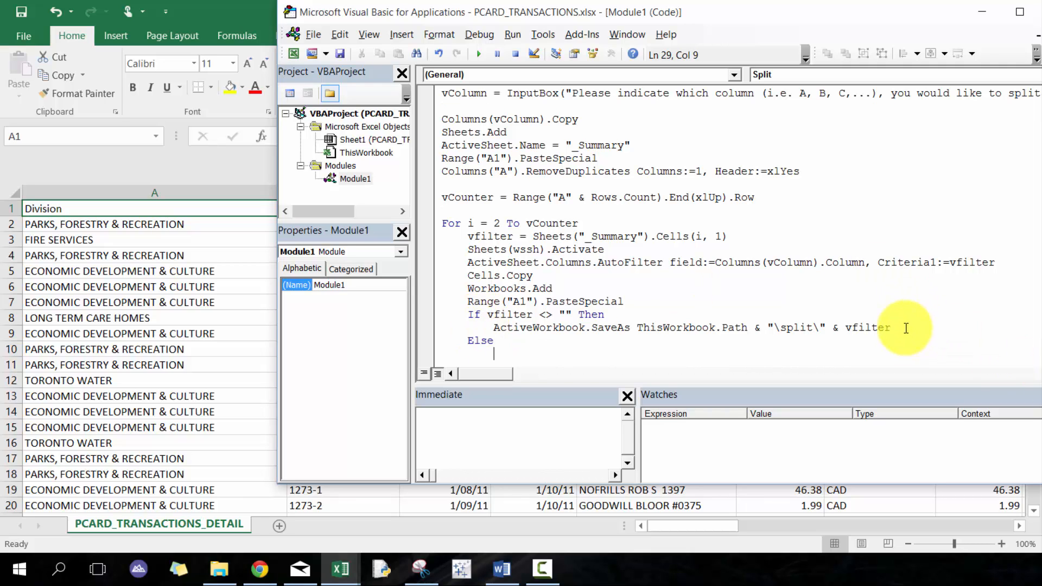
type("ActiveWorkbook.SaveAs ThisWorkbook.Path & \"\\split\\\" & vfilter")
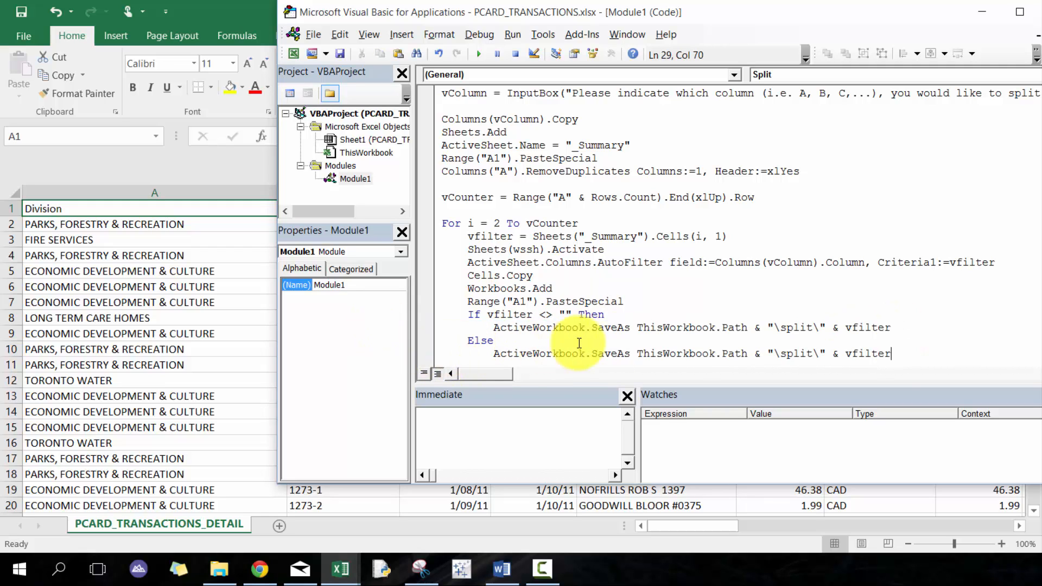
double_click(867, 354)
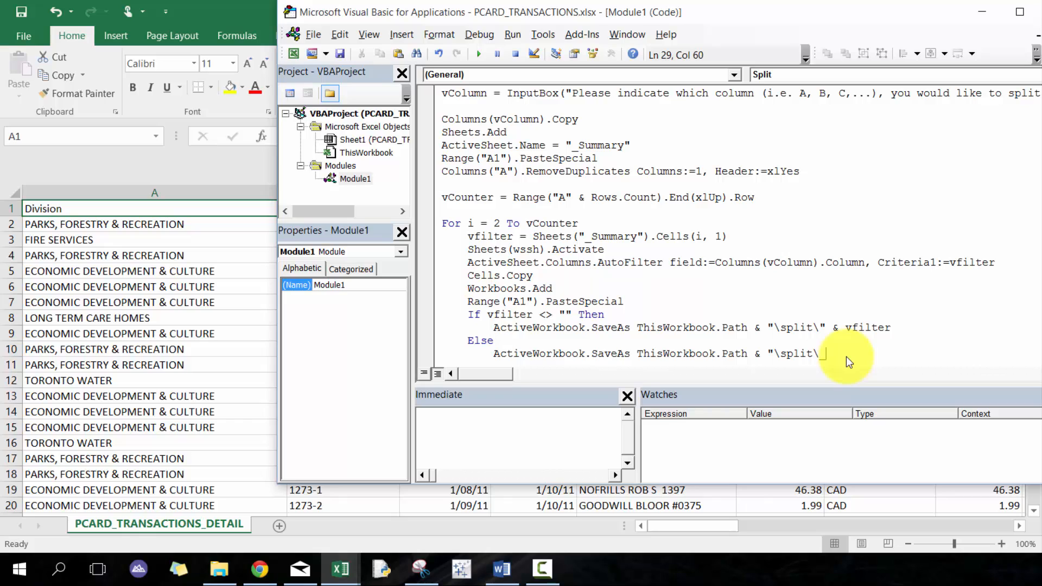
type("_Empty")
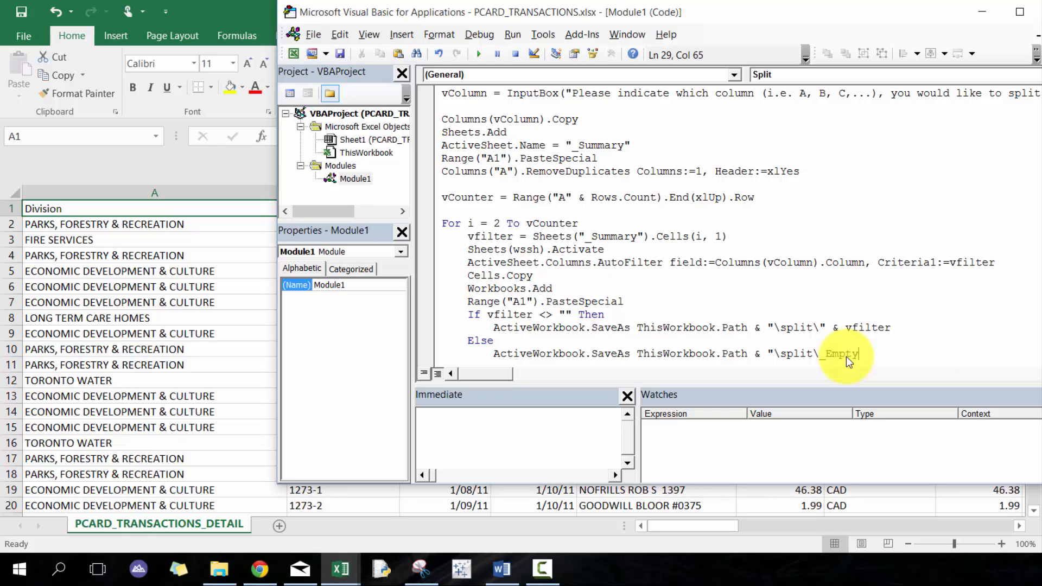
type("\"")
type("End If")
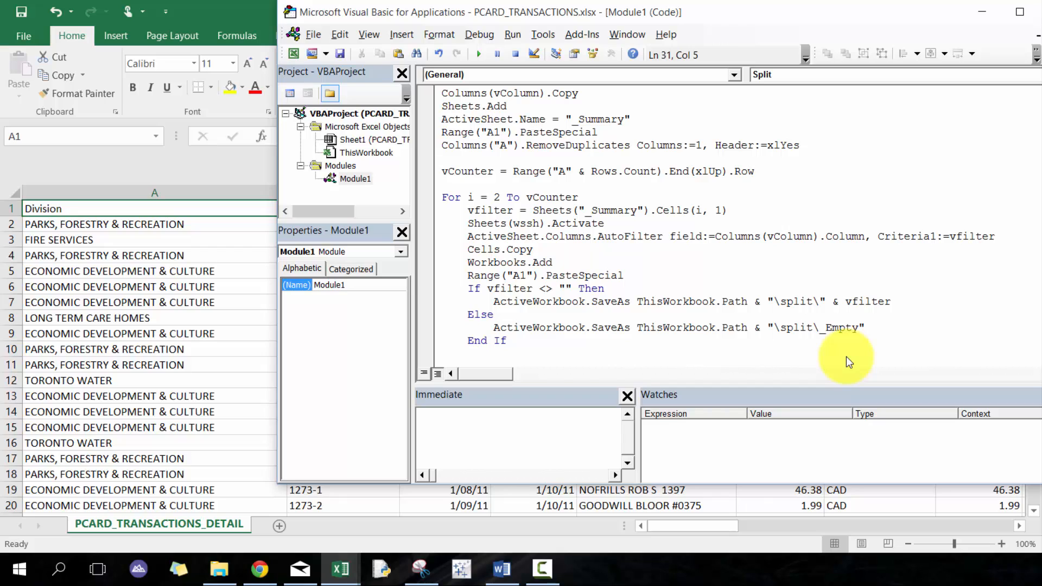
Step: Close the new workbook, reactivate Workbooks(wb), add Next i, then Sheets("_Summary").Delete
type("activewo")
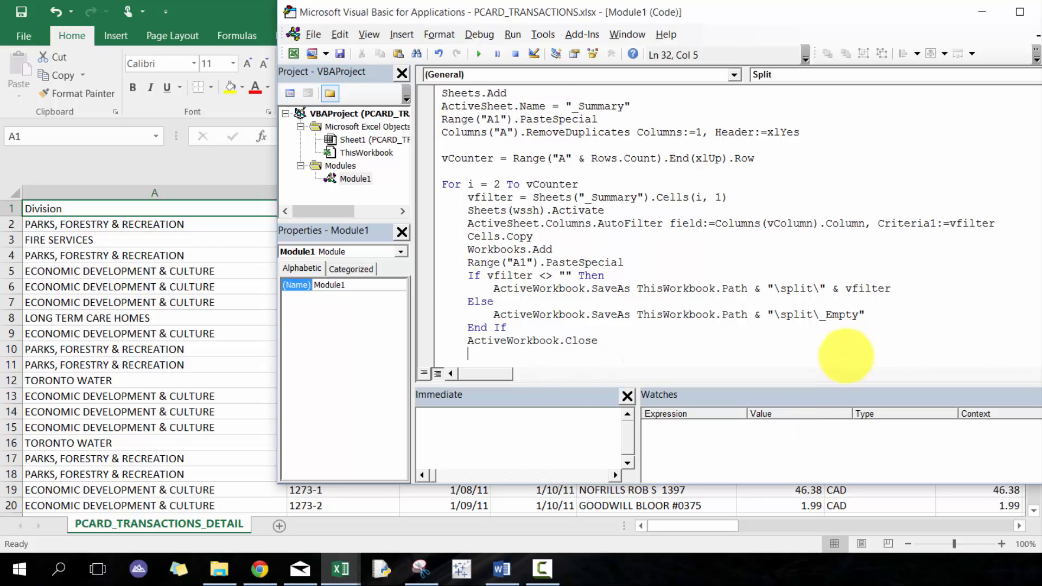
type("workb")
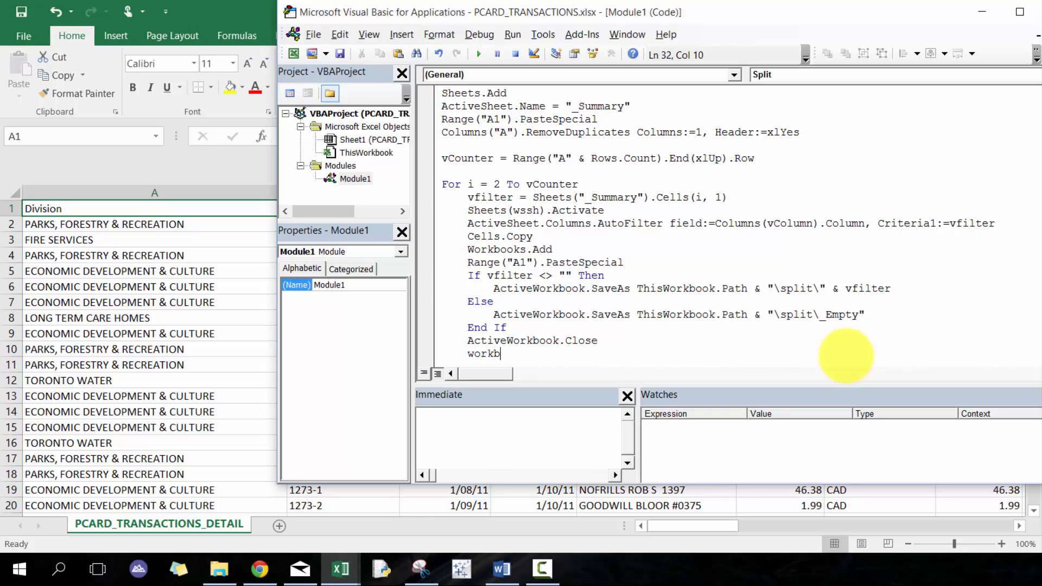
type("ooks(")
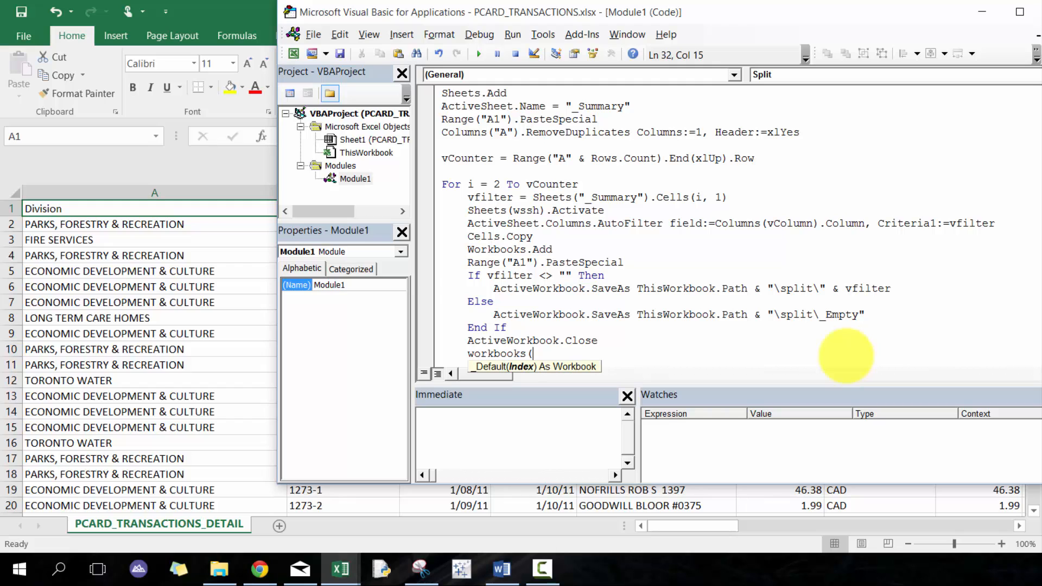
type("wb")
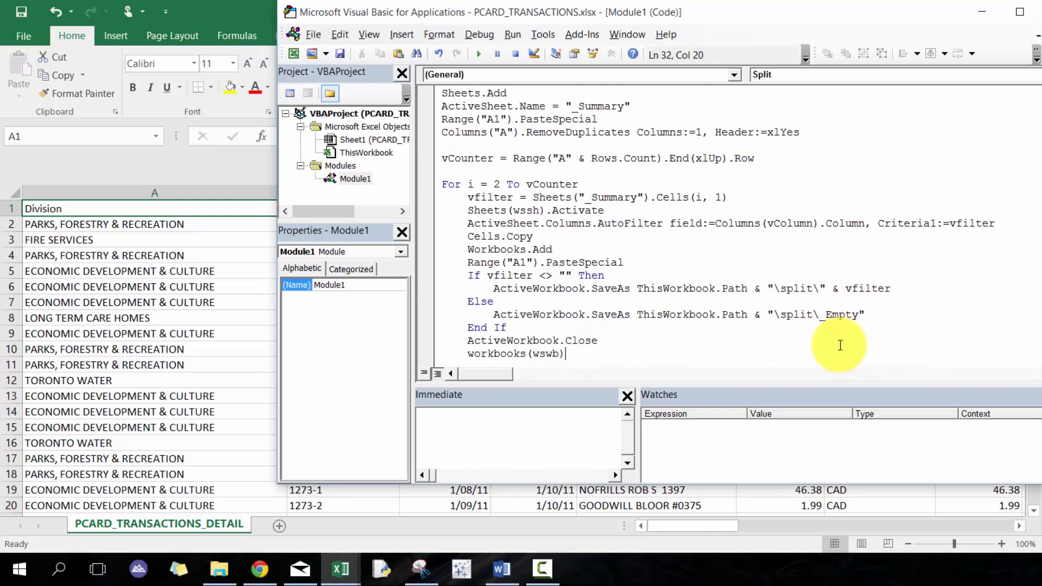
type(".act")
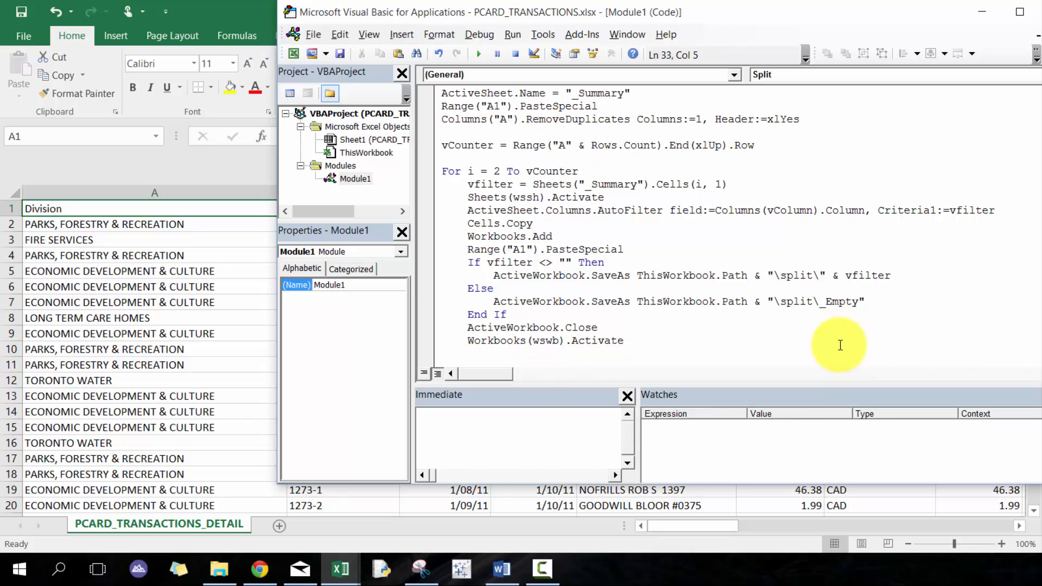
type("nex")
type("sh")
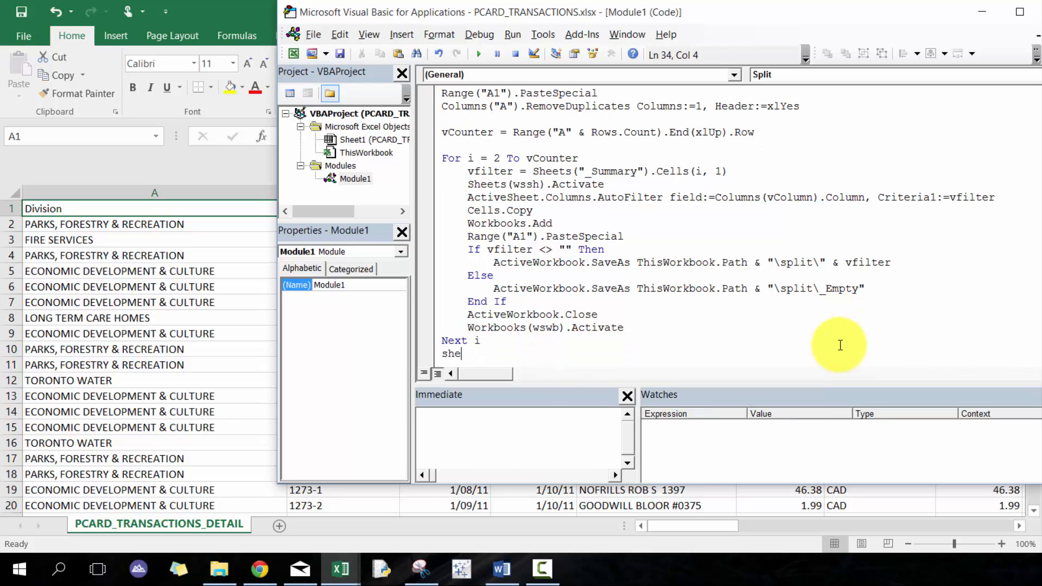
type("ets(\"_Summary\"")
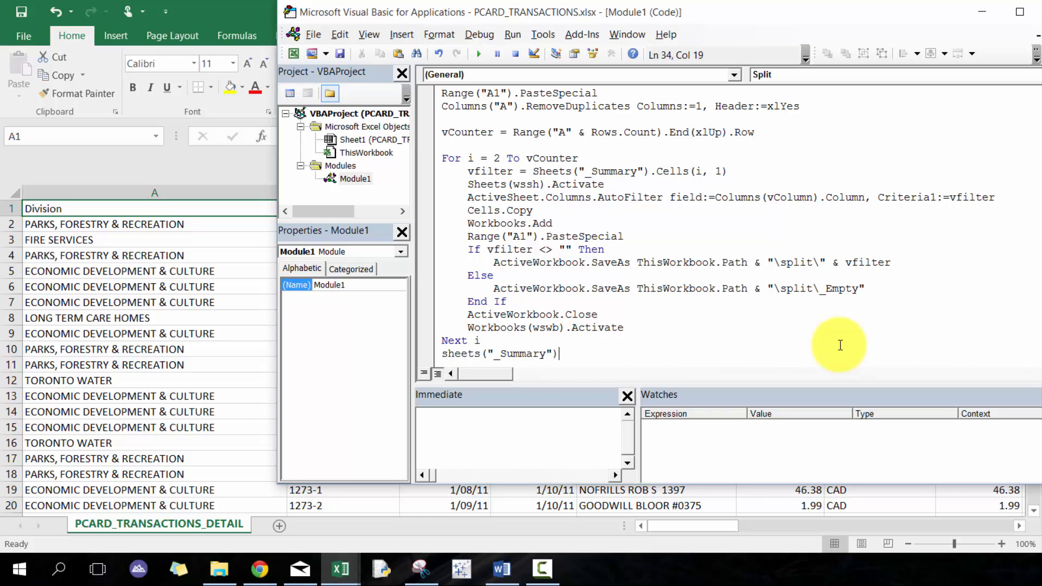
type(".de")
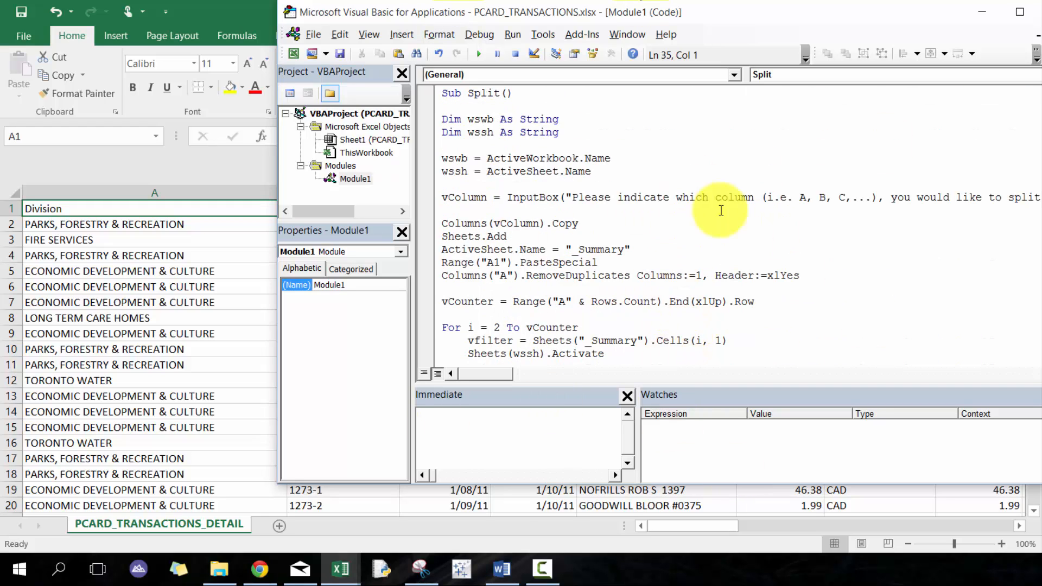
Step: Step into the Split macro with F8 and enter A as the split column in the InputBox
left_click(578, 223)
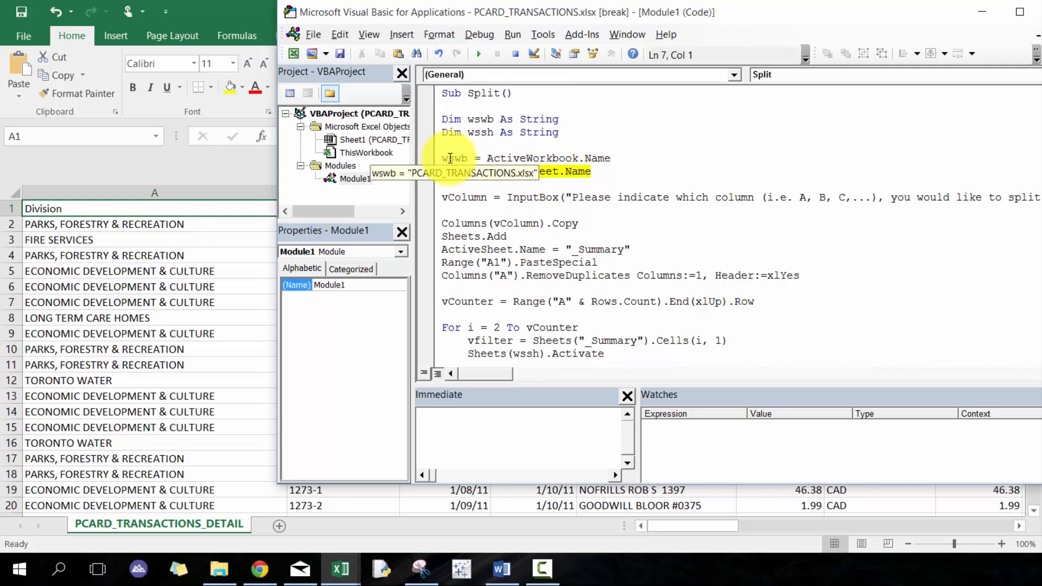
key("F8")
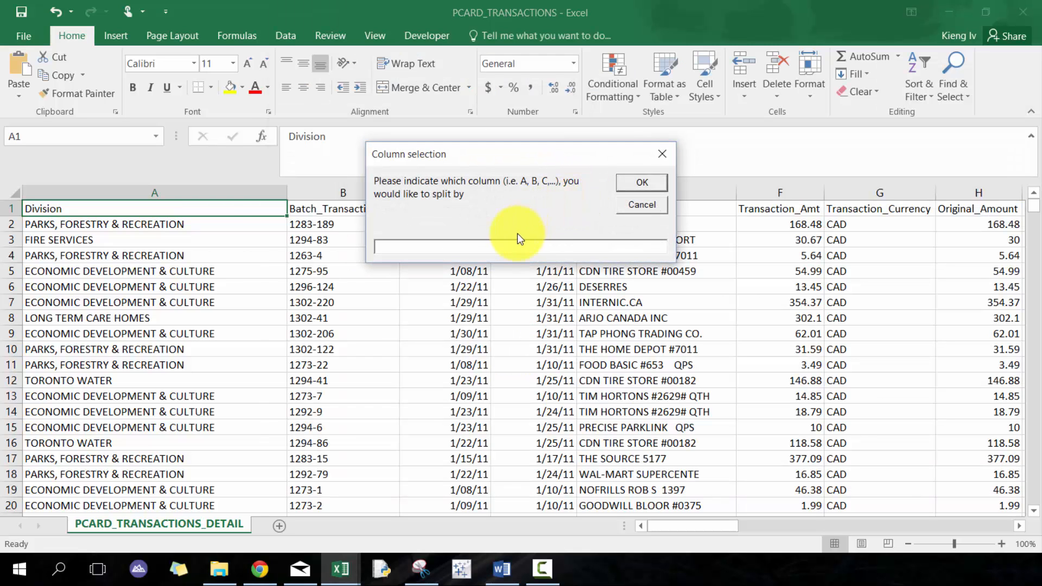
type("A")
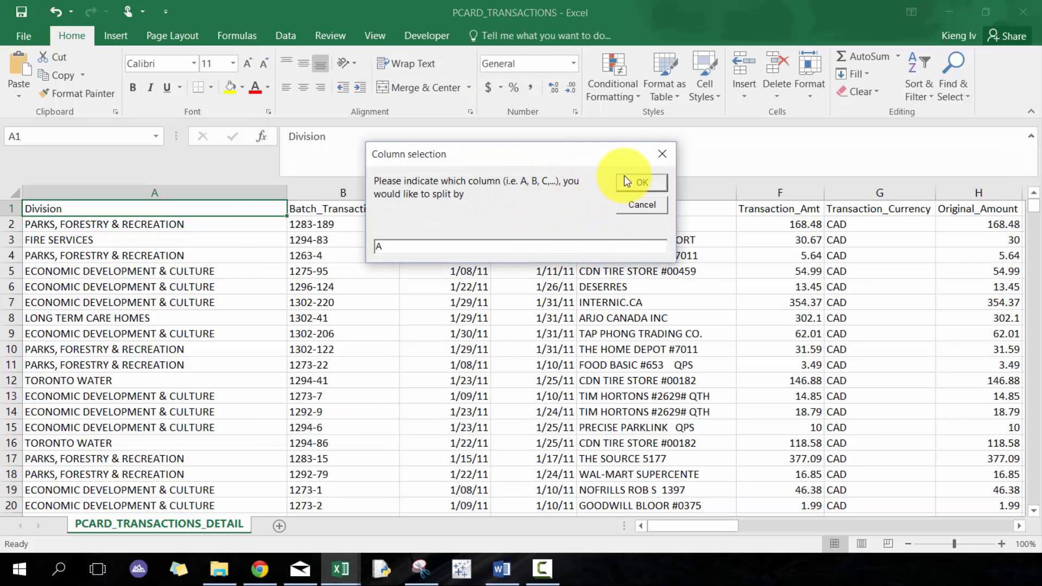
left_click(641, 182)
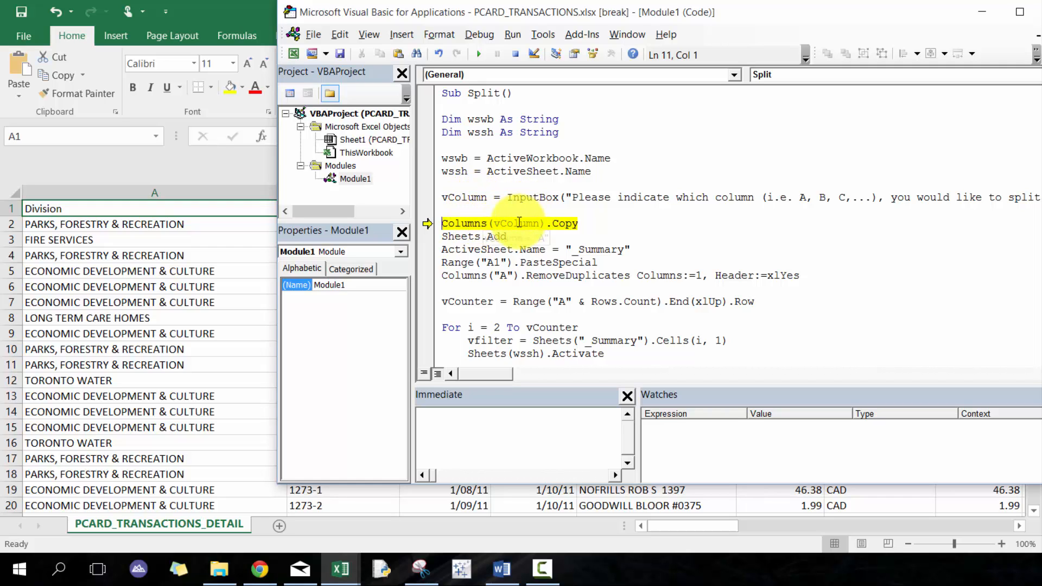
Step: Step through copying the Division column into a new _Summary sheet of unique divisions
key("F8")
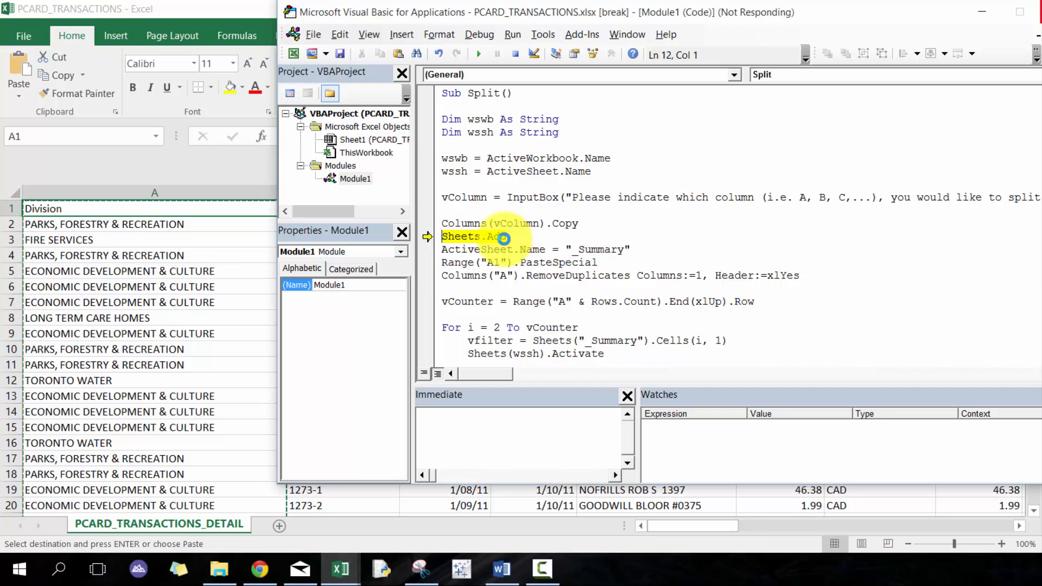
key("F8")
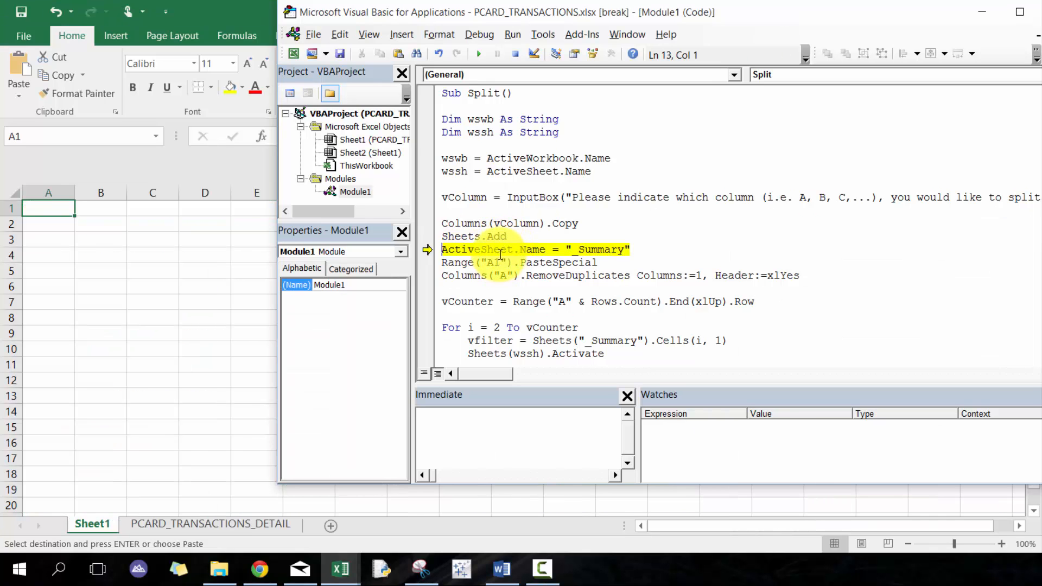
key("F8")
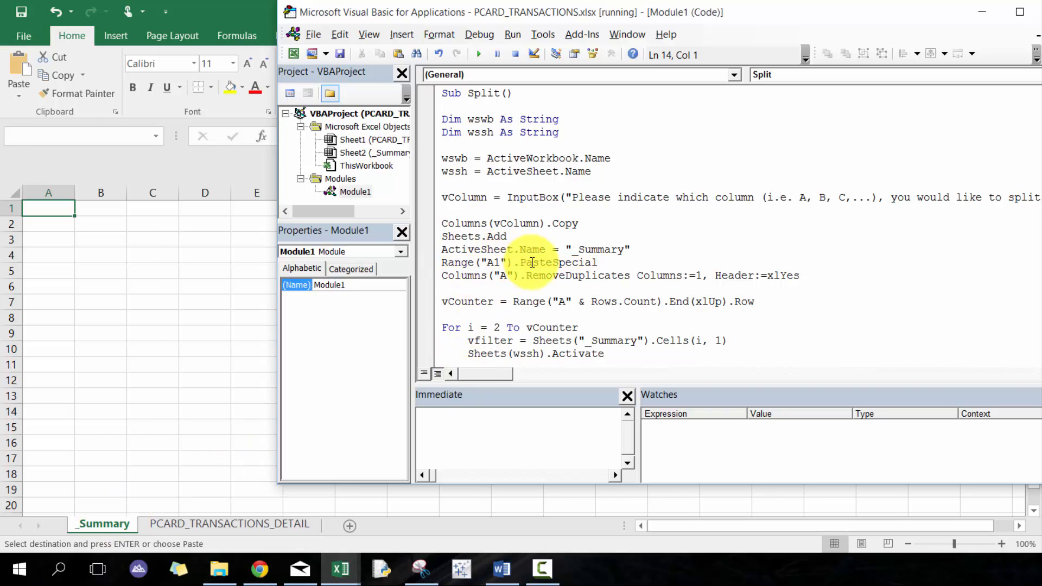
key("F8")
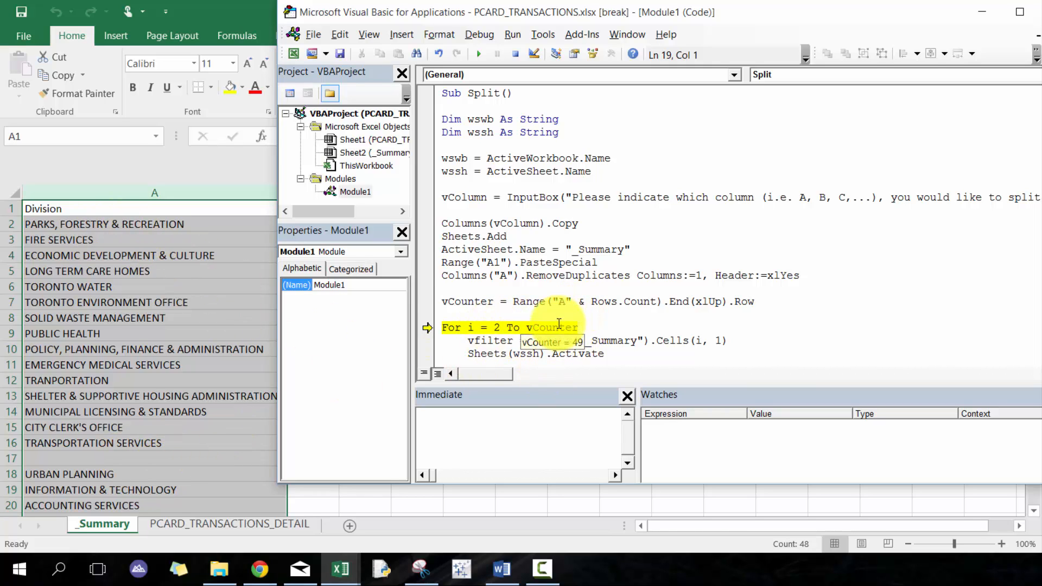
Step: Step through filtering by Parks, Forestry & Recreation into a new workbook; SaveAs raises run-time error 1004
key("F8")
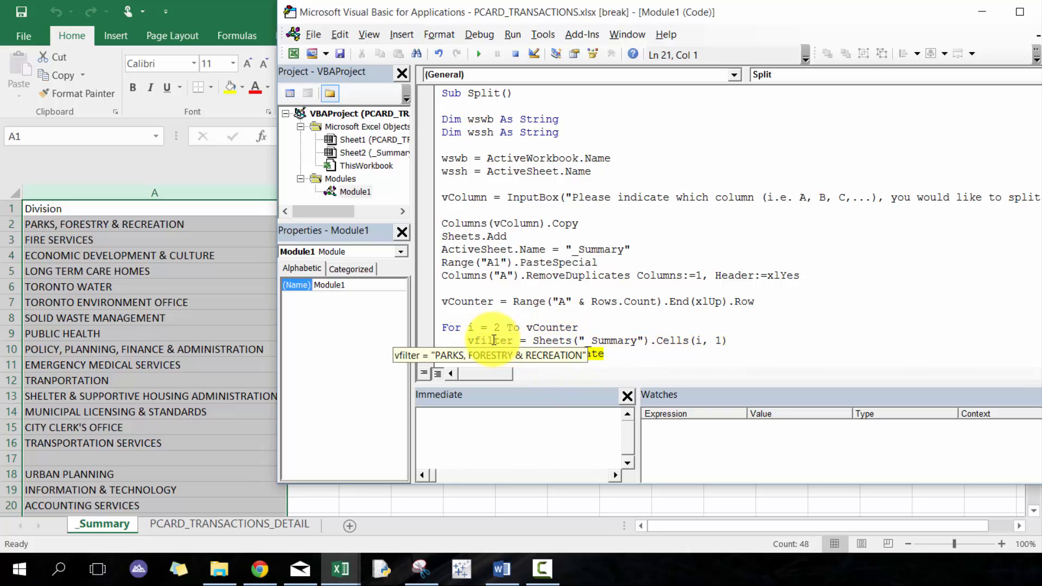
key("F8")
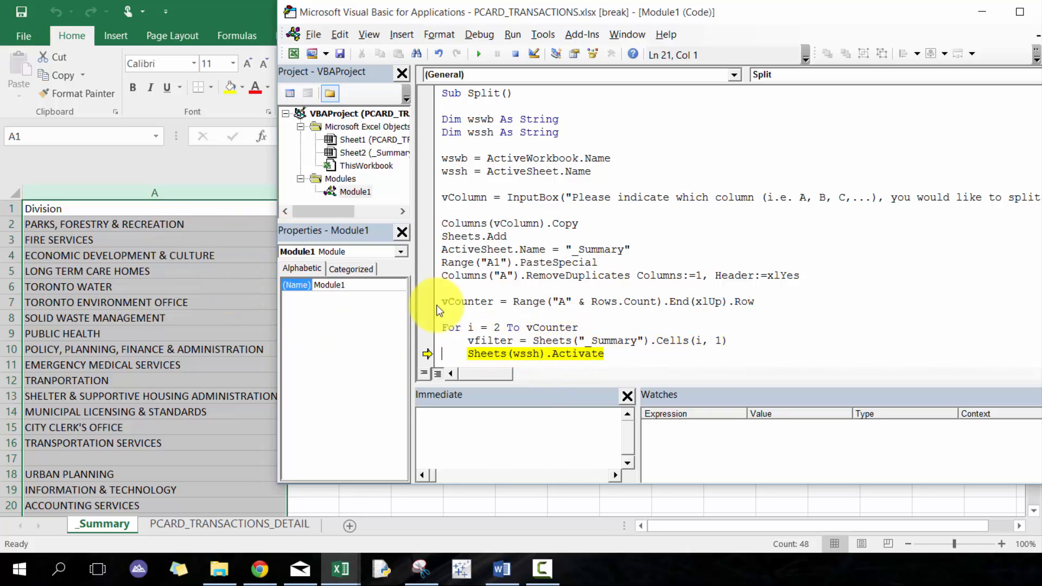
scroll("down", 3)
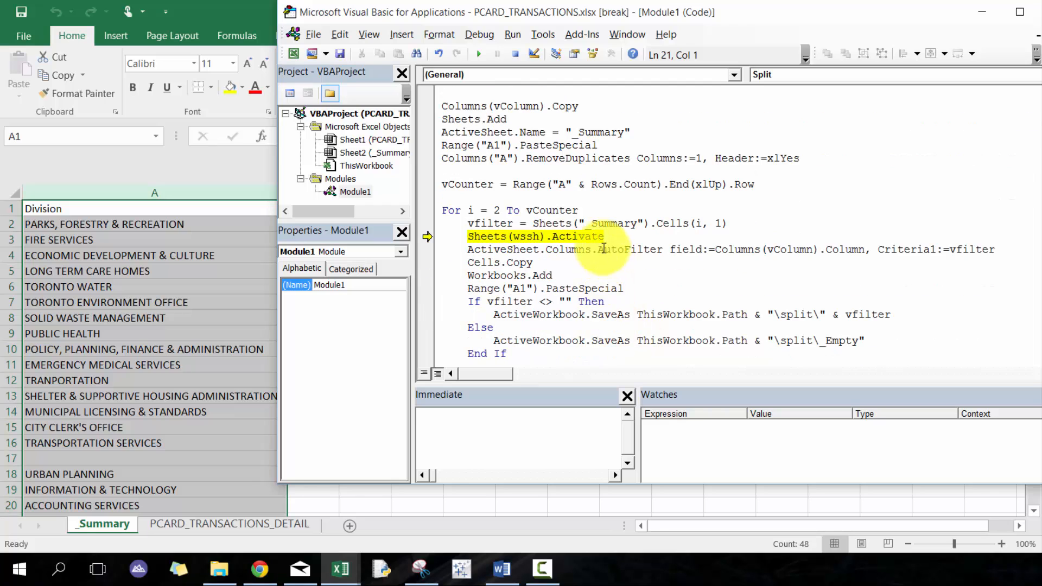
key("F8")
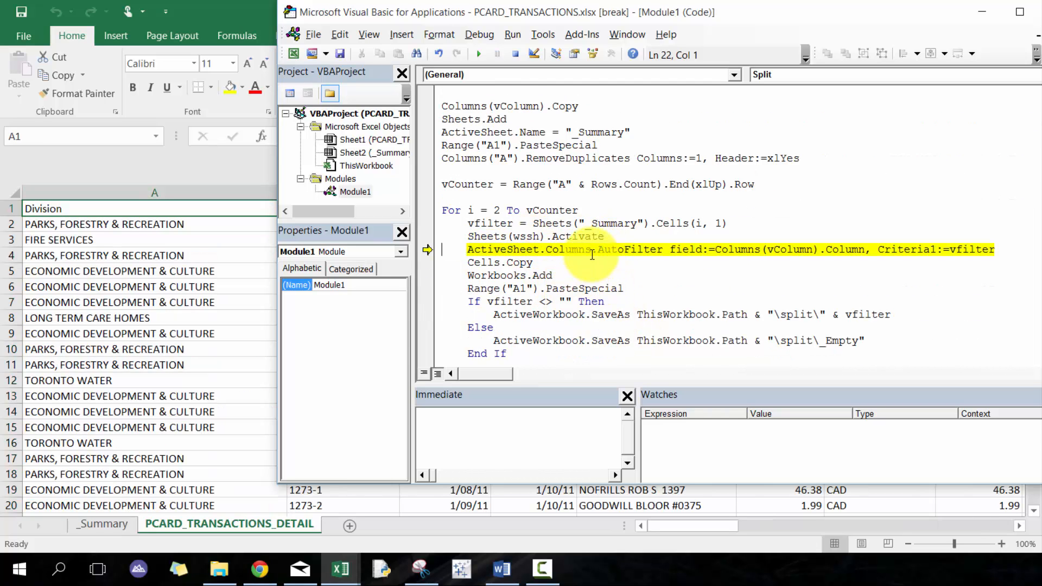
key("F8")
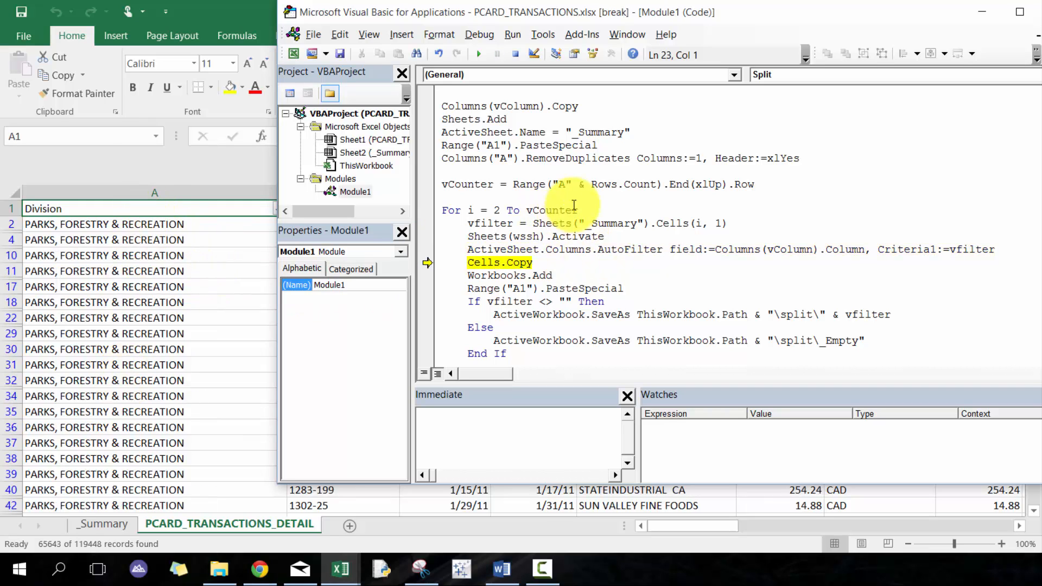
mouse_move(490, 223)
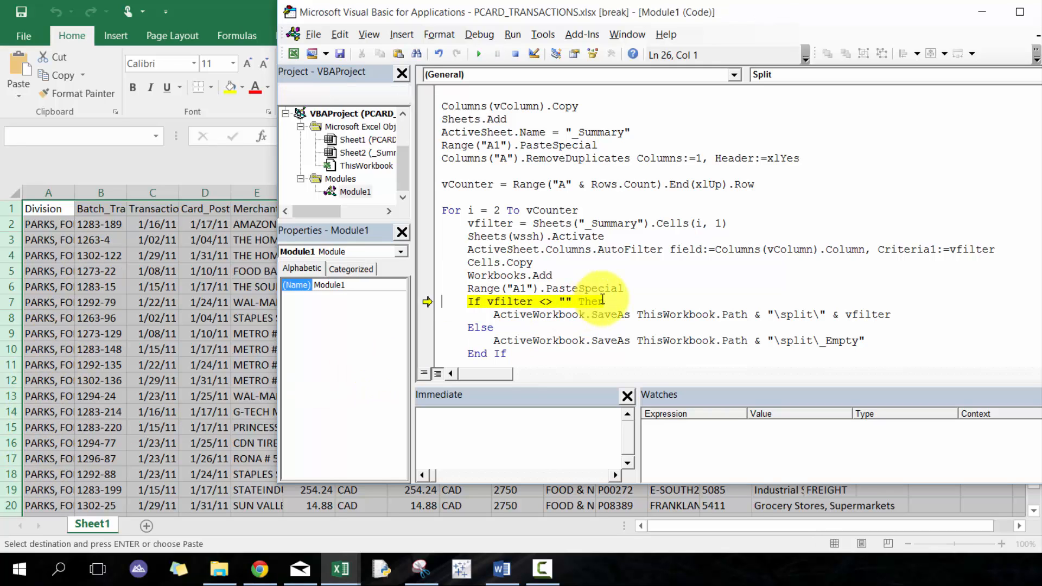
key("F8")
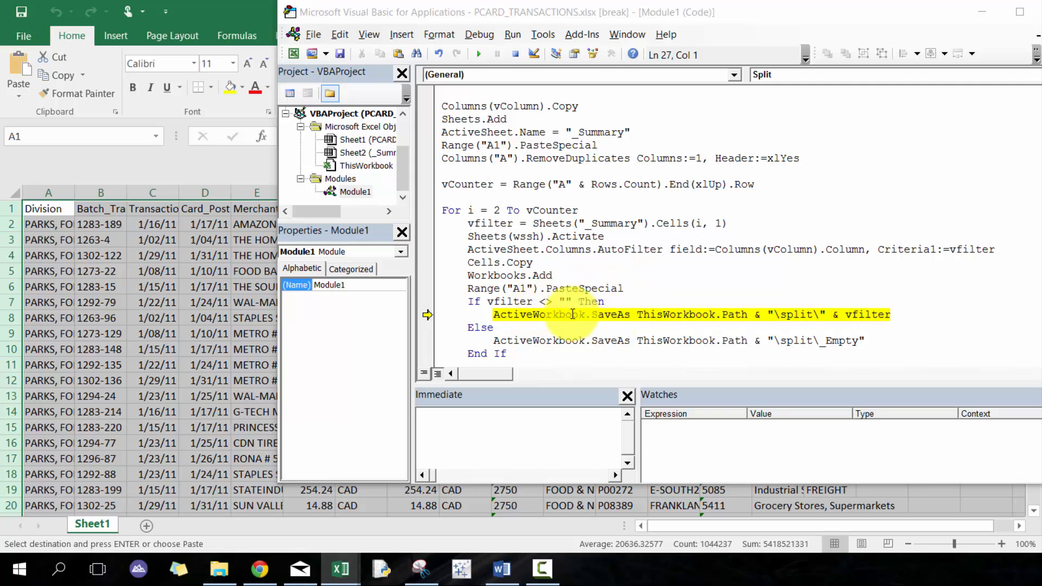
left_click(479, 55)
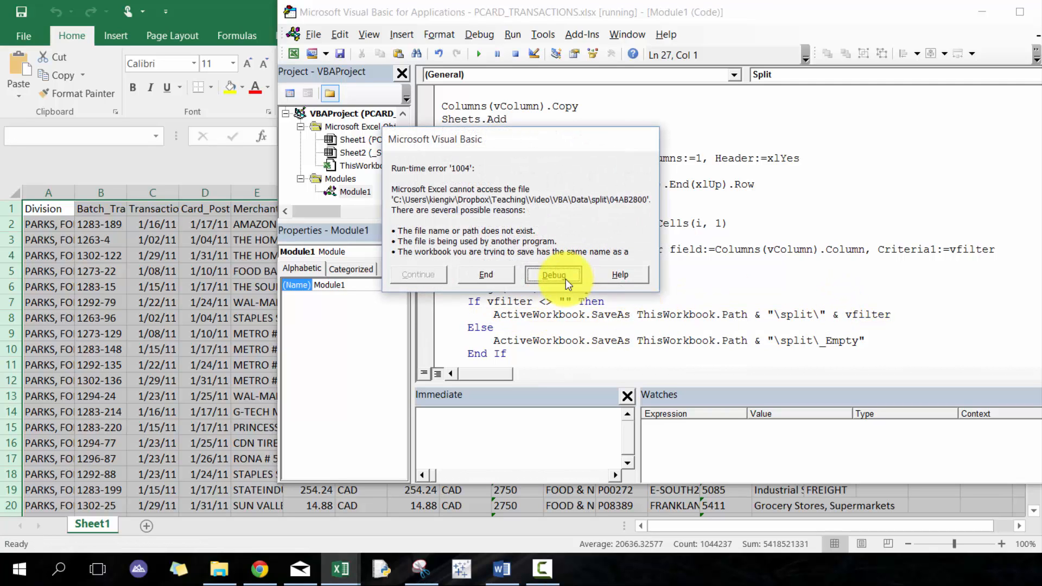
Step: From Debug, change both SaveAs paths from \split\ to \split results\ and rerun the macro
left_click(553, 275)
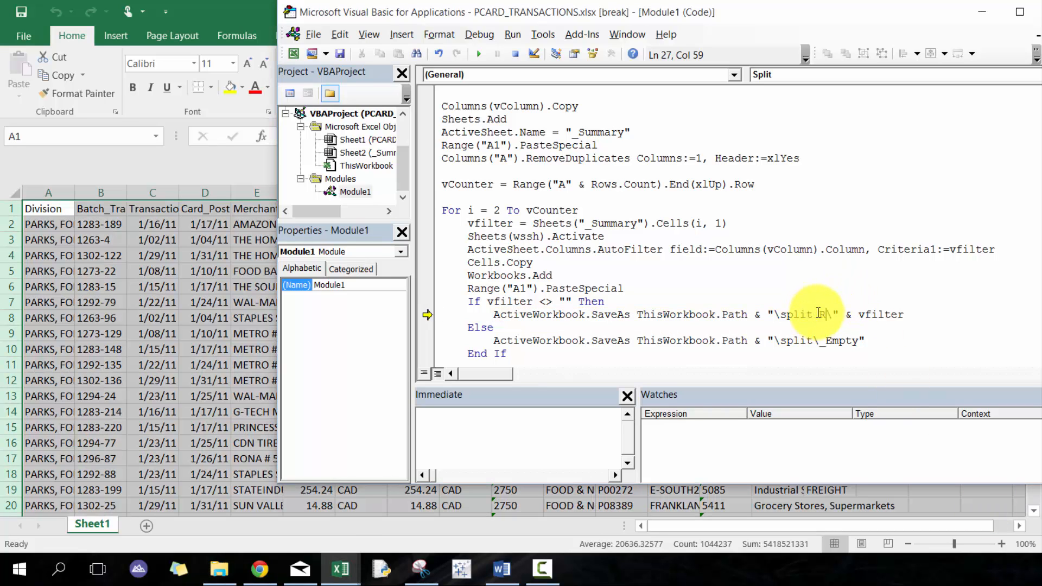
type("RESULTS")
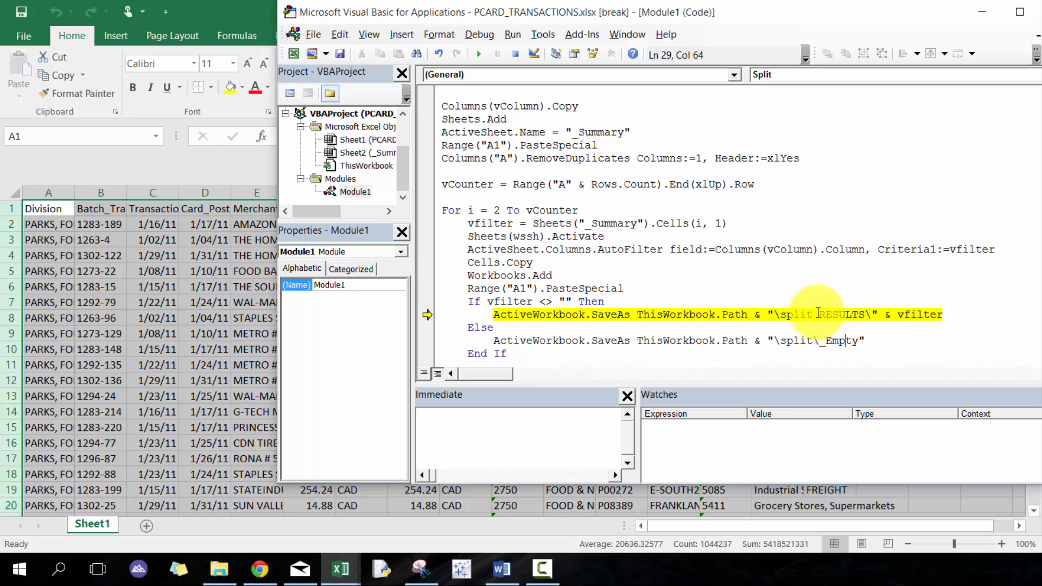
type("res\\")
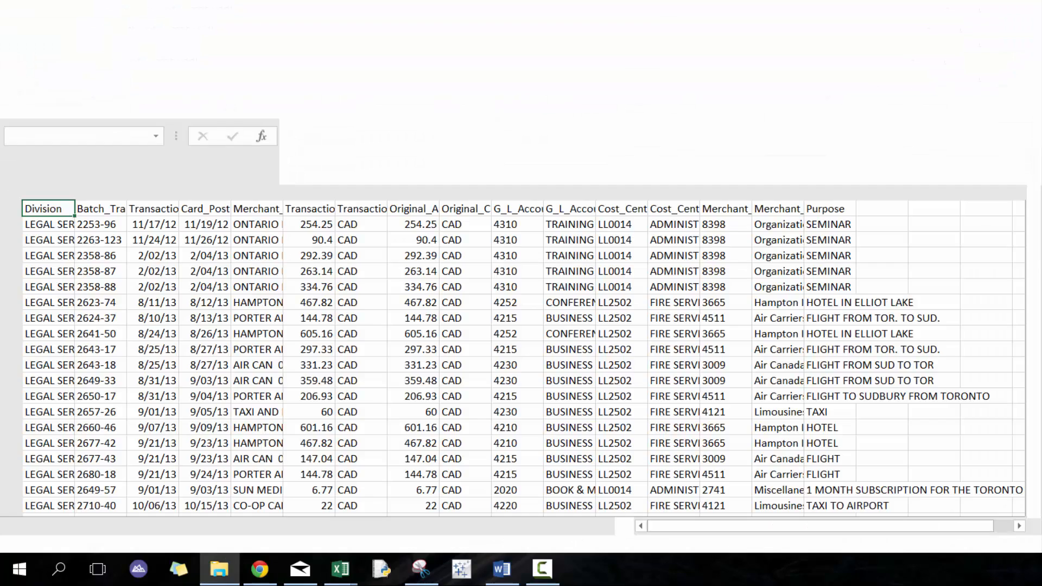
Step: Review the Split Results folder sorted by Date modified, one workbook per division, then return to the code
left_click(219, 570)
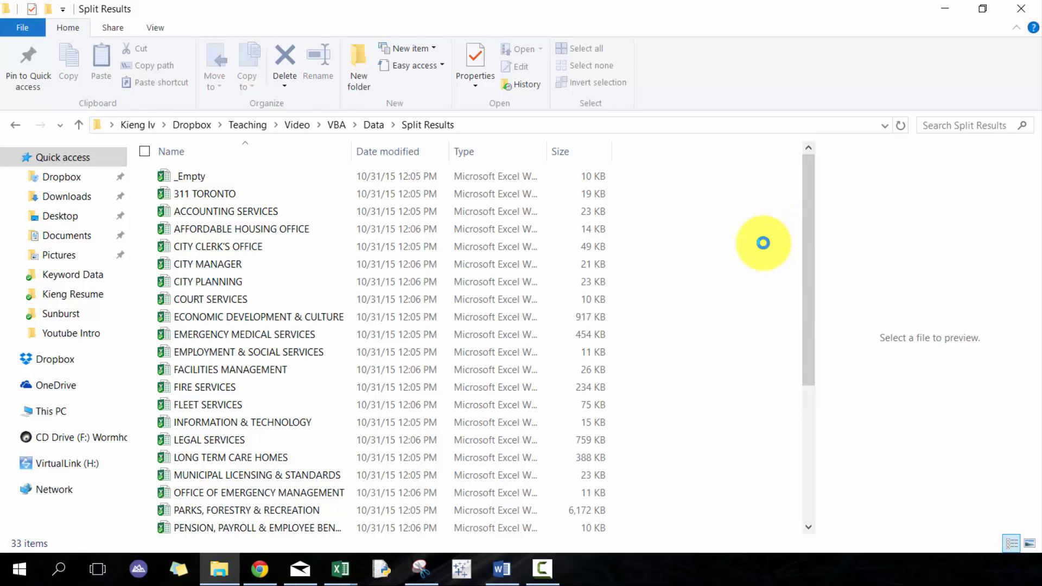
left_click(388, 152)
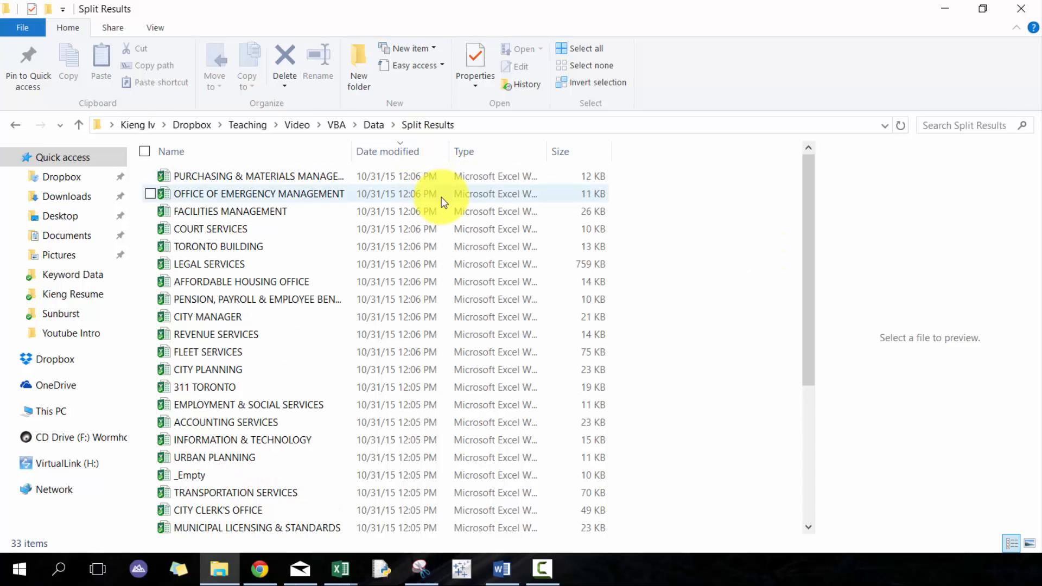
scroll("down", 3)
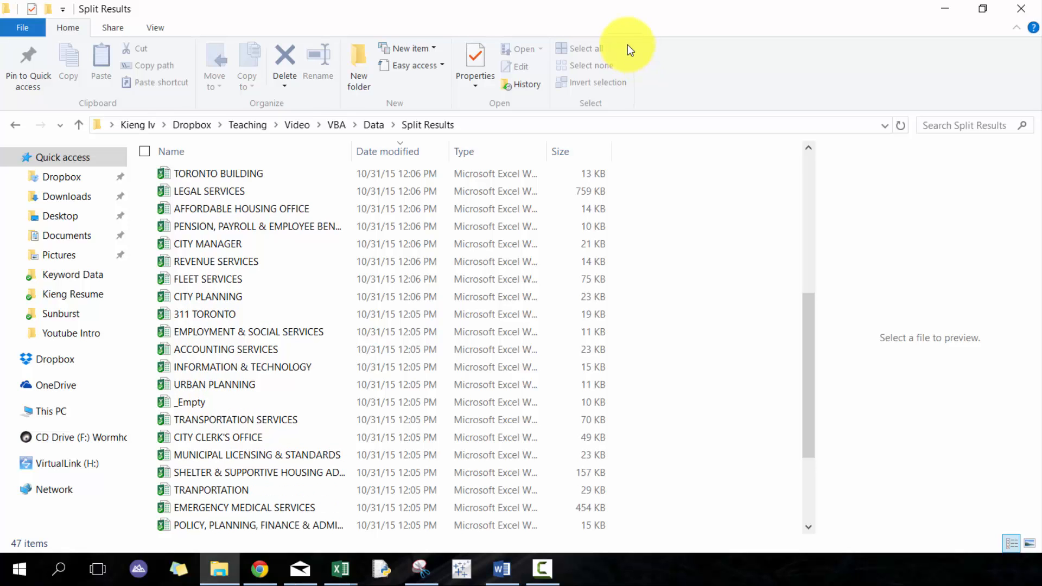
left_click(340, 570)
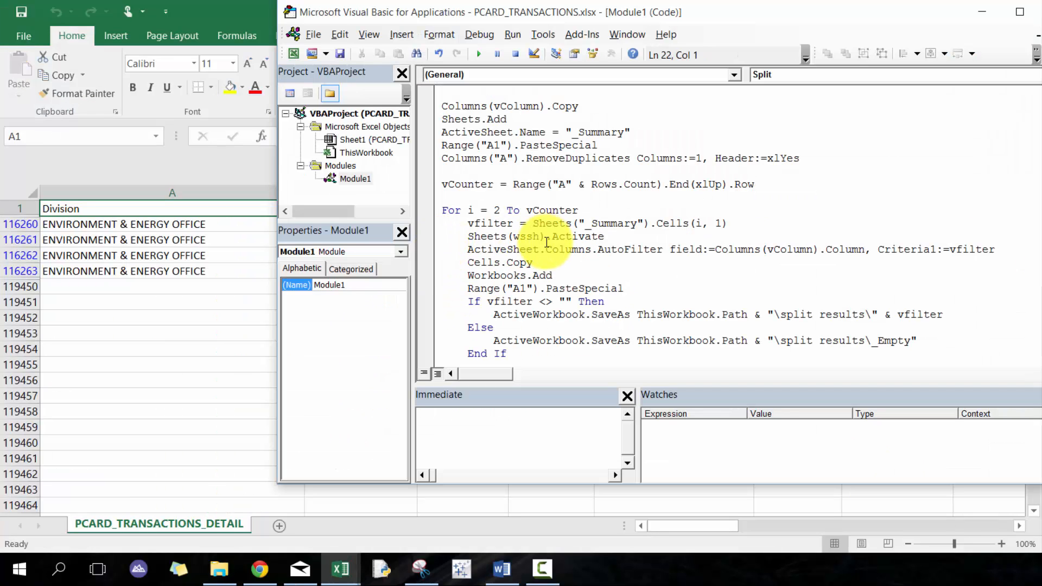
scroll("down", 3)
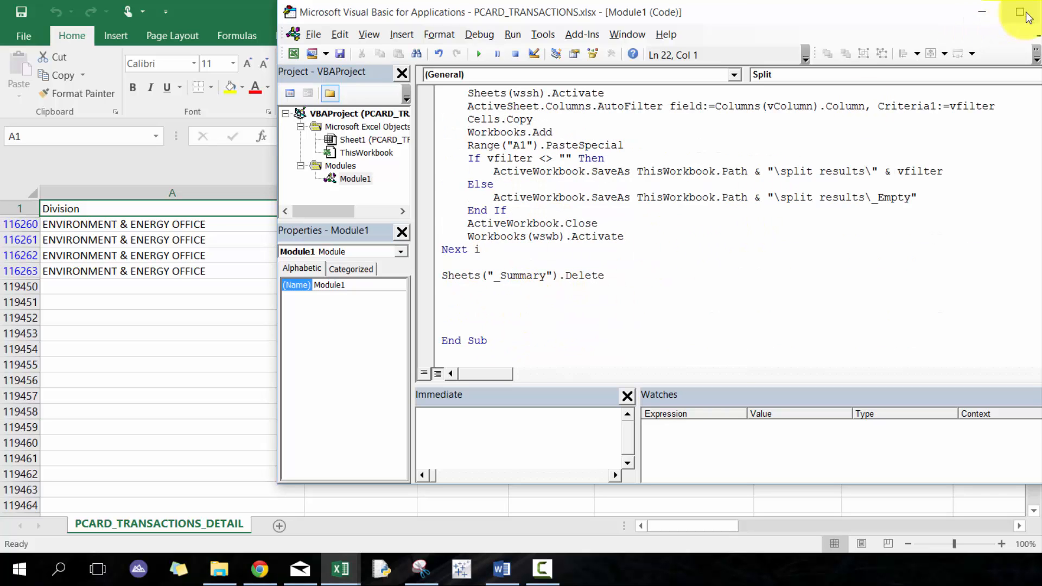